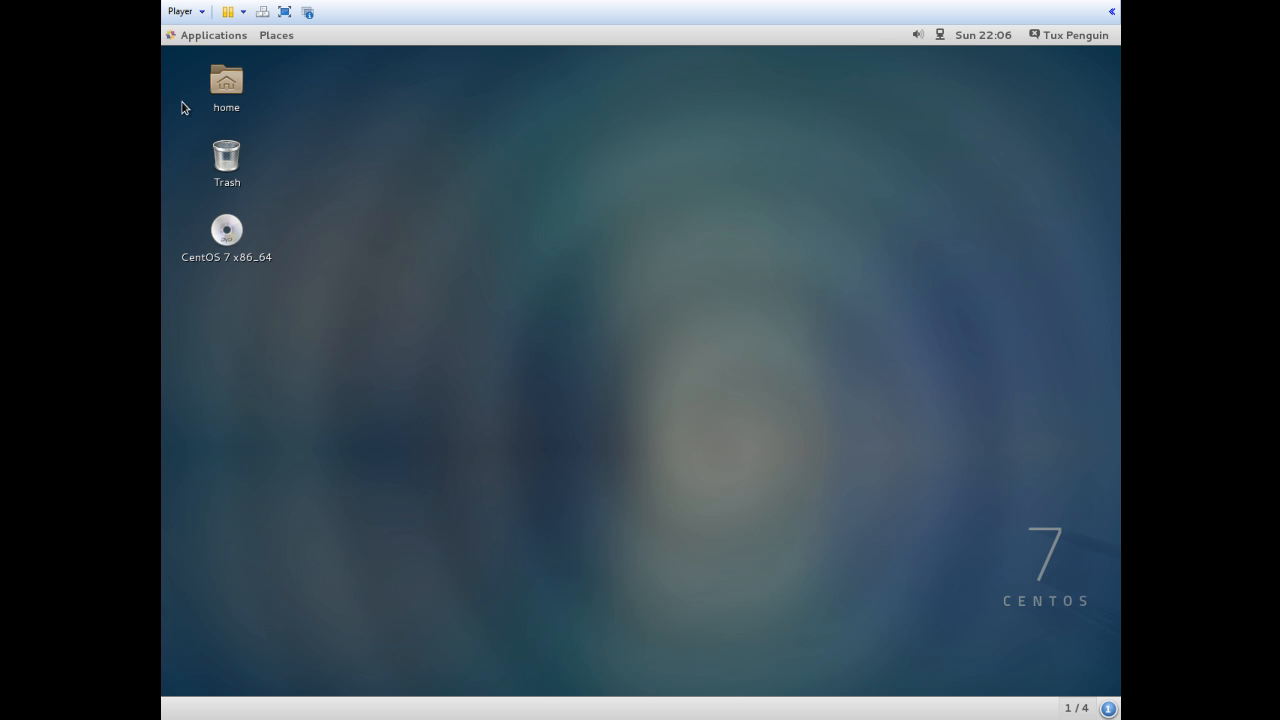
{"action": "mouse_move", "coordinate": [176, 94]}
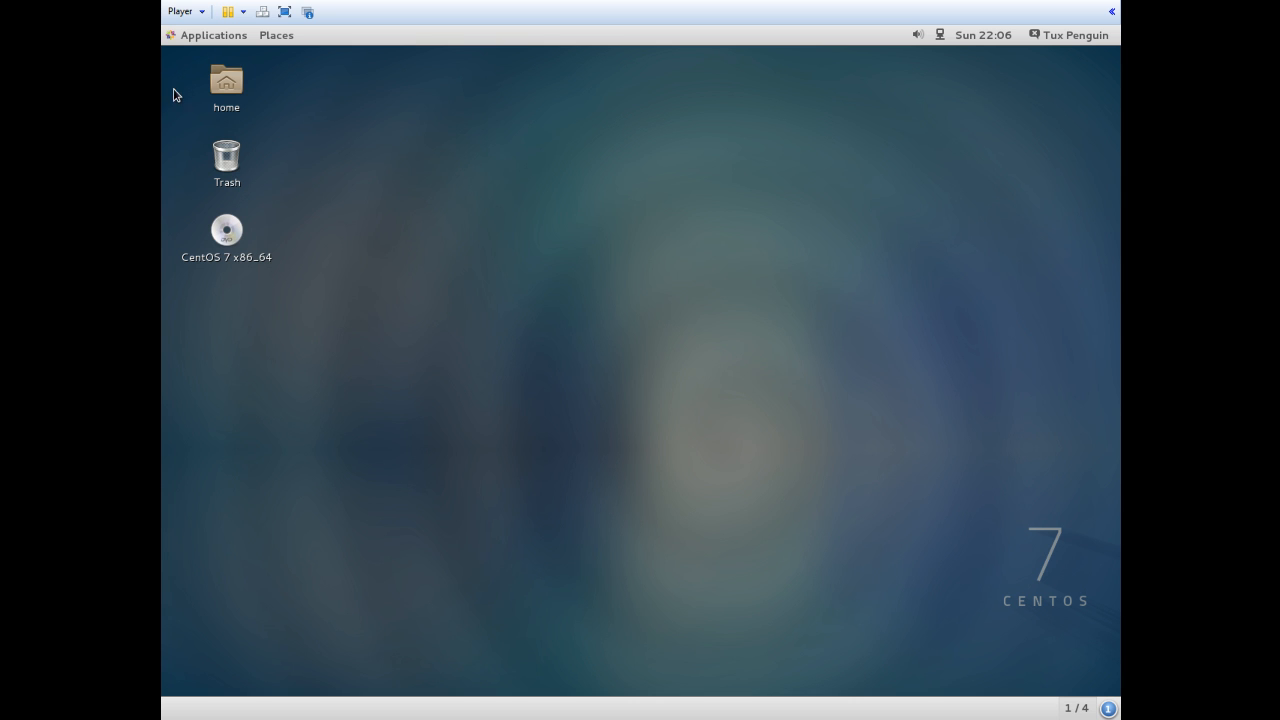
{"action": "mouse_move", "coordinate": [184, 108]}
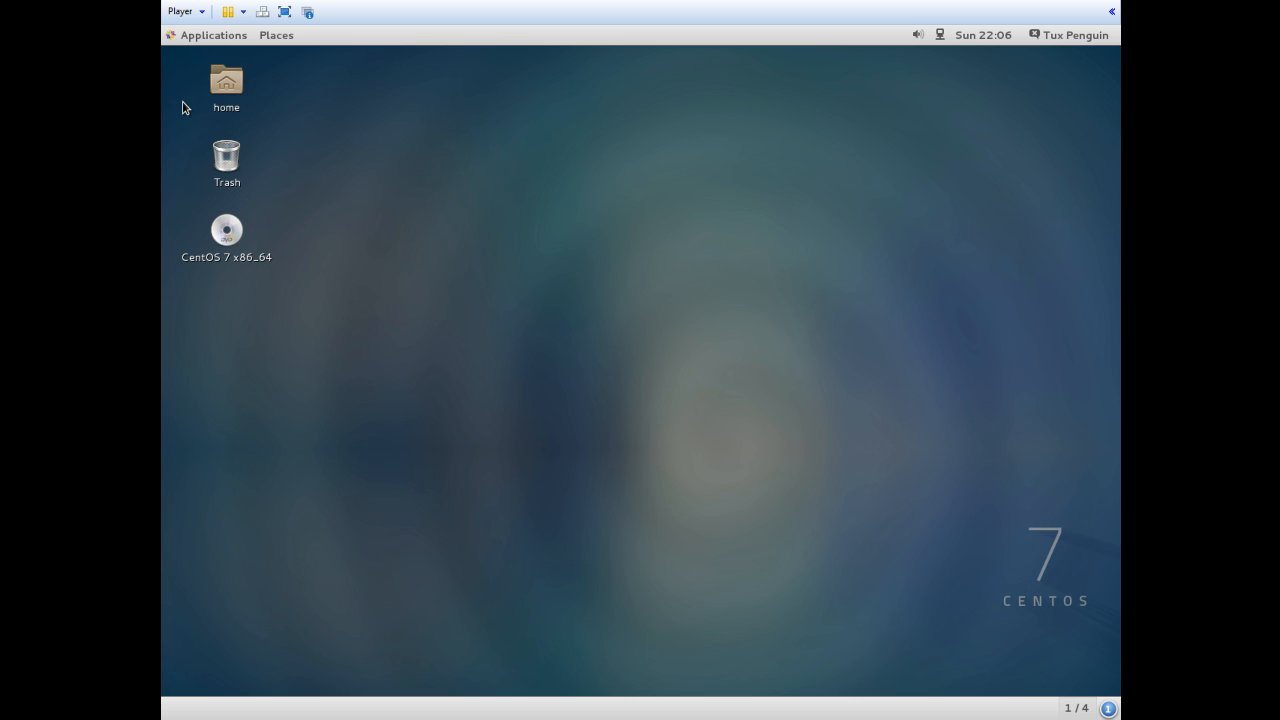
{"action": "mouse_move", "coordinate": [194, 114]}
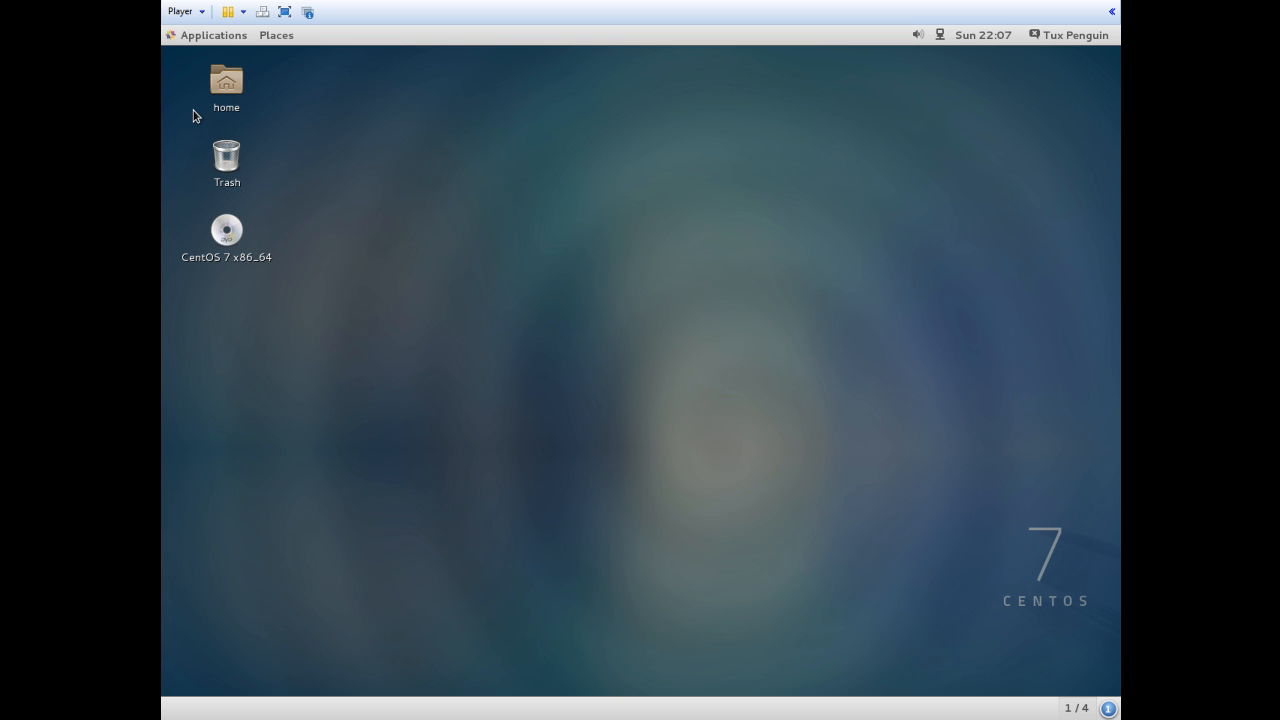
{"action": "mouse_move", "coordinate": [191, 81]}
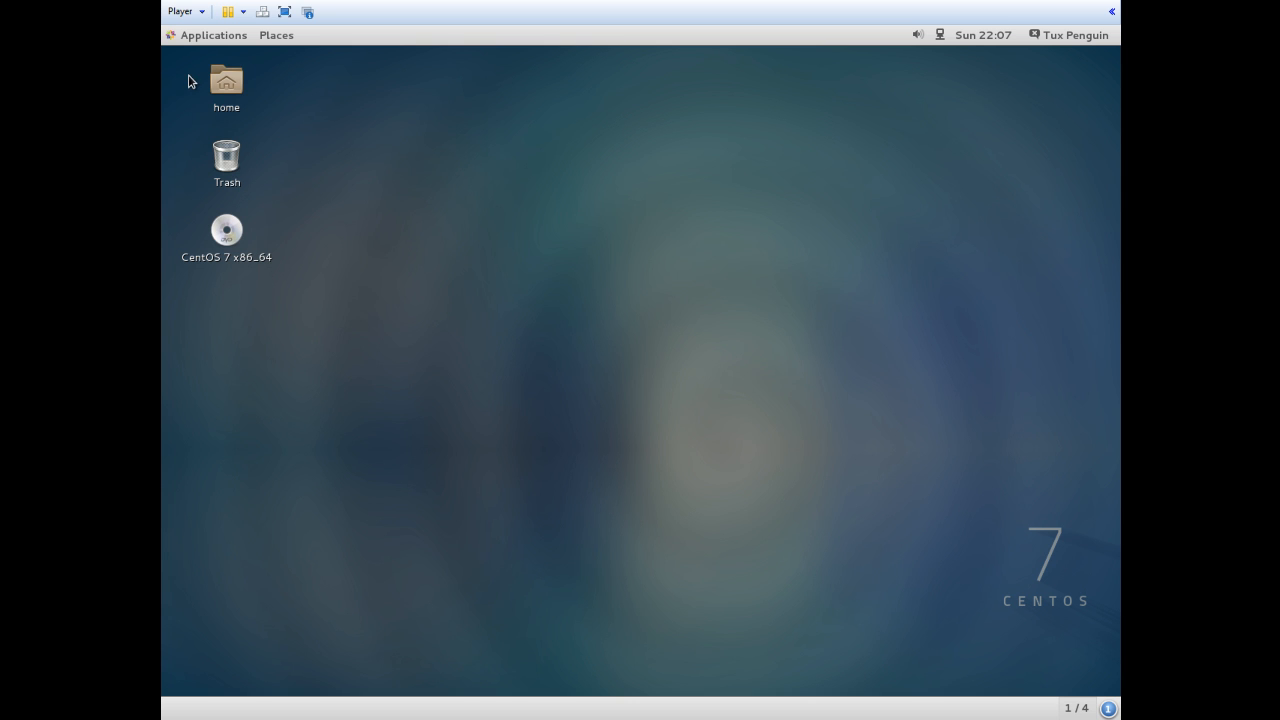
{"action": "mouse_move", "coordinate": [198, 95]}
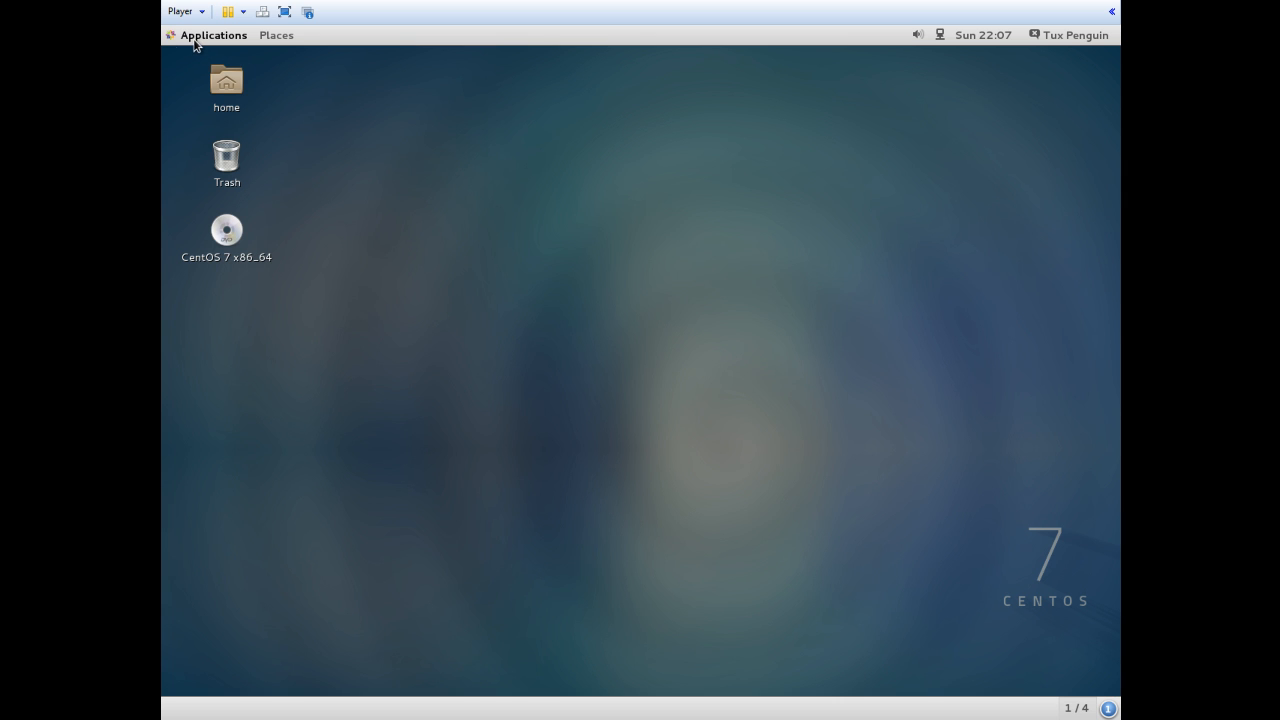
{"action": "mouse_move", "coordinate": [197, 46]}
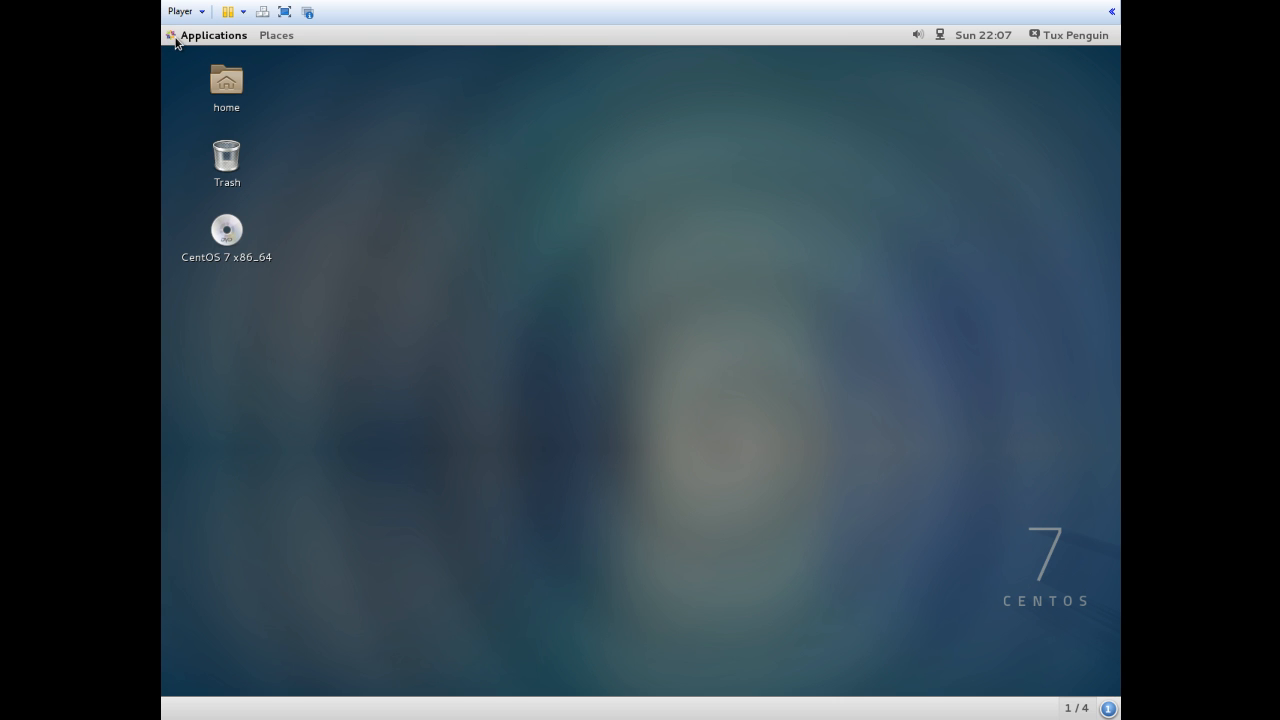
Launch Terminal and run finger tux to show tux's login, name, home and shell.
{"action": "left_click", "coordinate": [213, 35]}
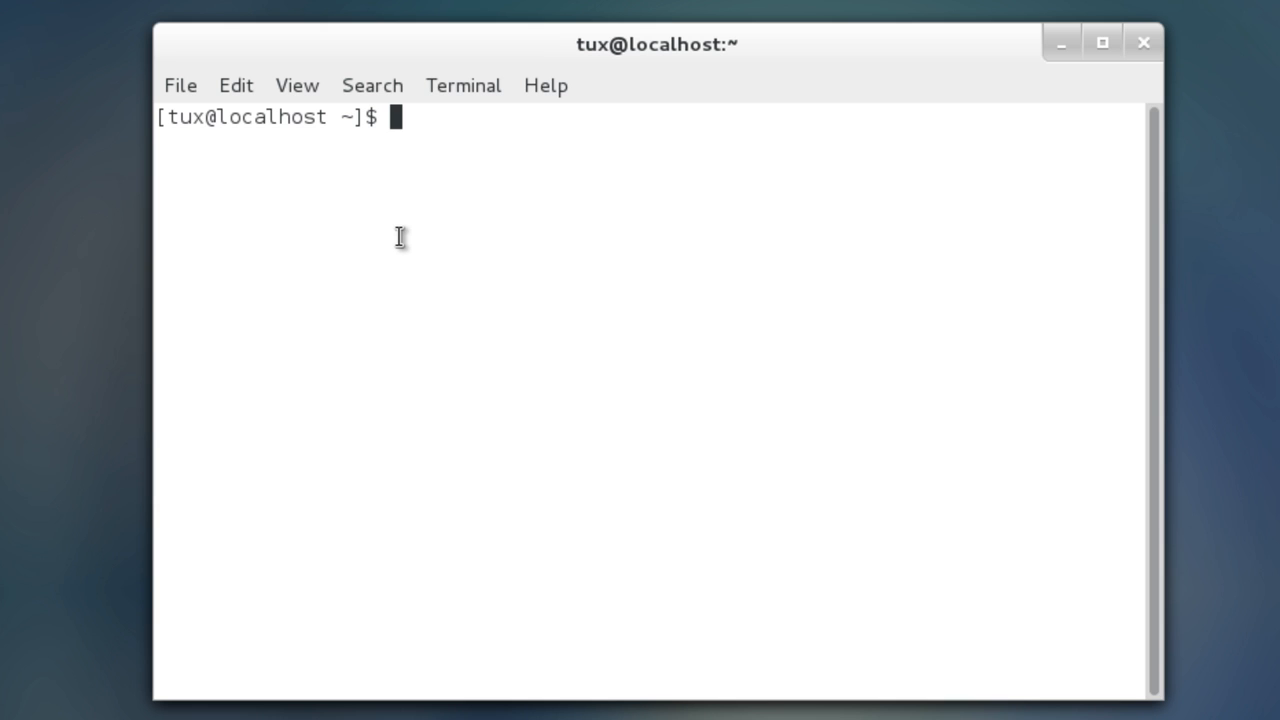
{"action": "type", "text": "finger"}
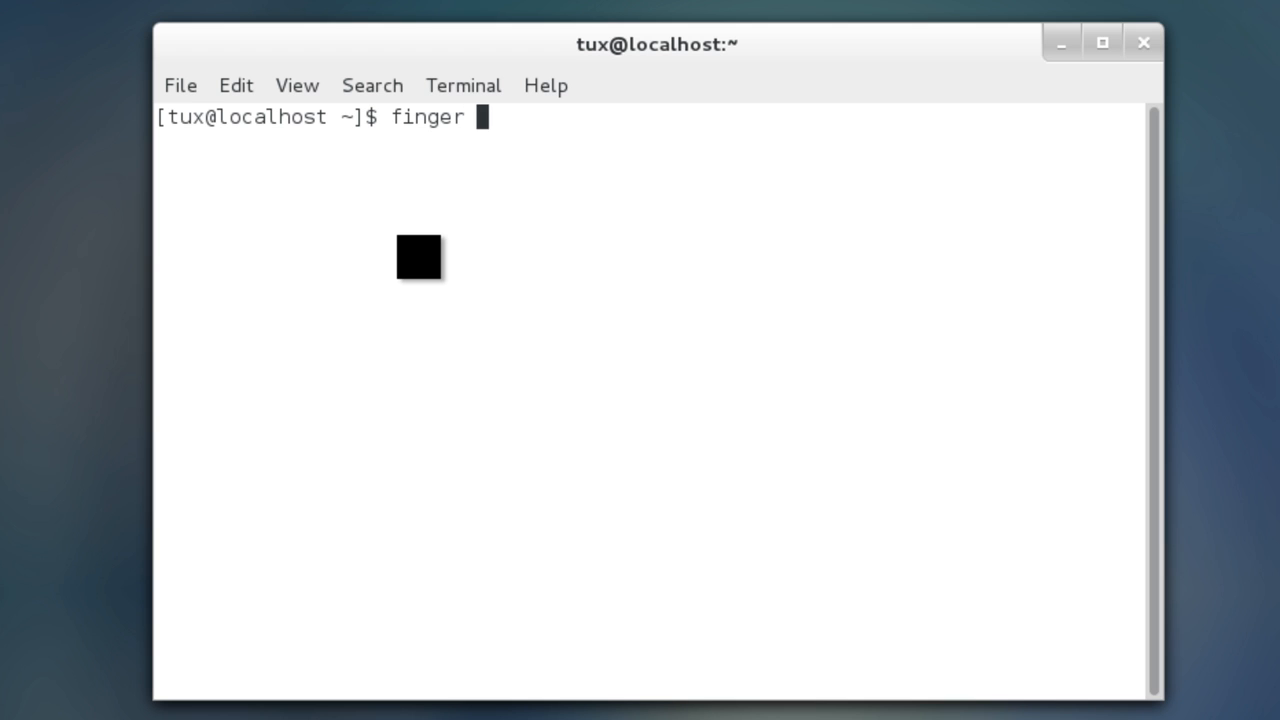
{"action": "type", "text": "tux"}
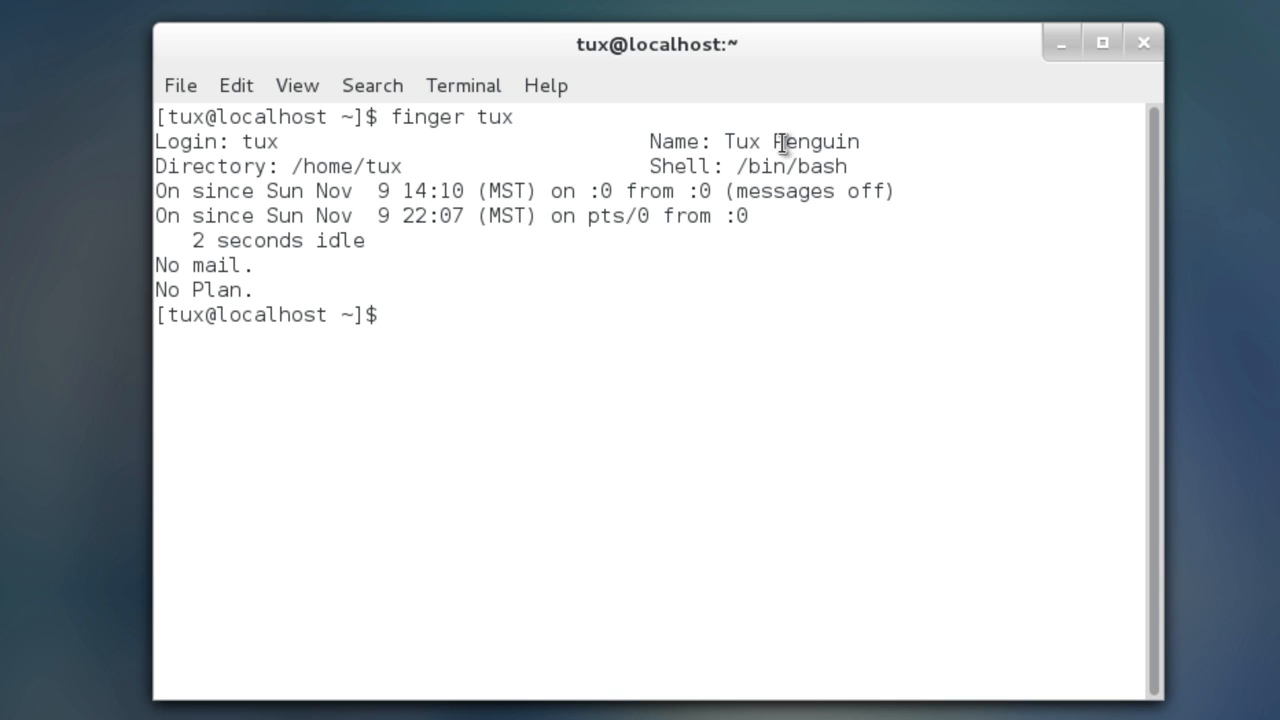
{"action": "mouse_move", "coordinate": [553, 172]}
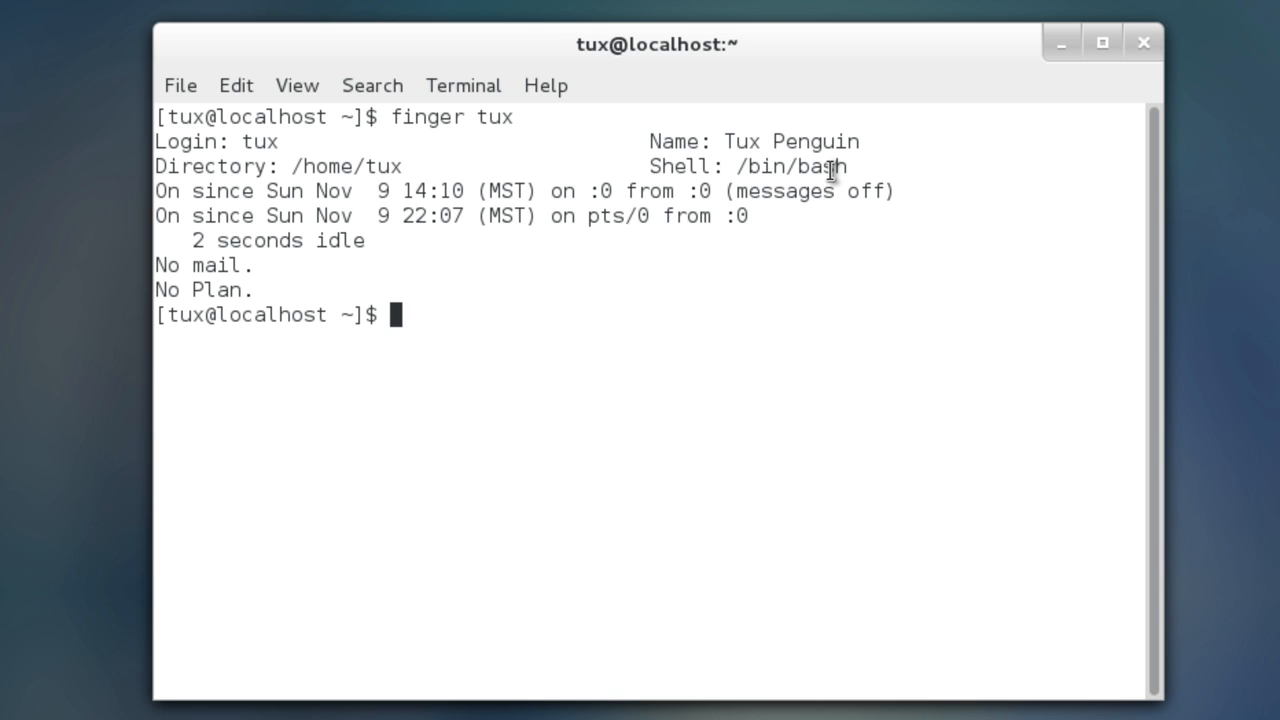
{"action": "mouse_move", "coordinate": [255, 280]}
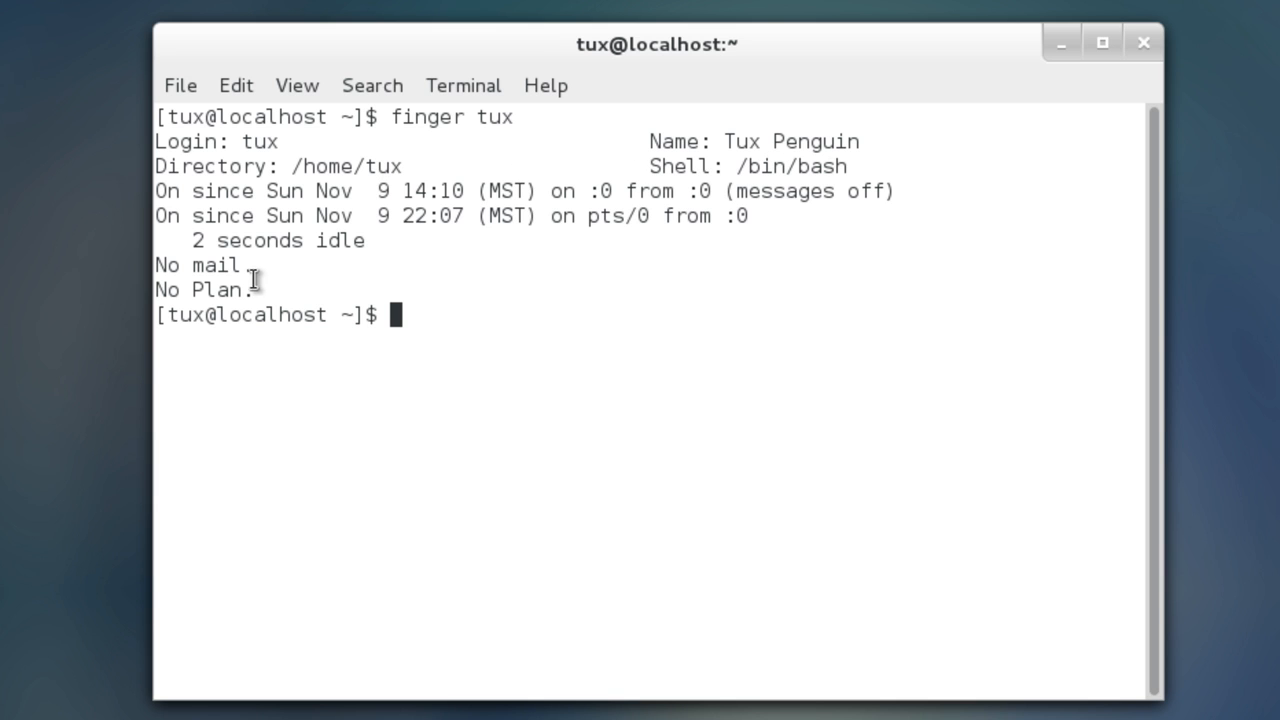
{"action": "mouse_move", "coordinate": [337, 262]}
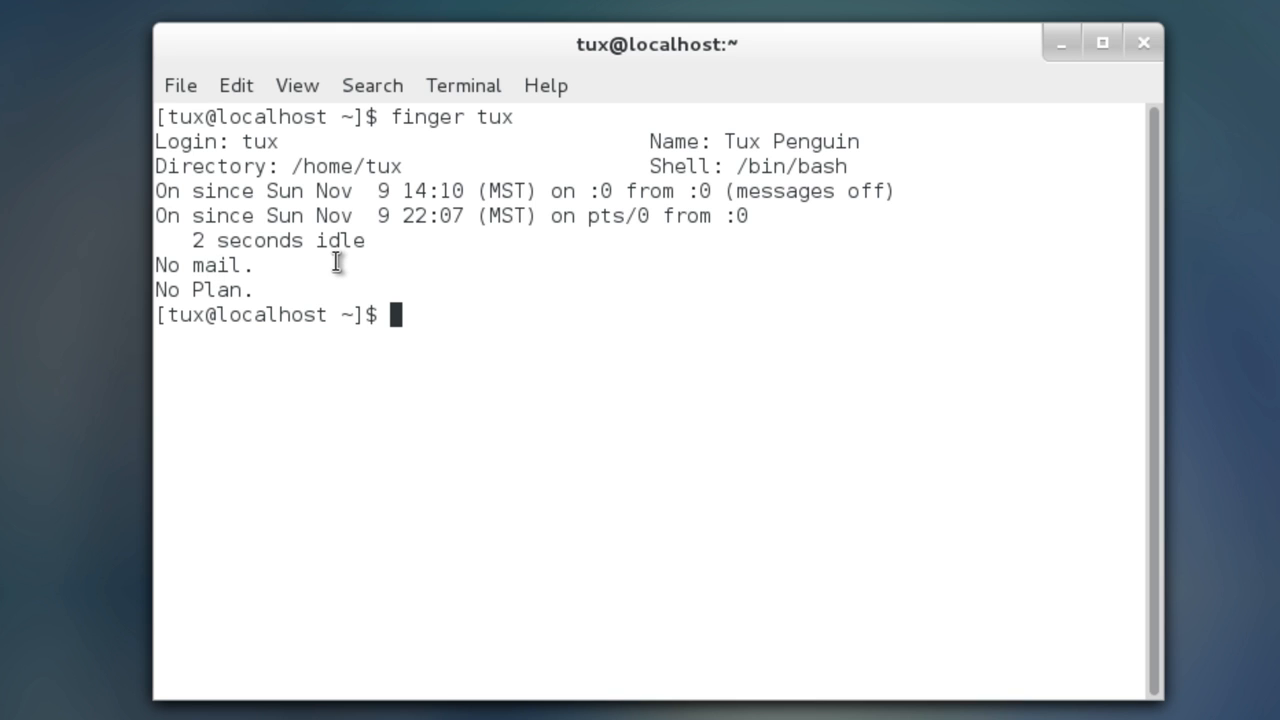
Clear the screen, run id tux showing uid/gid 1000, then clear again.
{"action": "type", "text": "clear"}
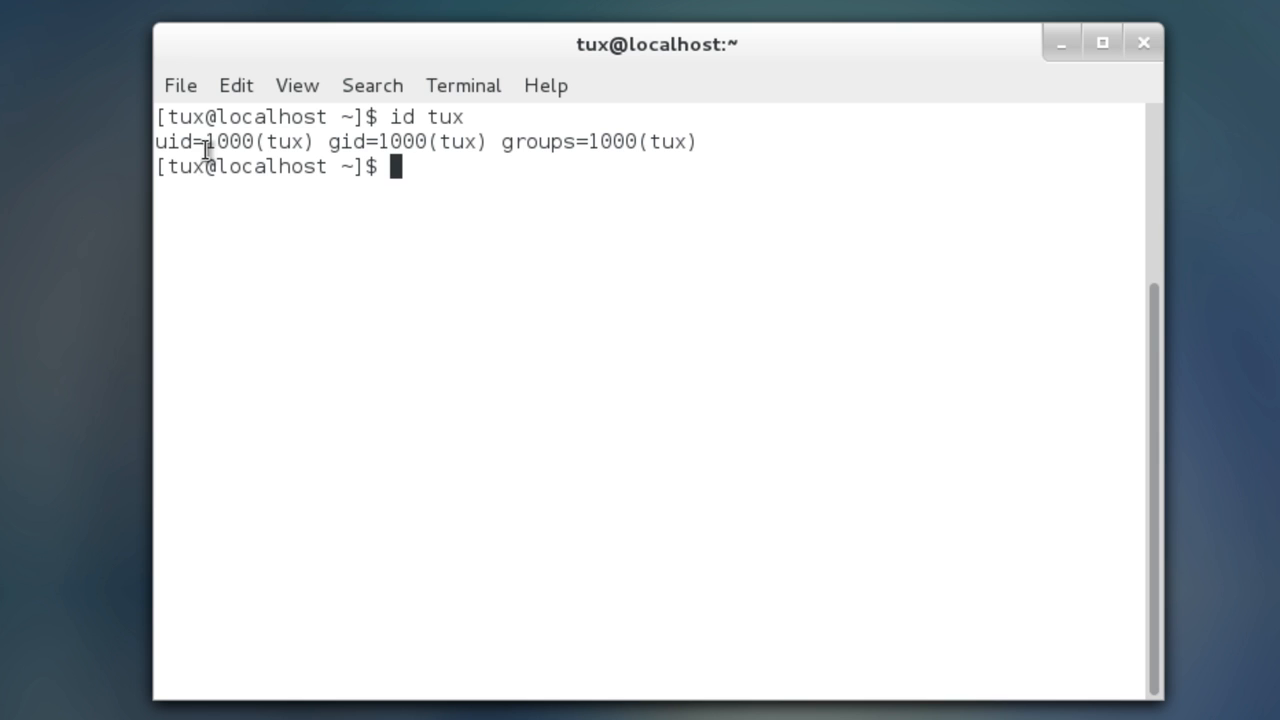
{"action": "mouse_move", "coordinate": [330, 142]}
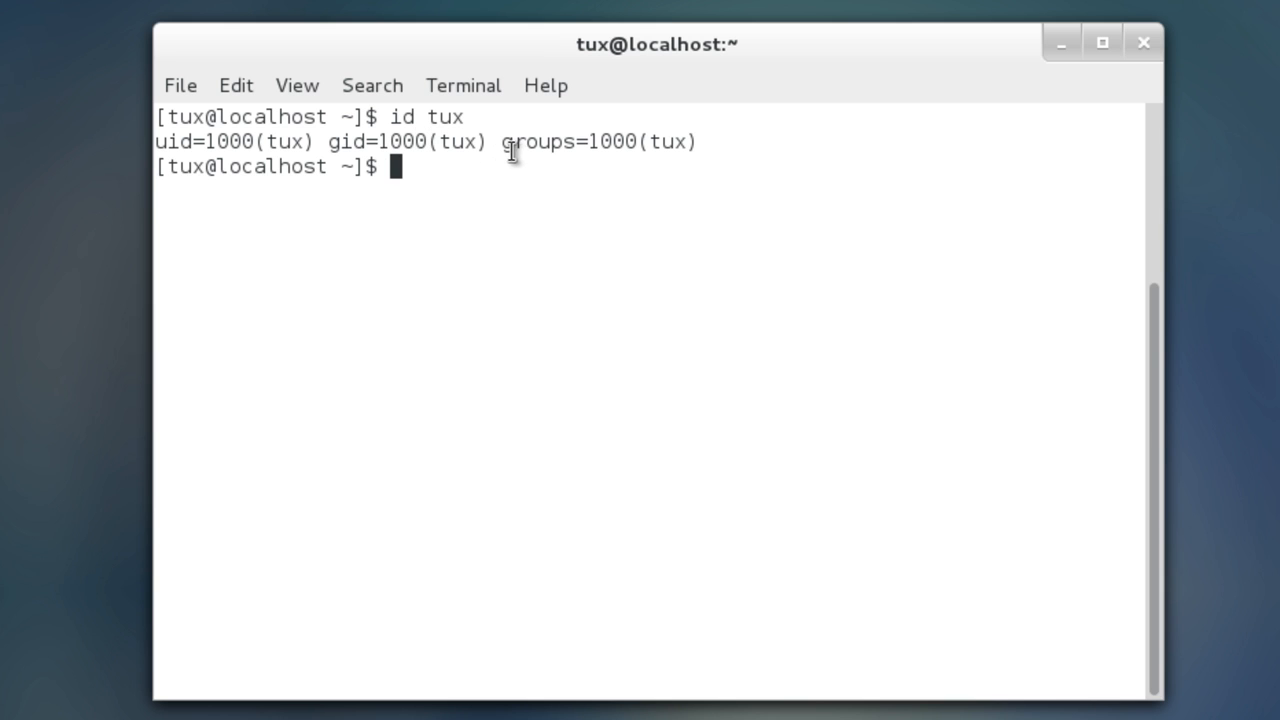
{"action": "mouse_move", "coordinate": [680, 148]}
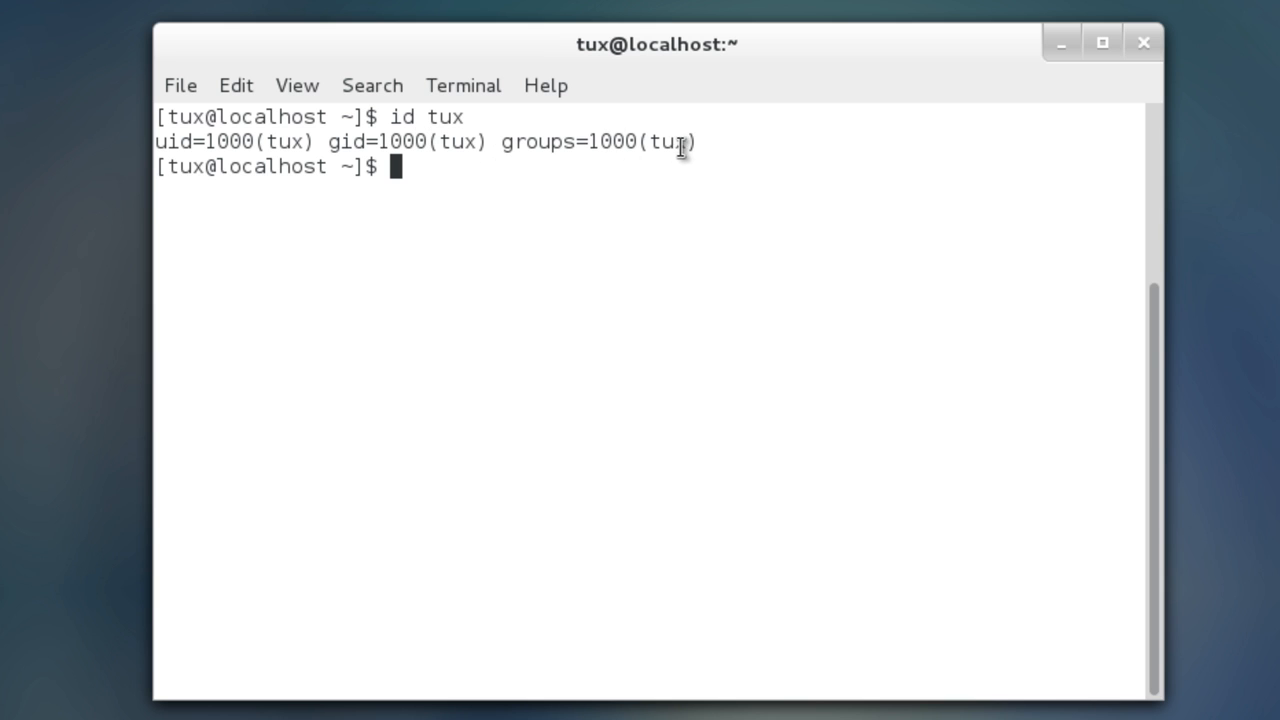
{"action": "type", "text": "clear"}
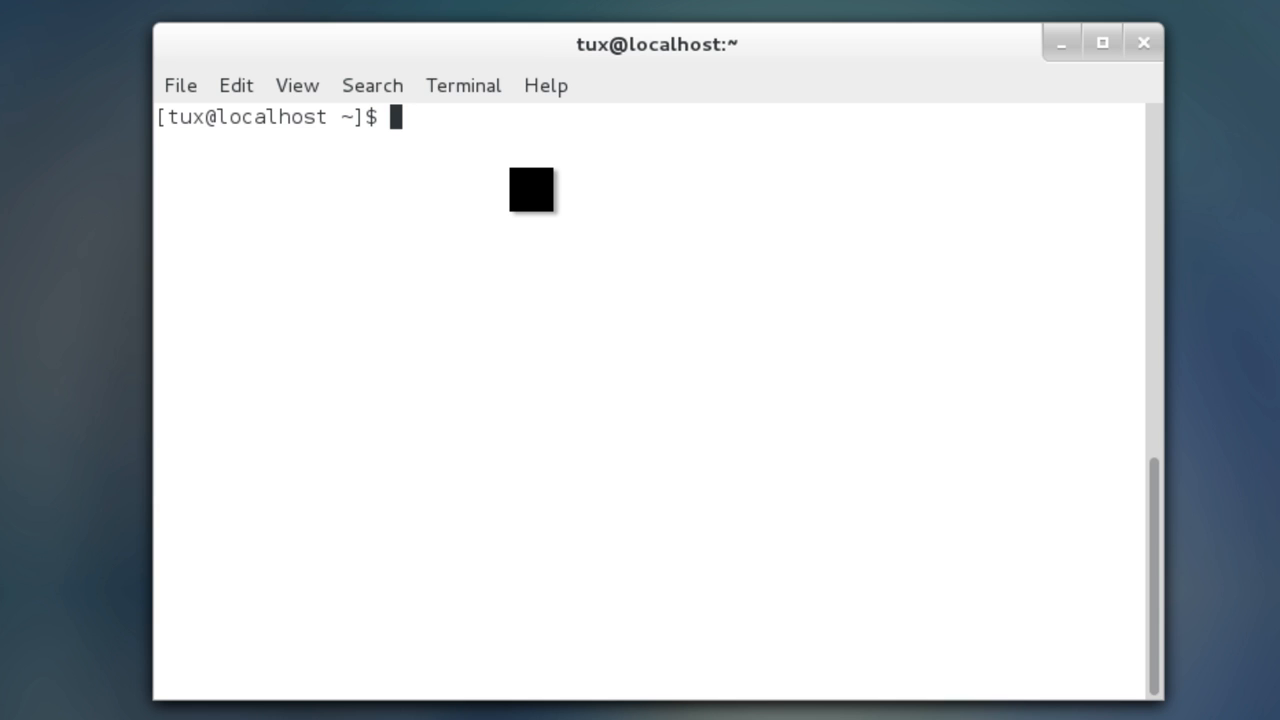
List the user accounts with cat /etc/passwd.
{"action": "type", "text": "c"}
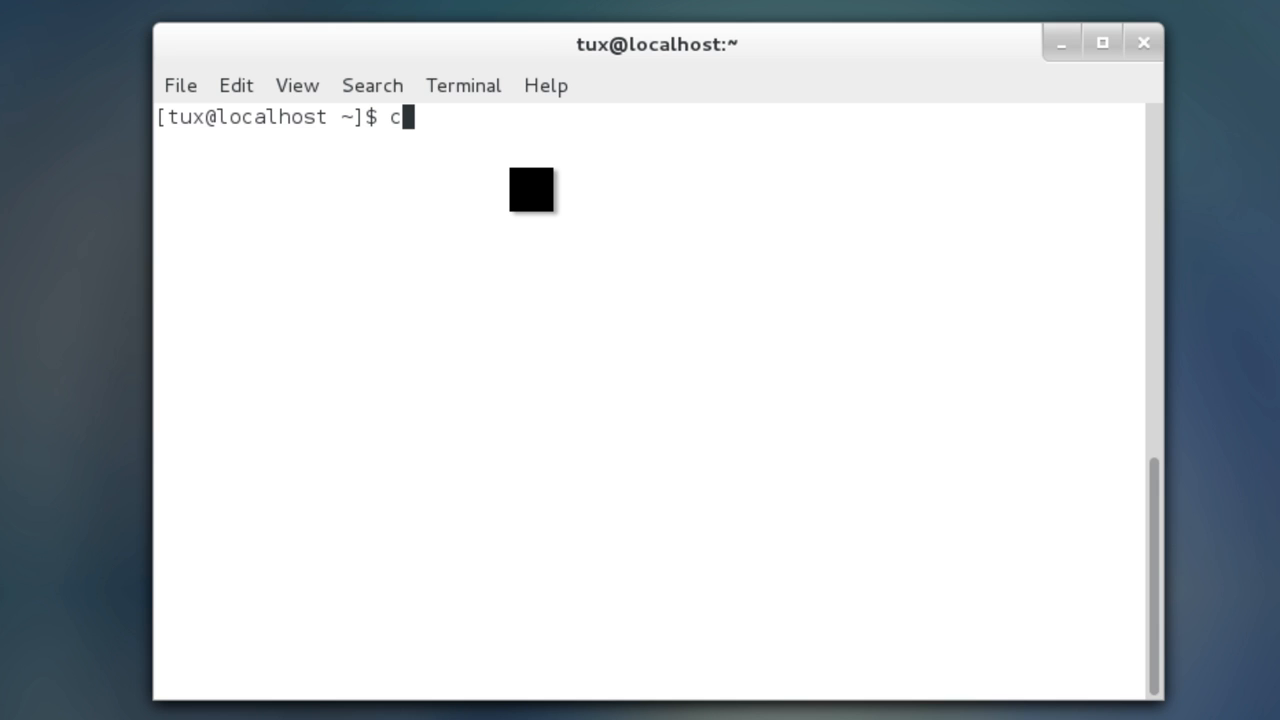
{"action": "type", "text": "at /etc/"}
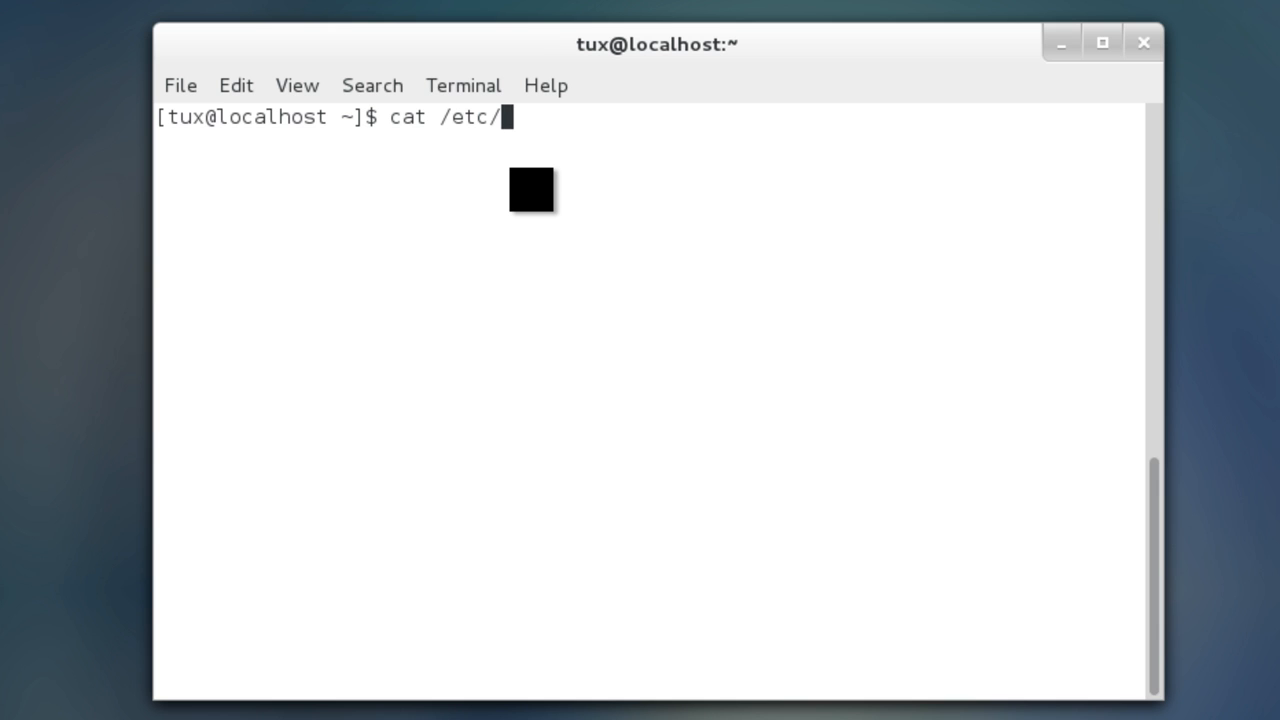
{"action": "type", "text": "passed"}
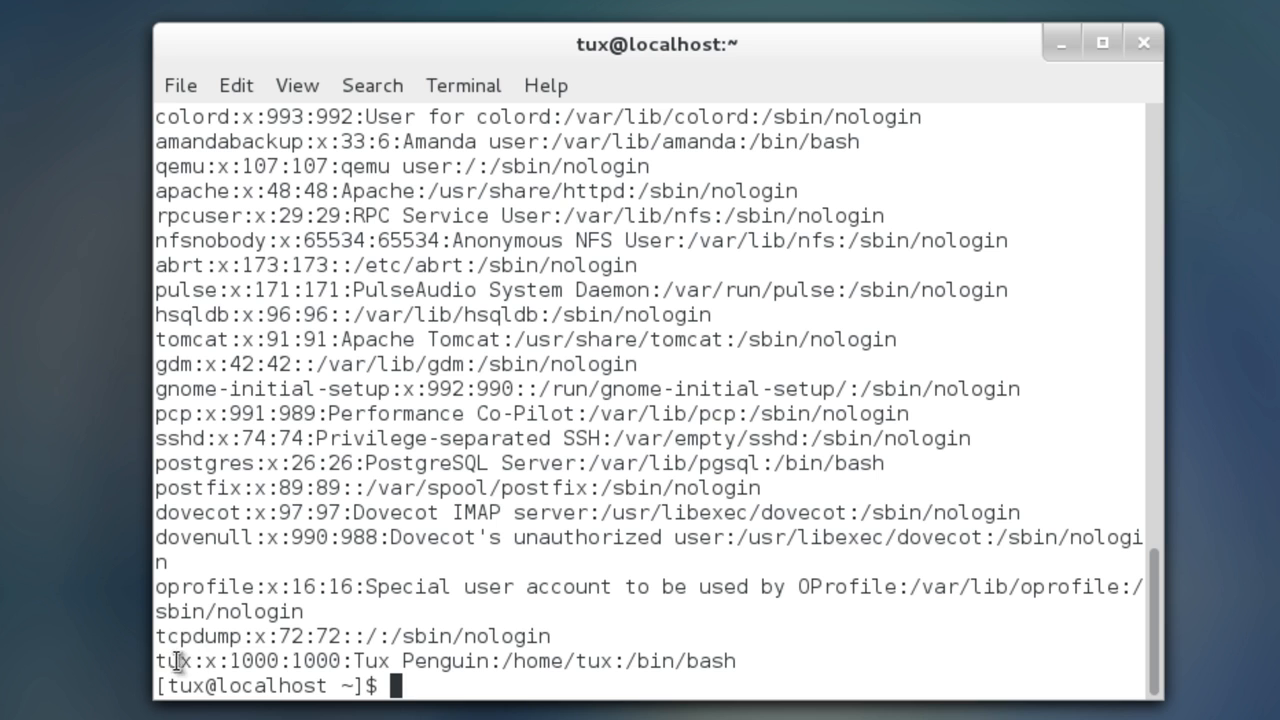
{"action": "mouse_move", "coordinate": [762, 667]}
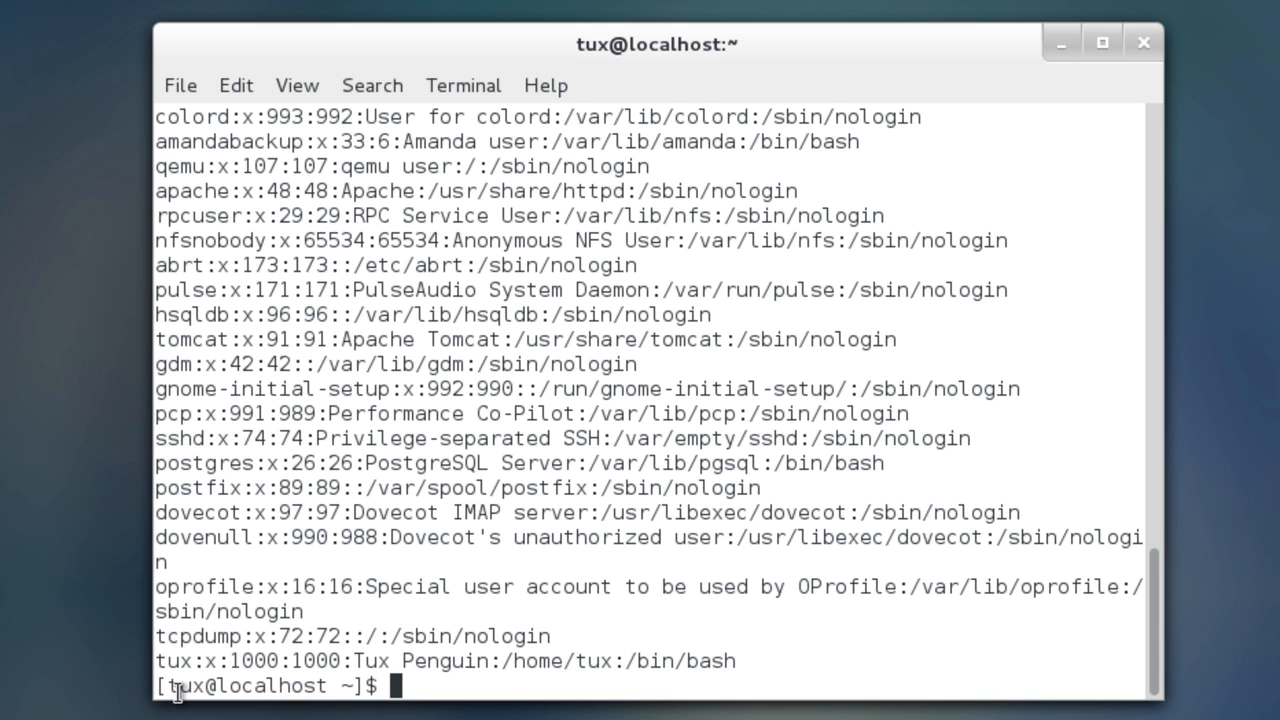
Highlight the account name and password field of tux's entry, then clear the screen.
{"action": "double_click", "coordinate": [172, 660]}
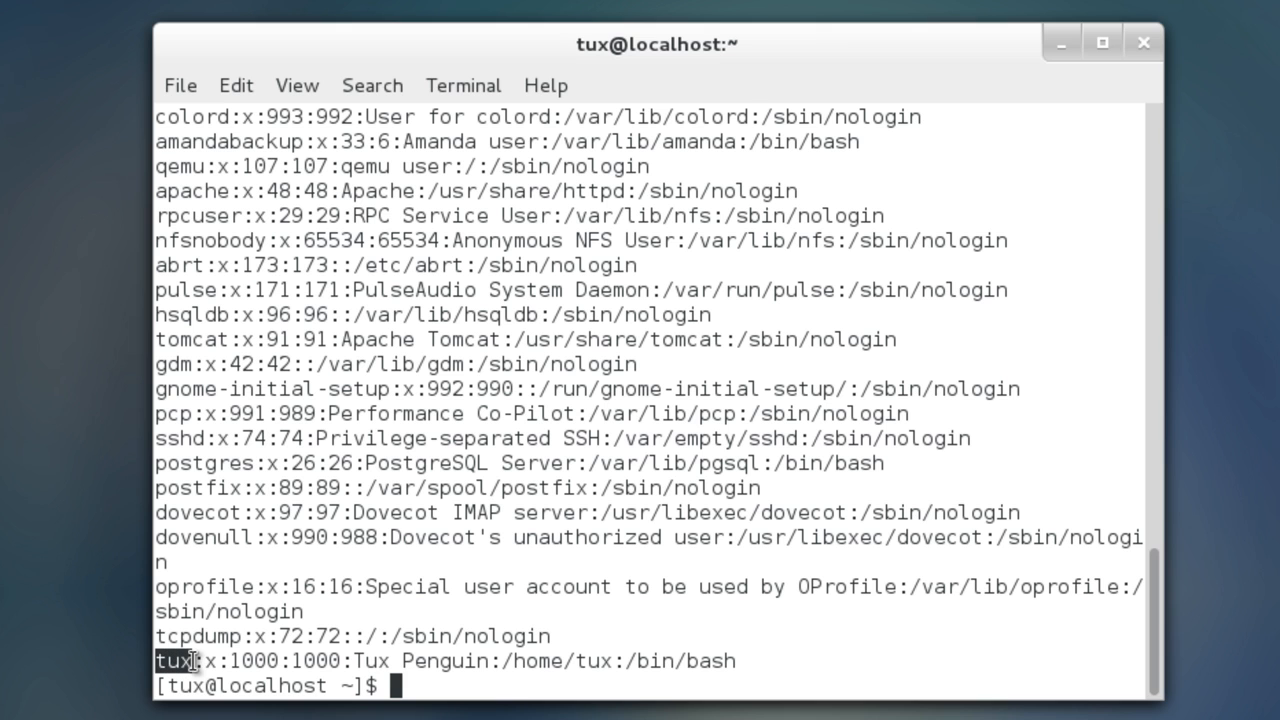
{"action": "mouse_move", "coordinate": [520, 637]}
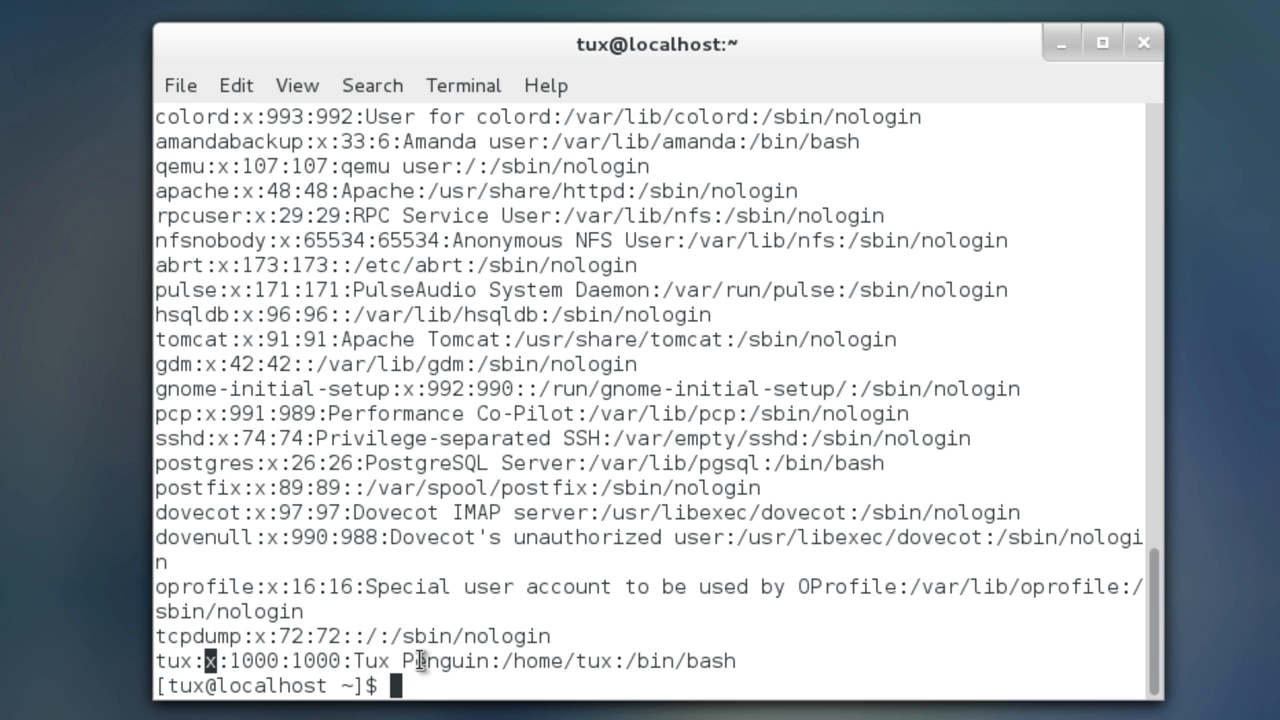
{"action": "mouse_move", "coordinate": [285, 615]}
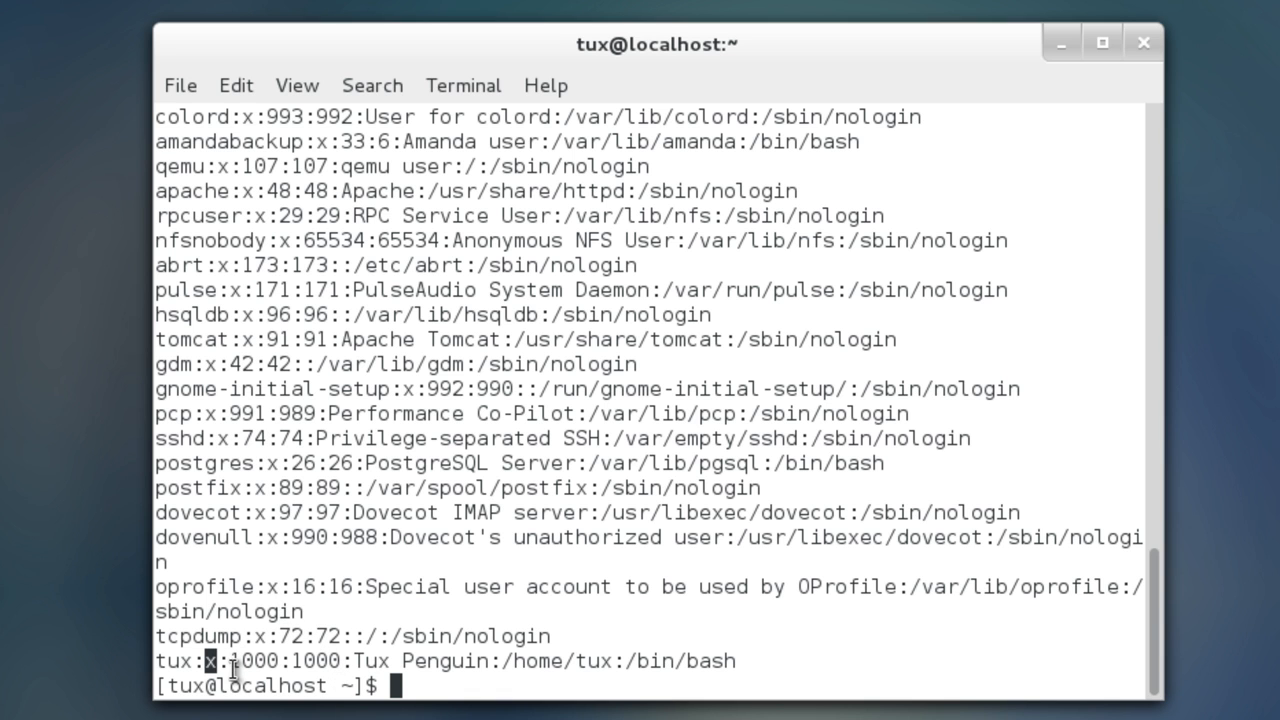
{"action": "double_click", "coordinate": [256, 661]}
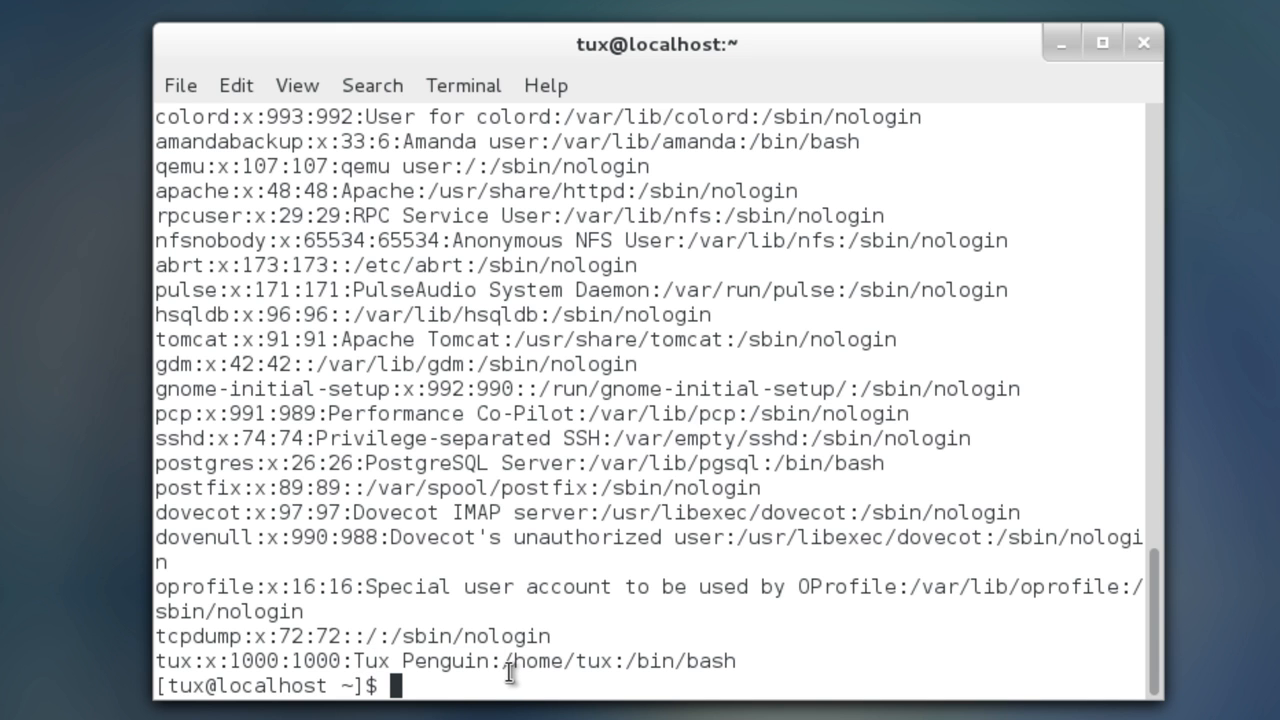
{"action": "mouse_move", "coordinate": [563, 663]}
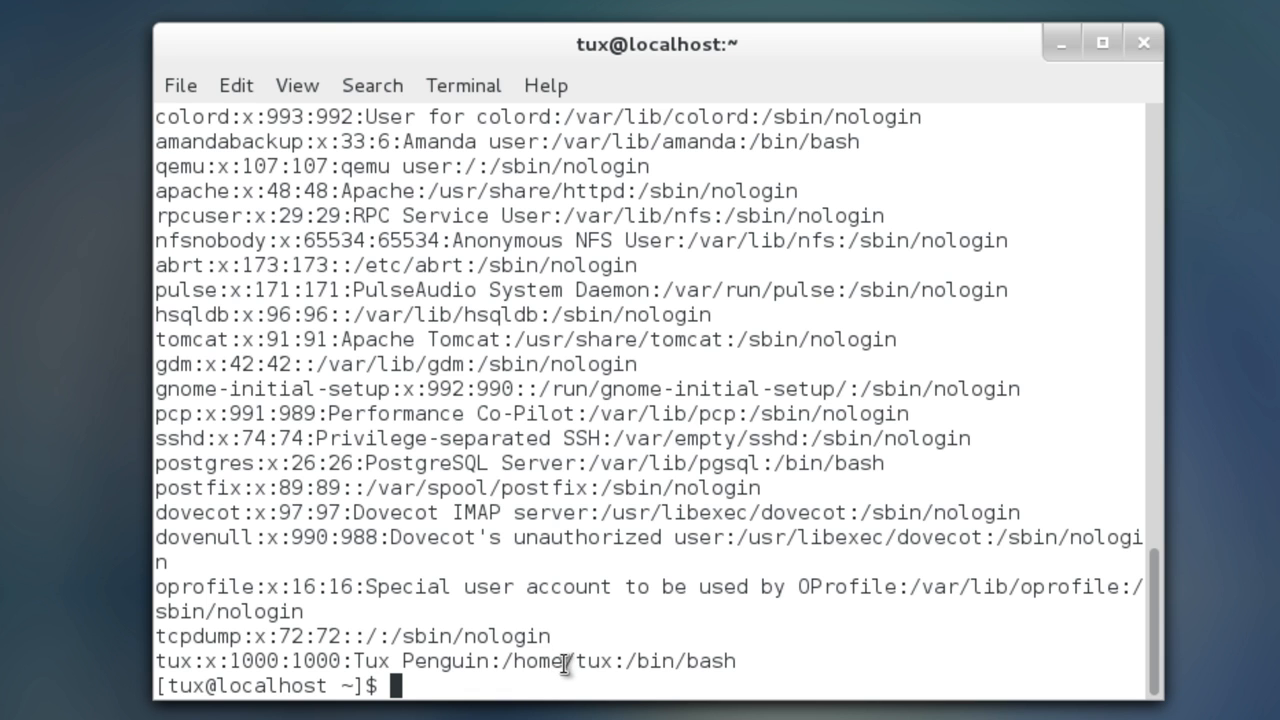
{"action": "mouse_move", "coordinate": [712, 661]}
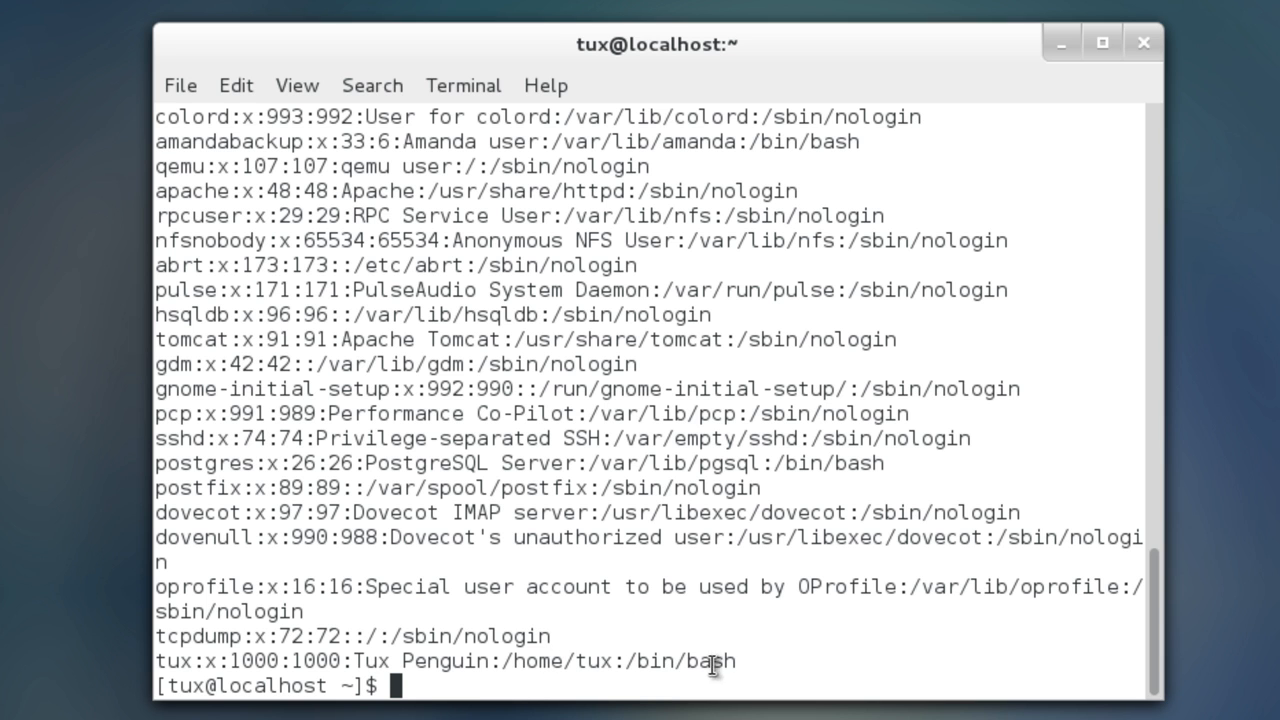
{"action": "type", "text": "cl"}
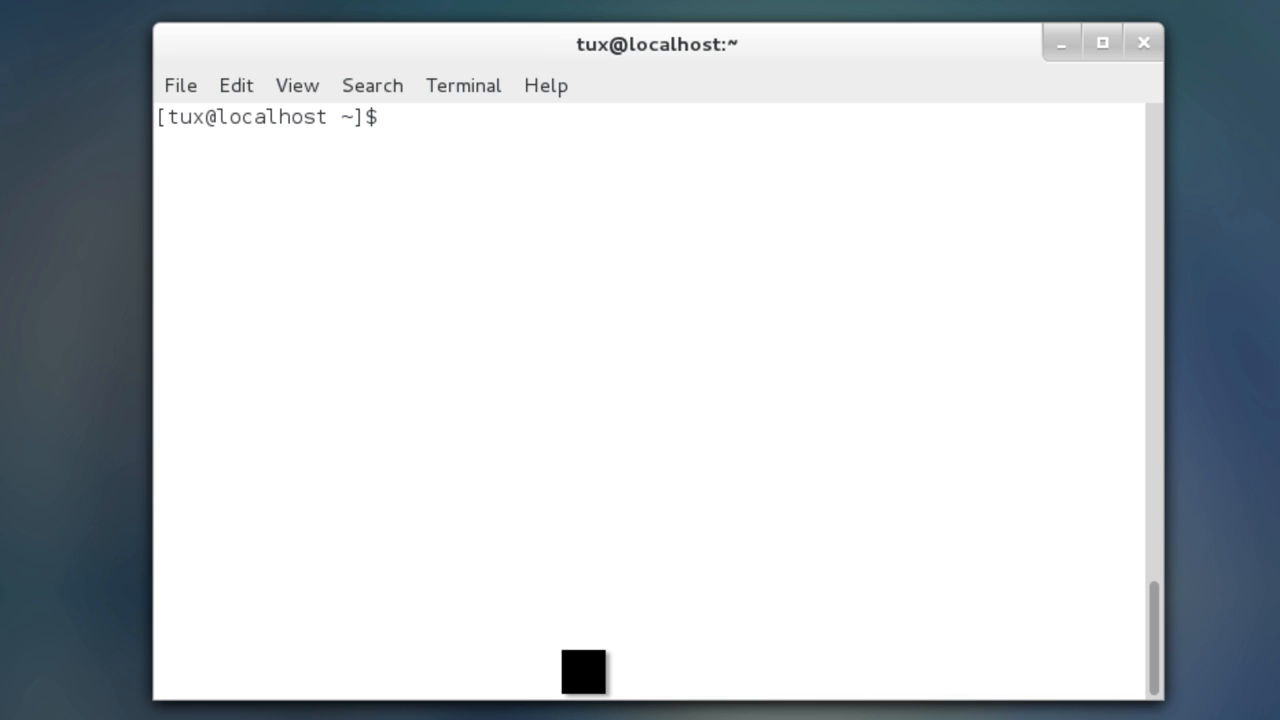
As root, display /etc/shadow to inspect tux's hashed password and aging fields.
{"action": "type", "text": "cat"}
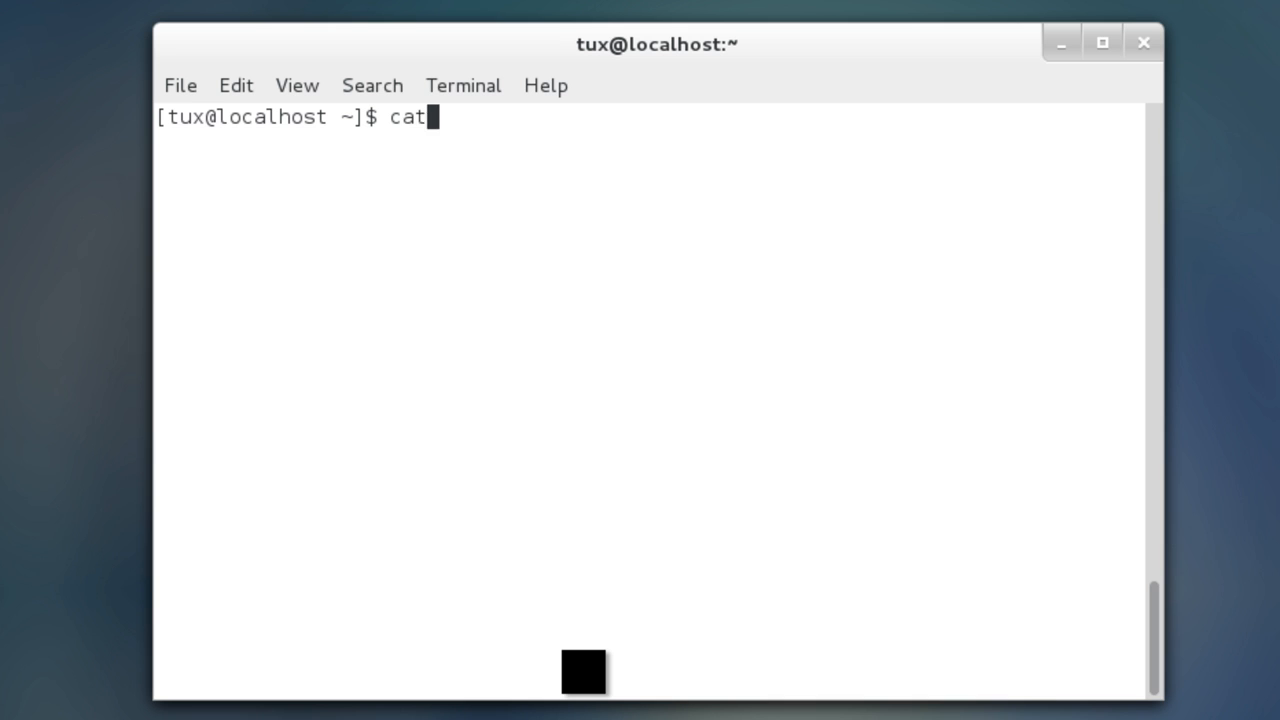
{"action": "type", "text": "/etc/sh"}
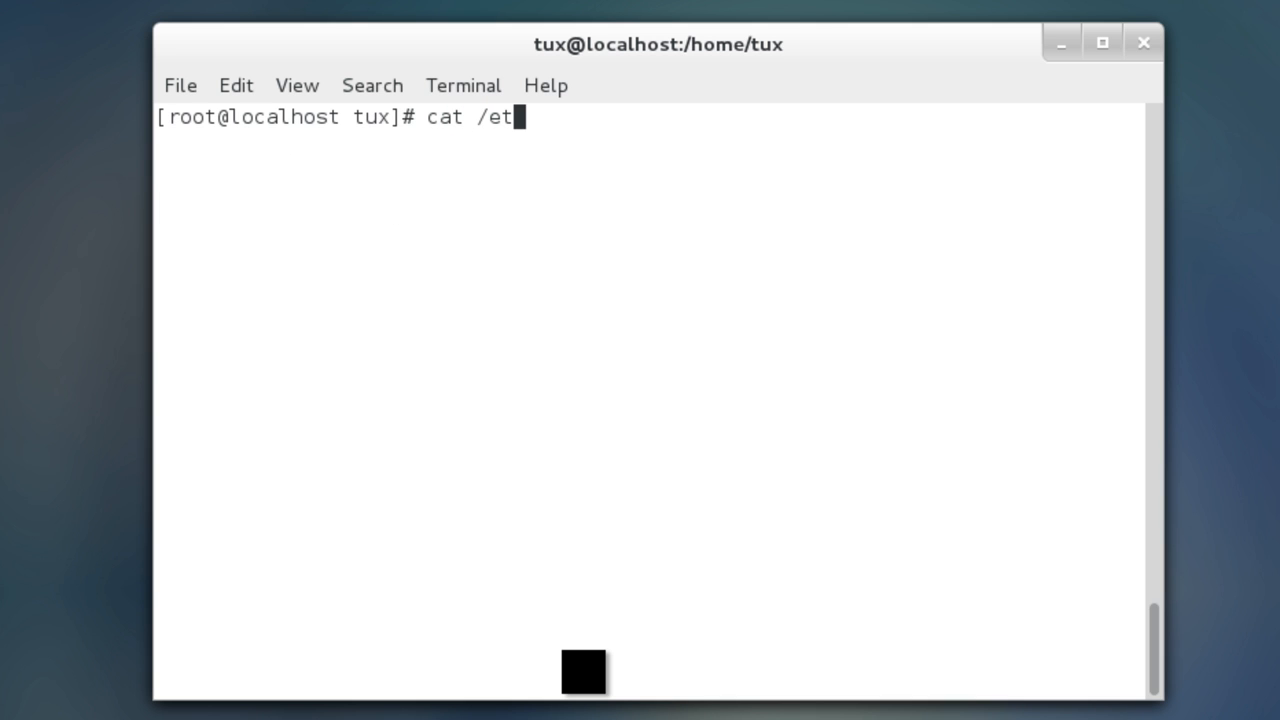
{"action": "type", "text": "c/shado"}
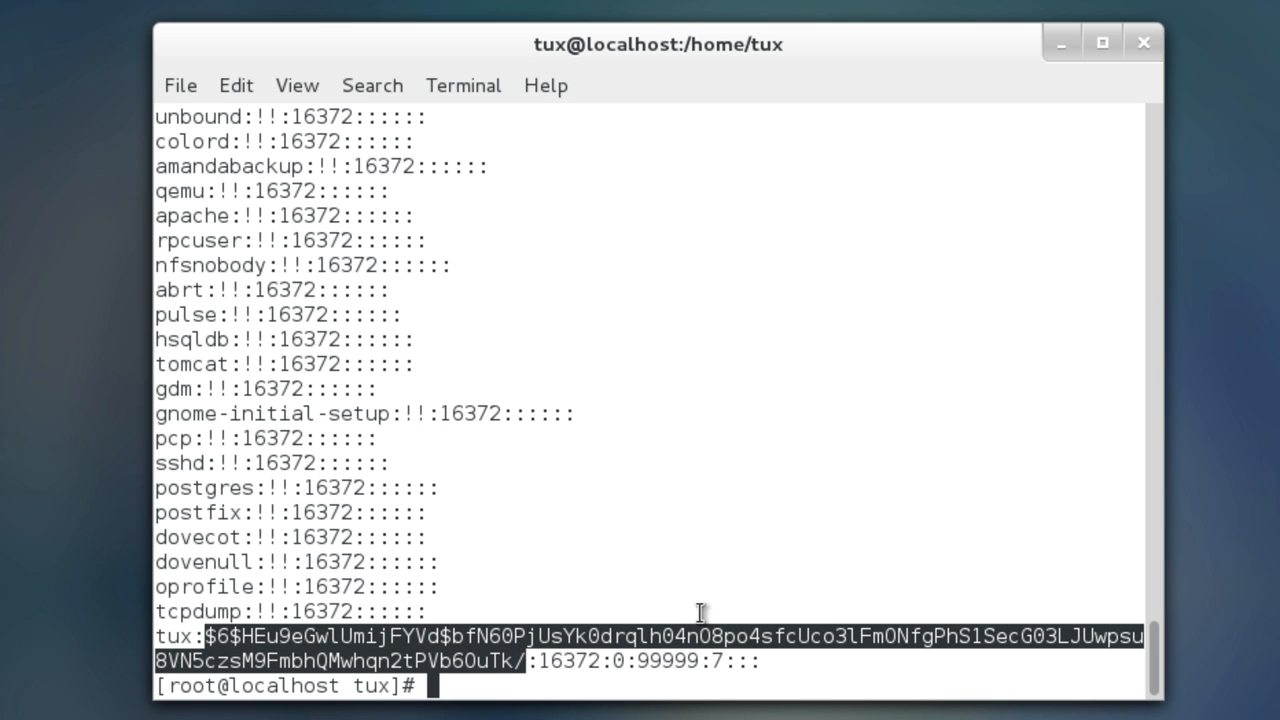
{"action": "mouse_move", "coordinate": [680, 608]}
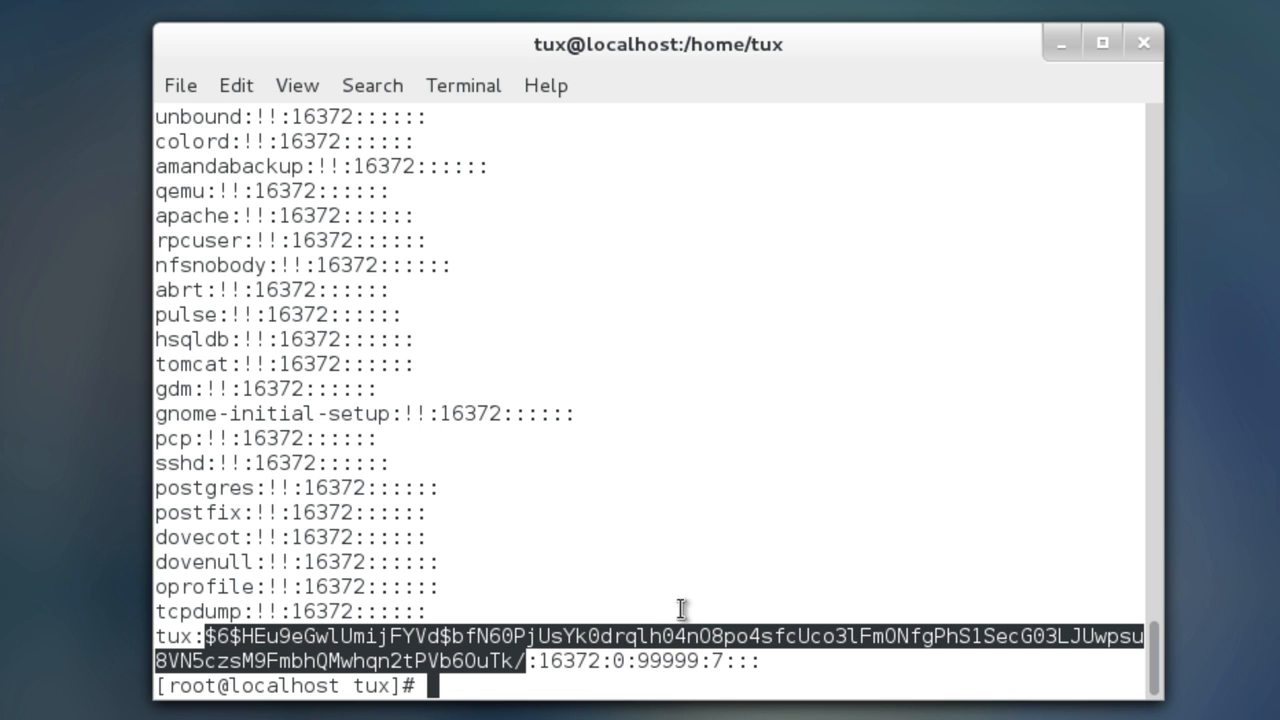
{"action": "mouse_move", "coordinate": [320, 665]}
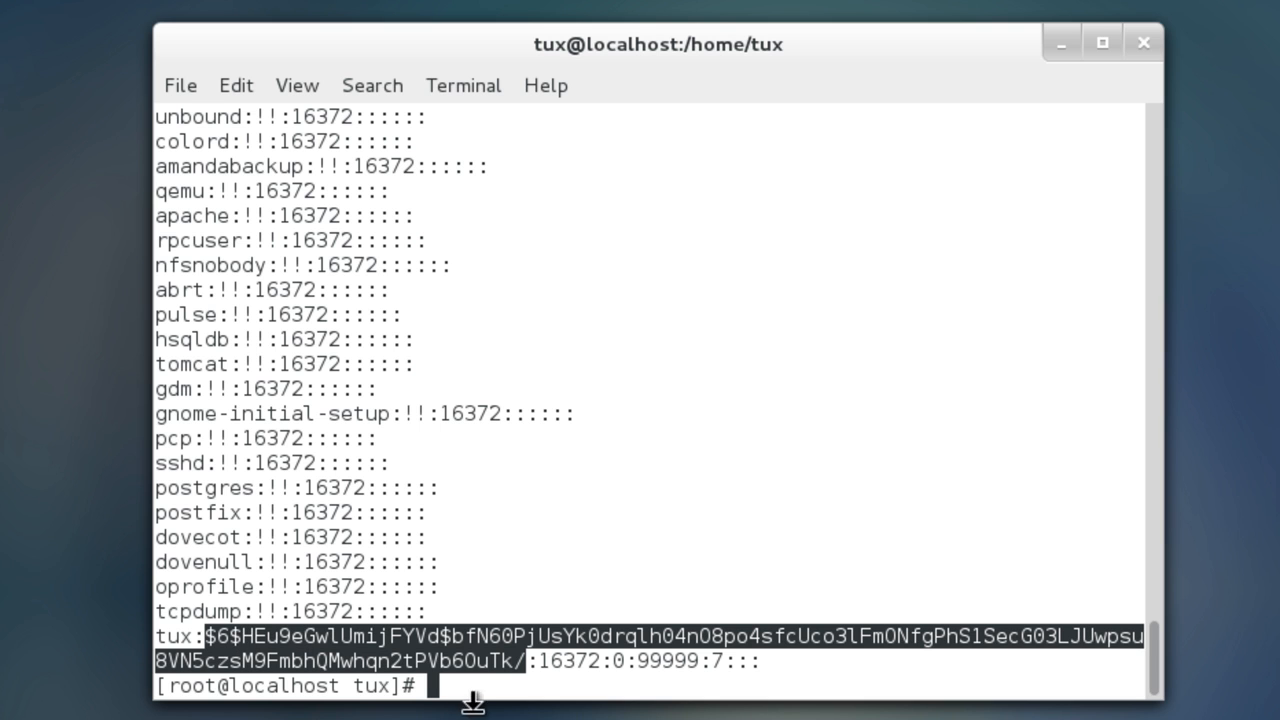
{"action": "mouse_move", "coordinate": [655, 660]}
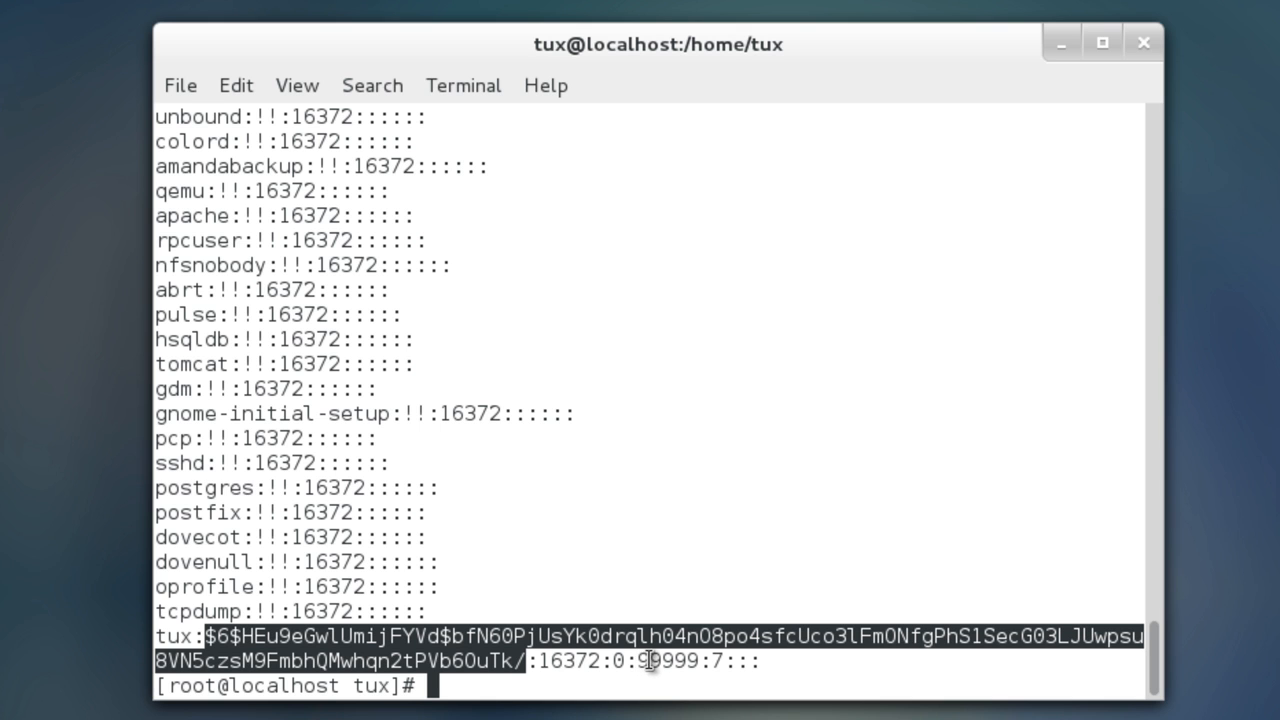
{"action": "mouse_move", "coordinate": [640, 660]}
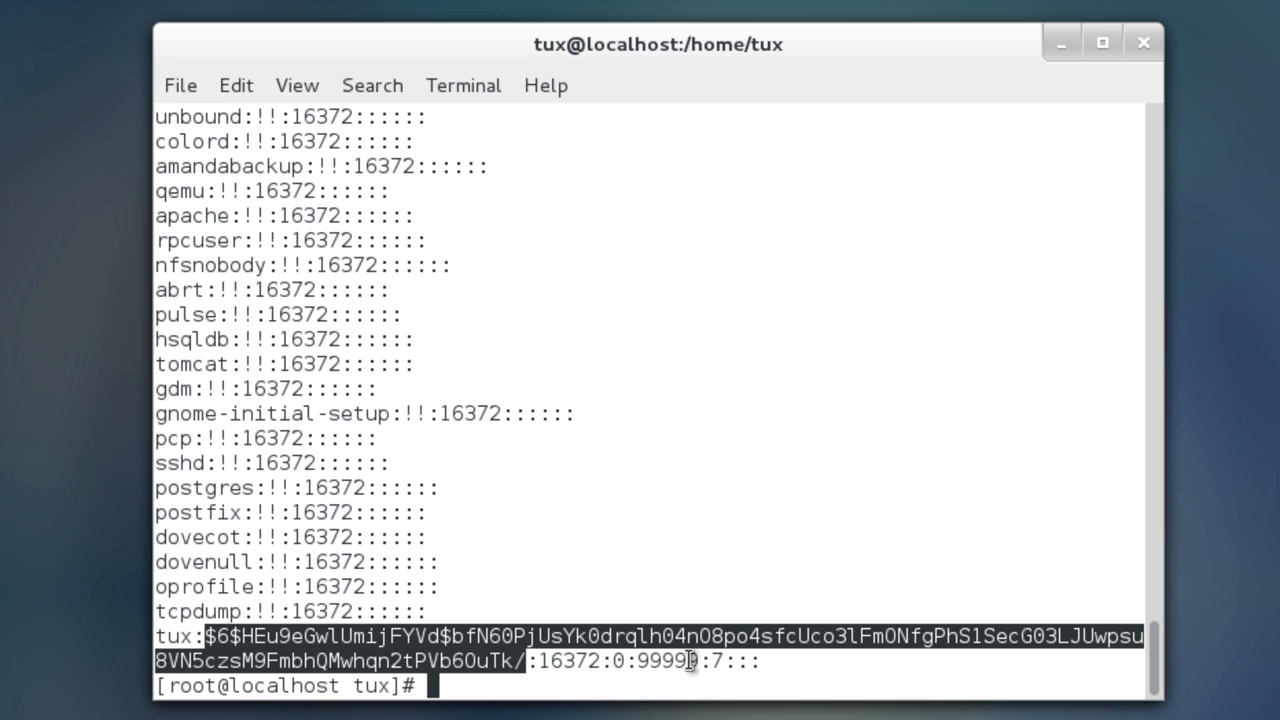
{"action": "mouse_move", "coordinate": [650, 673]}
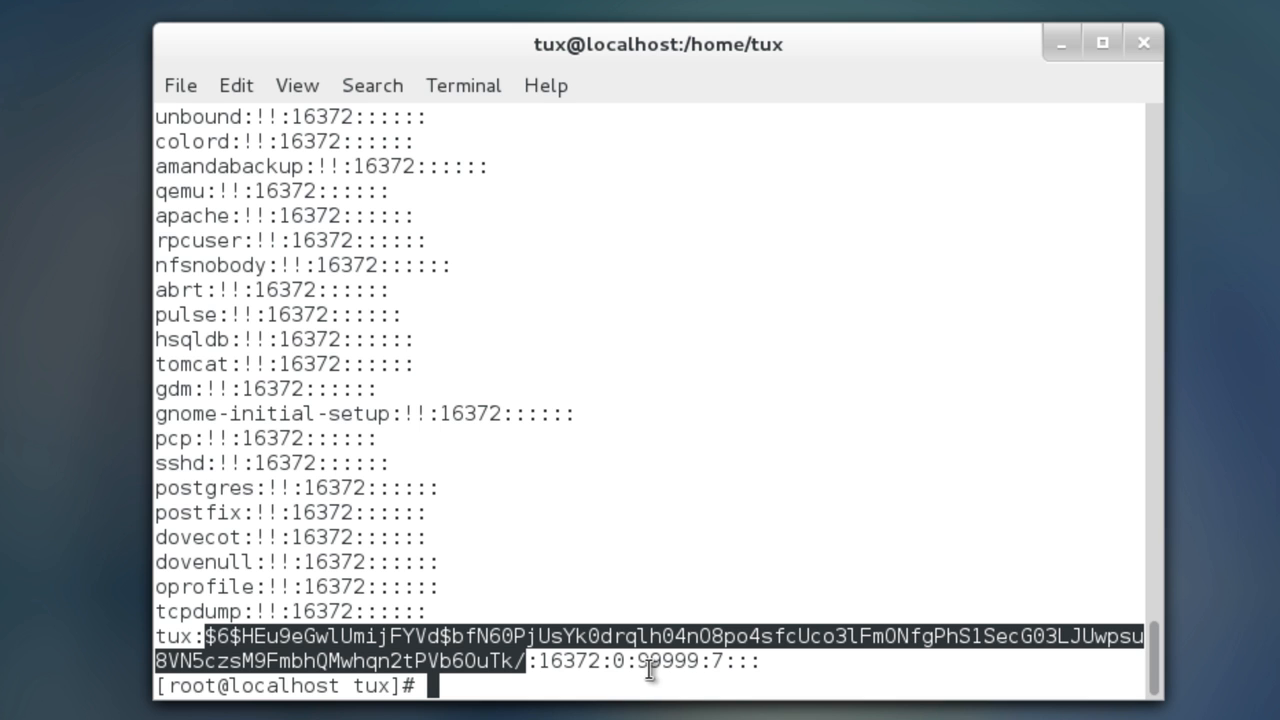
{"action": "mouse_move", "coordinate": [715, 668]}
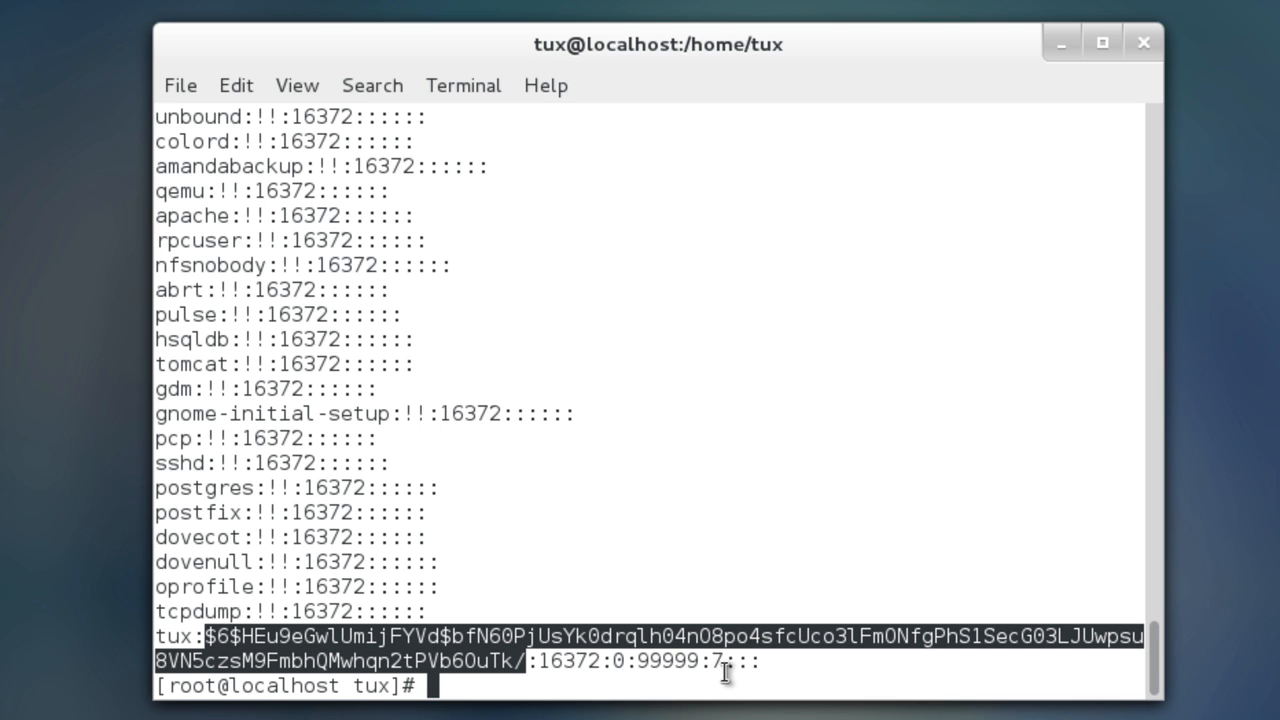
{"action": "mouse_move", "coordinate": [715, 665]}
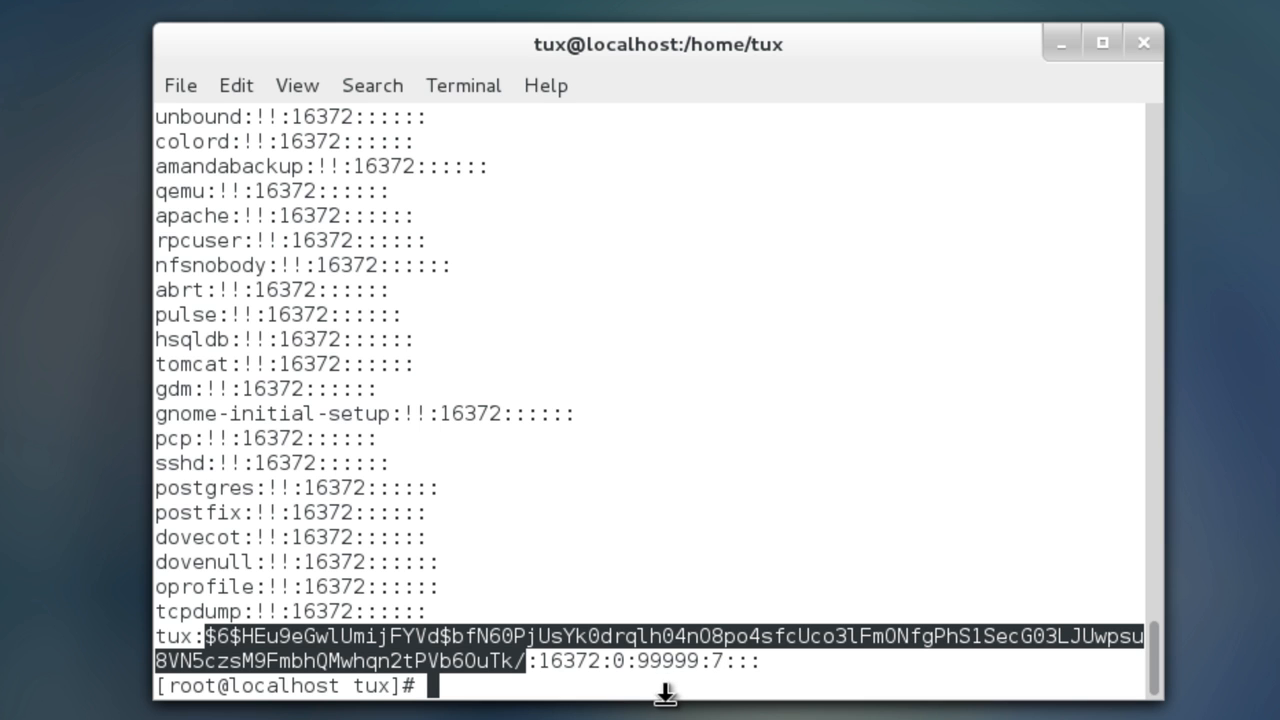
{"action": "mouse_move", "coordinate": [695, 680]}
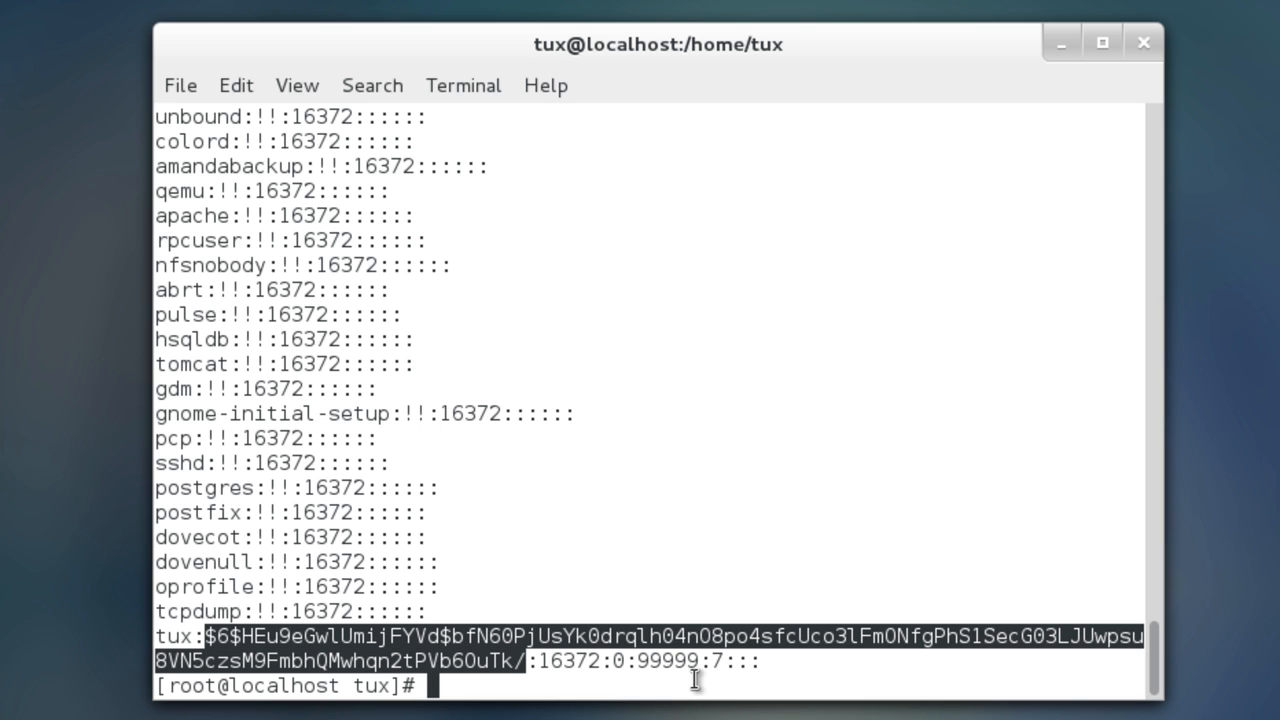
{"action": "mouse_move", "coordinate": [725, 665]}
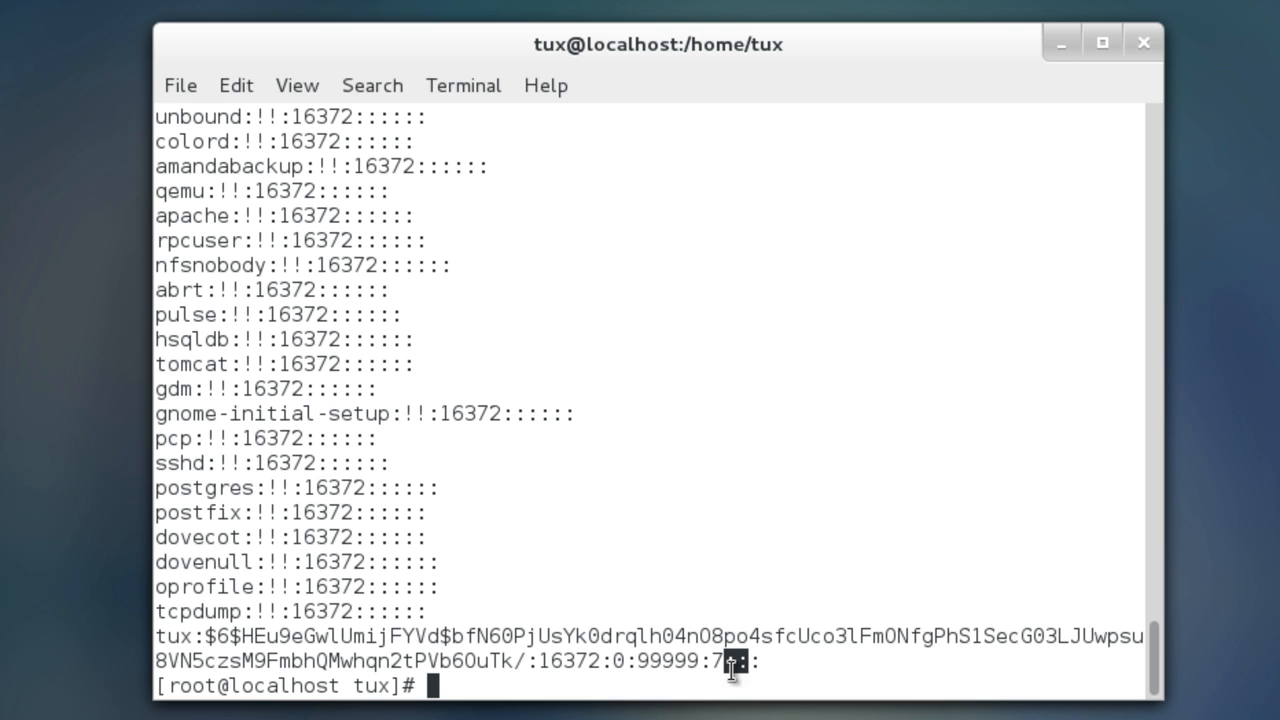
{"action": "mouse_move", "coordinate": [810, 685]}
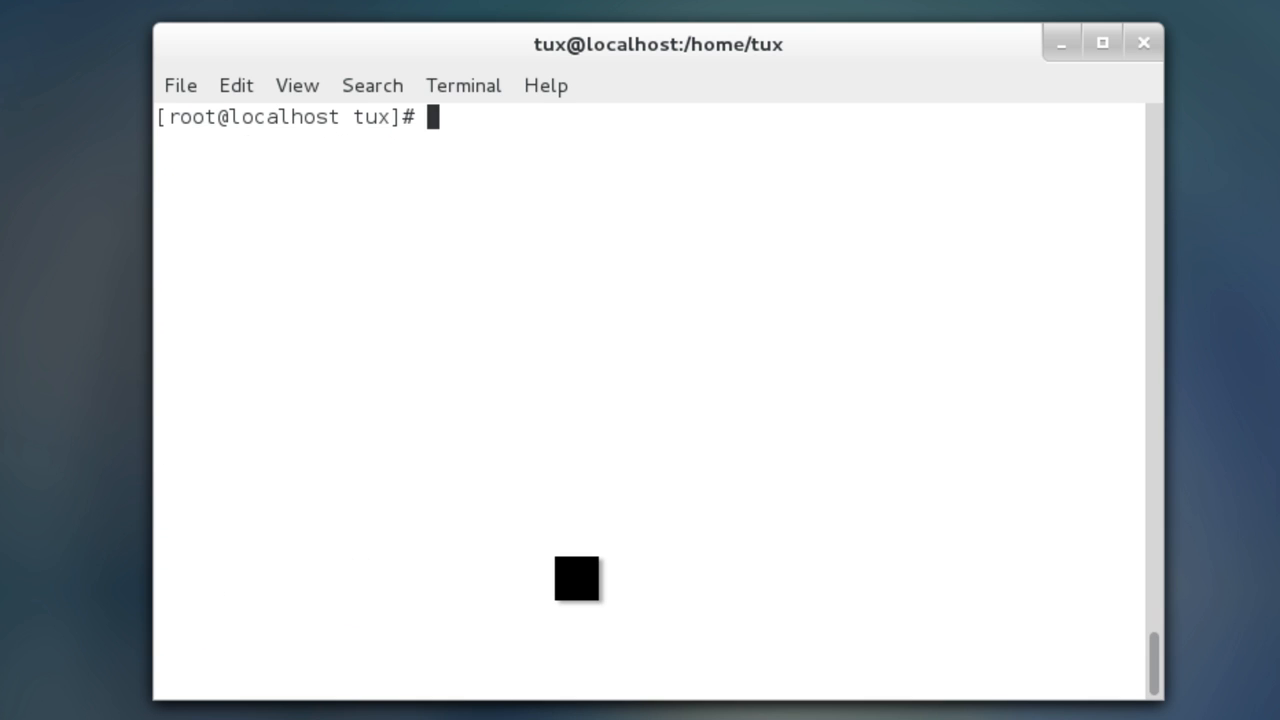
{"action": "type", "text": "ca"}
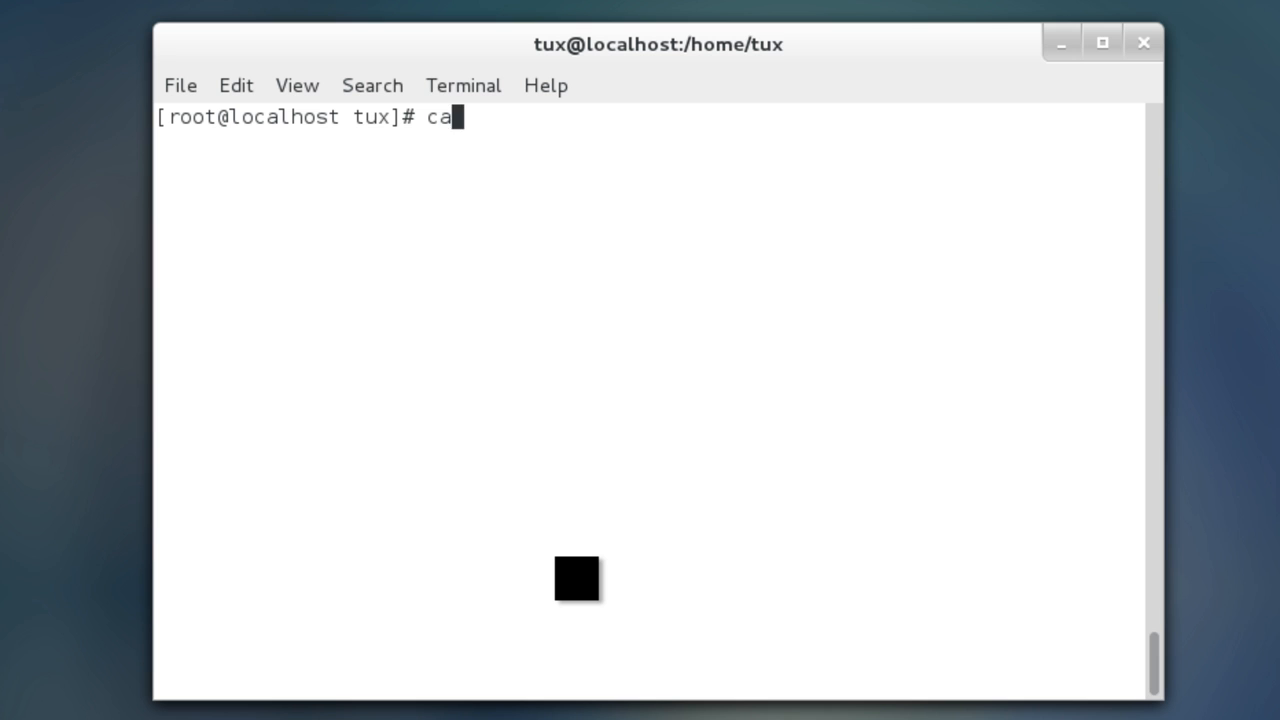
{"action": "type", "text": "t /et"}
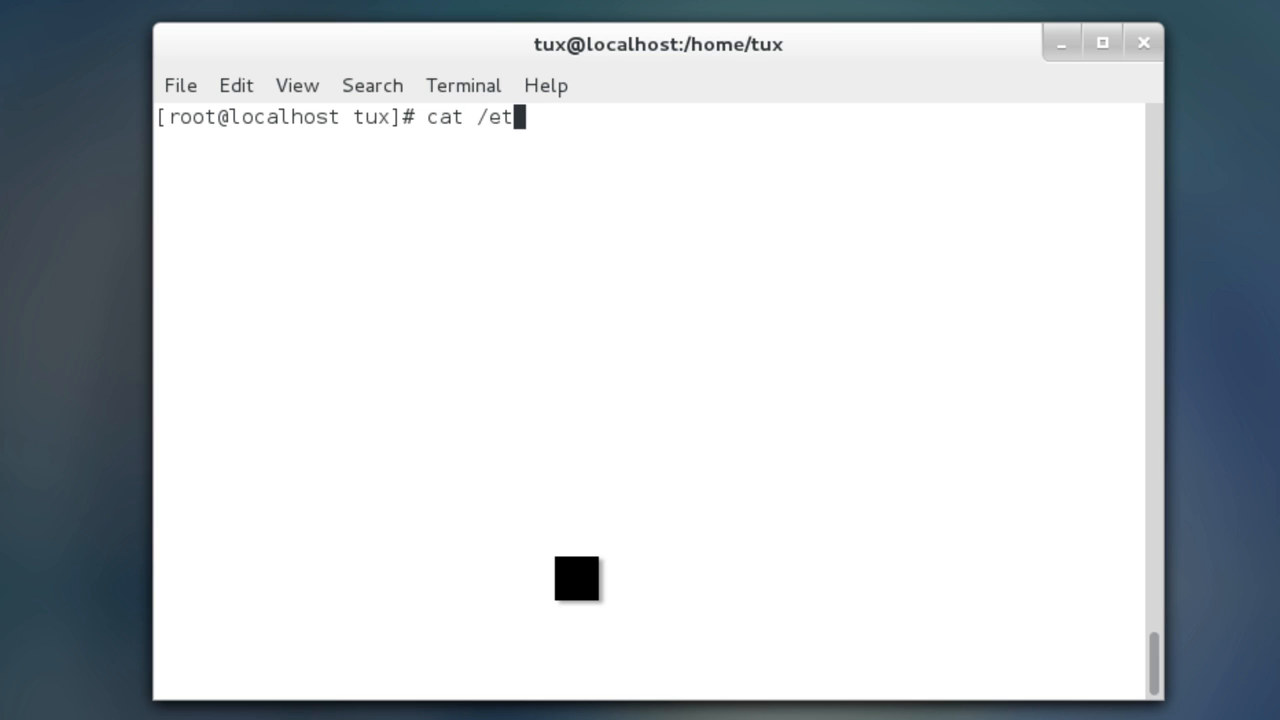
{"action": "type", "text": "c/grou"}
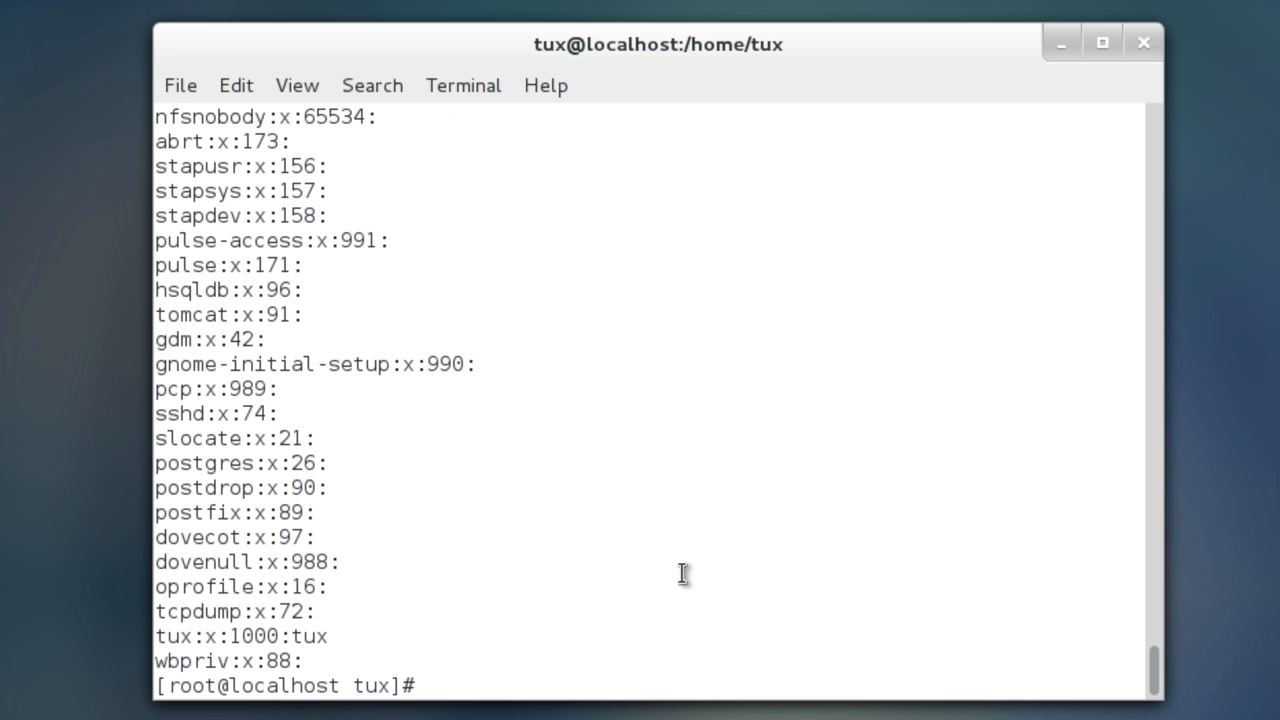
{"action": "mouse_move", "coordinate": [236, 637]}
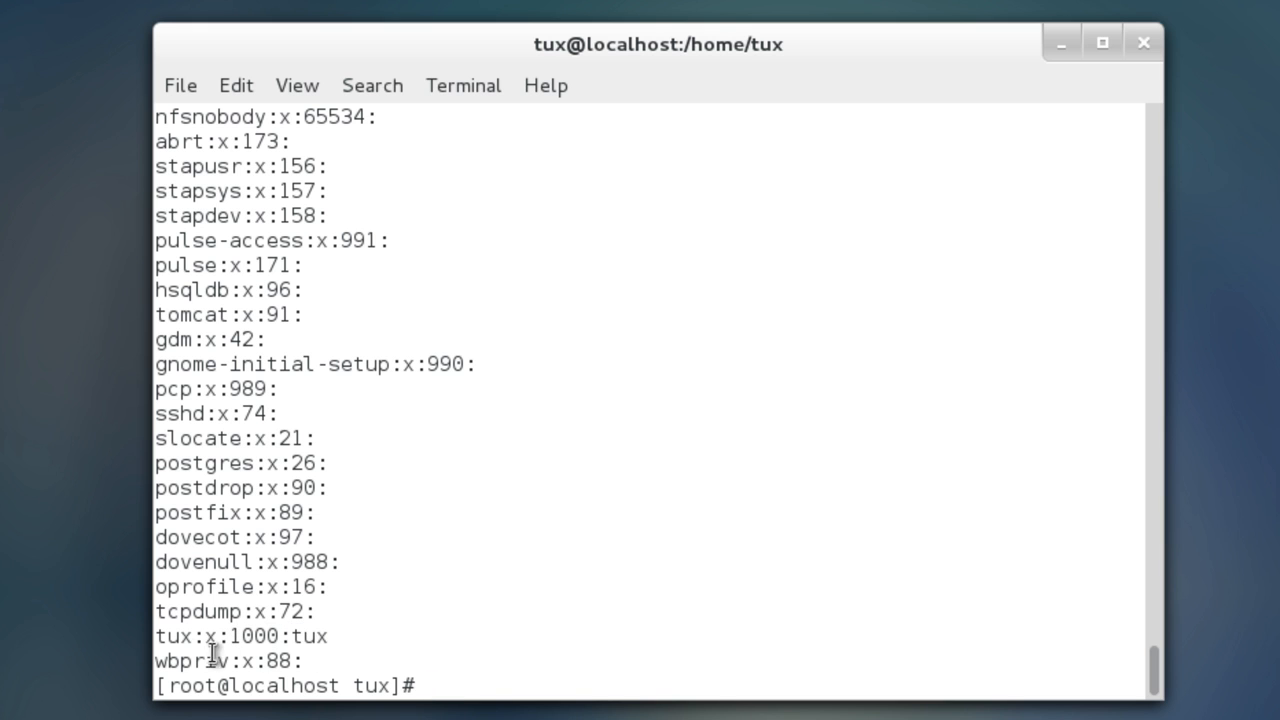
{"action": "mouse_move", "coordinate": [255, 667]}
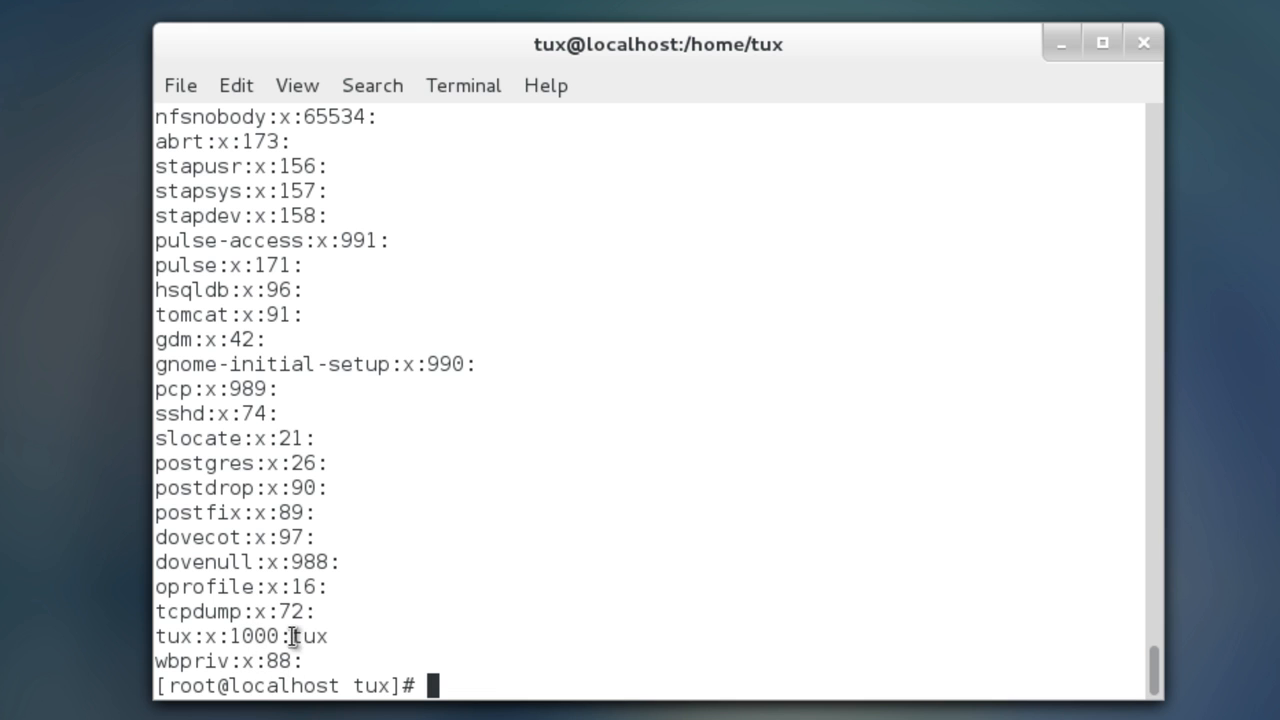
{"action": "mouse_move", "coordinate": [648, 498]}
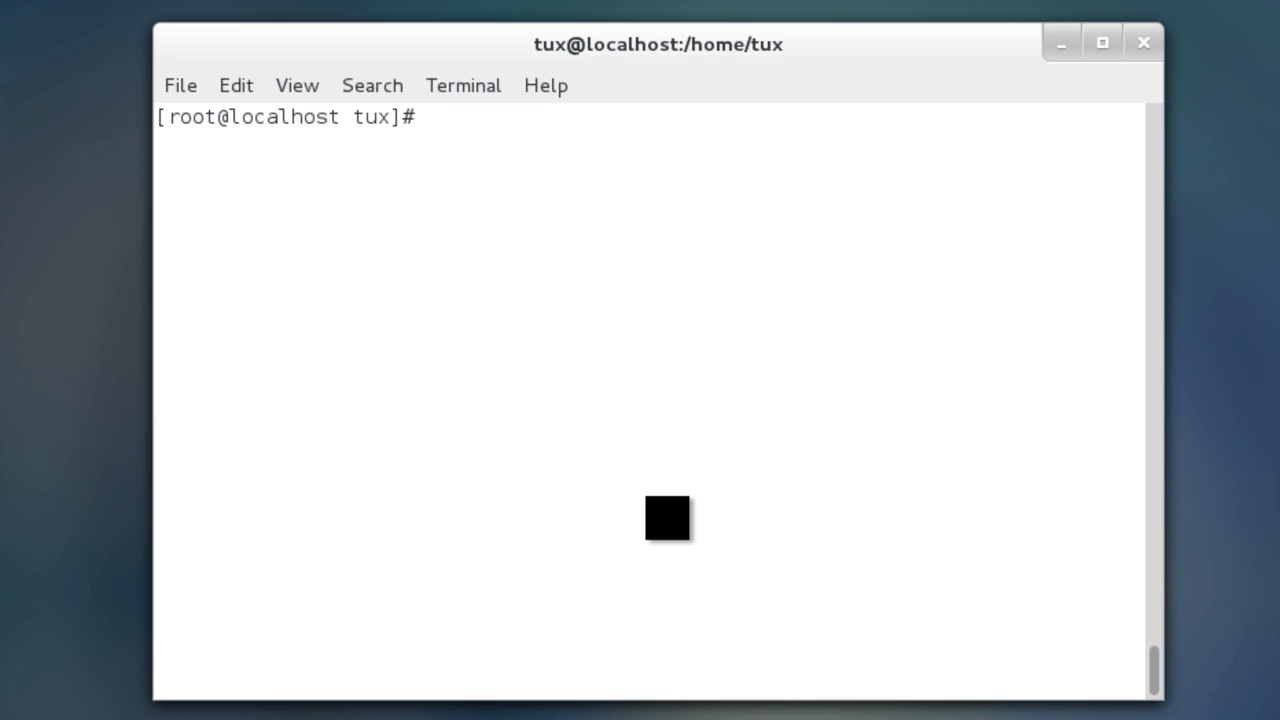
Run pwck and mark gnome-initial-setup among the missing-home-directory warnings.
{"action": "type", "text": "pwck"}
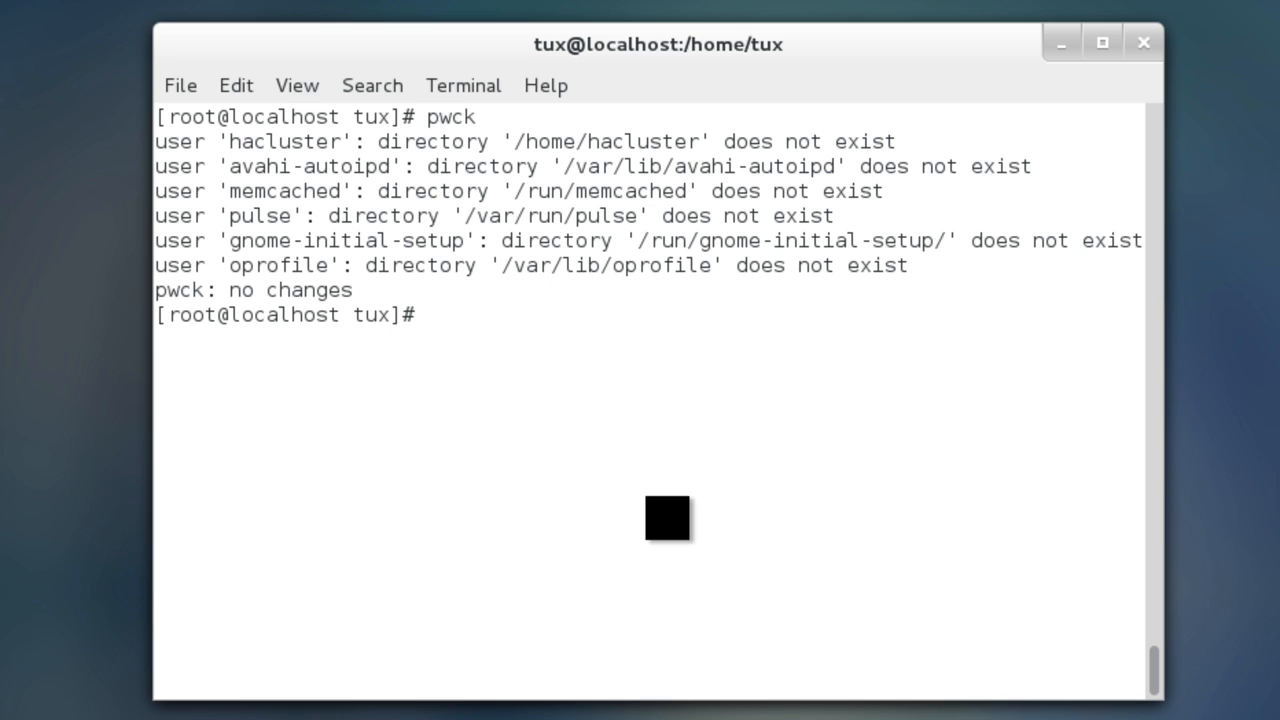
{"action": "mouse_move", "coordinate": [365, 314]}
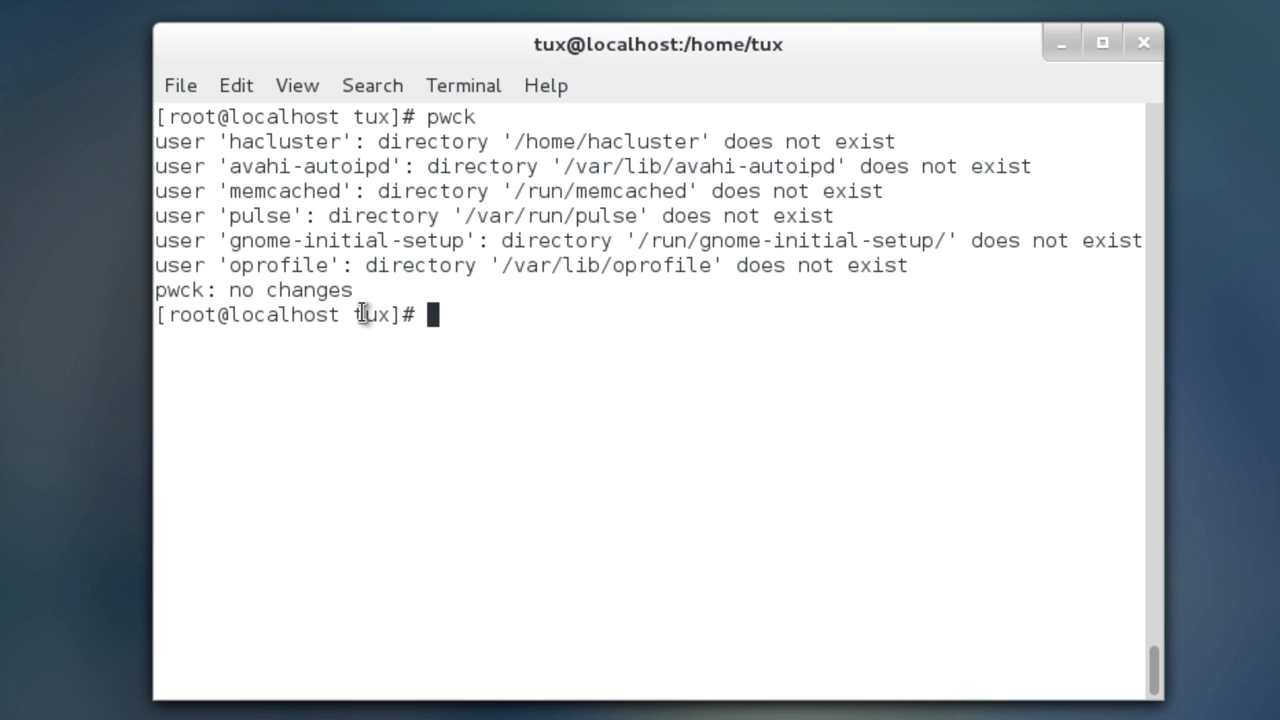
{"action": "type", "text": "clear"}
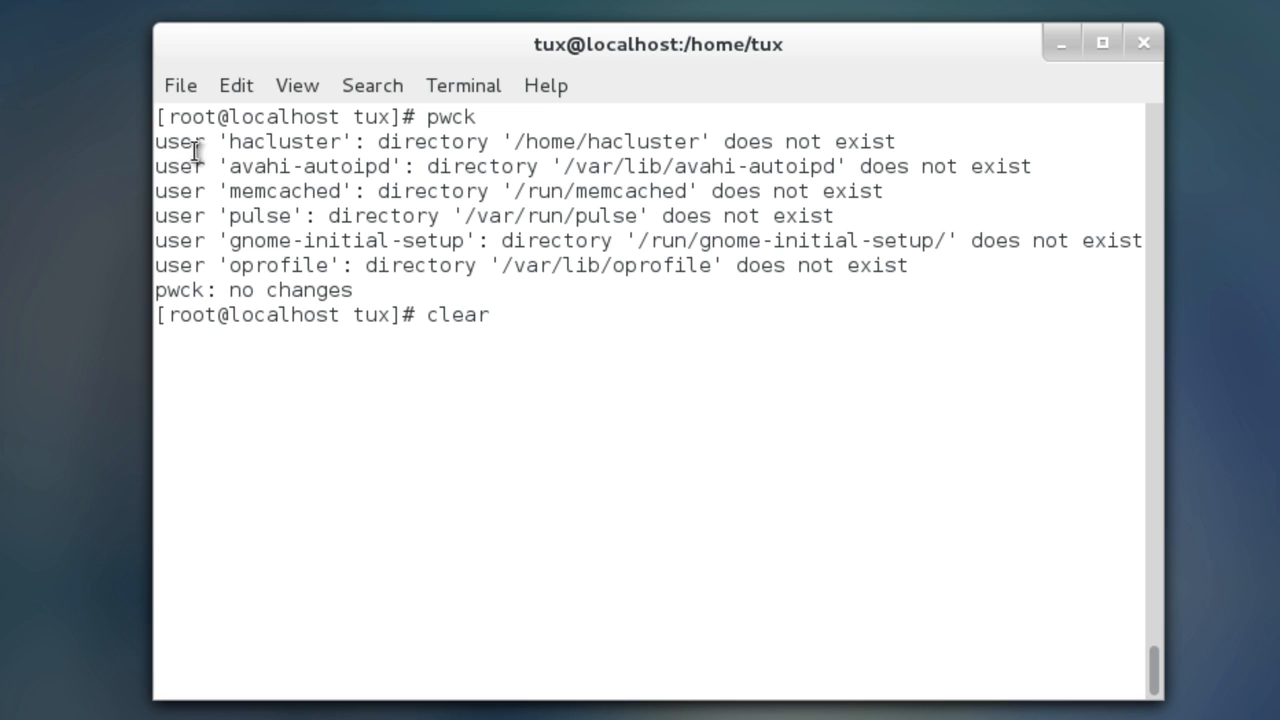
{"action": "mouse_move", "coordinate": [446, 148]}
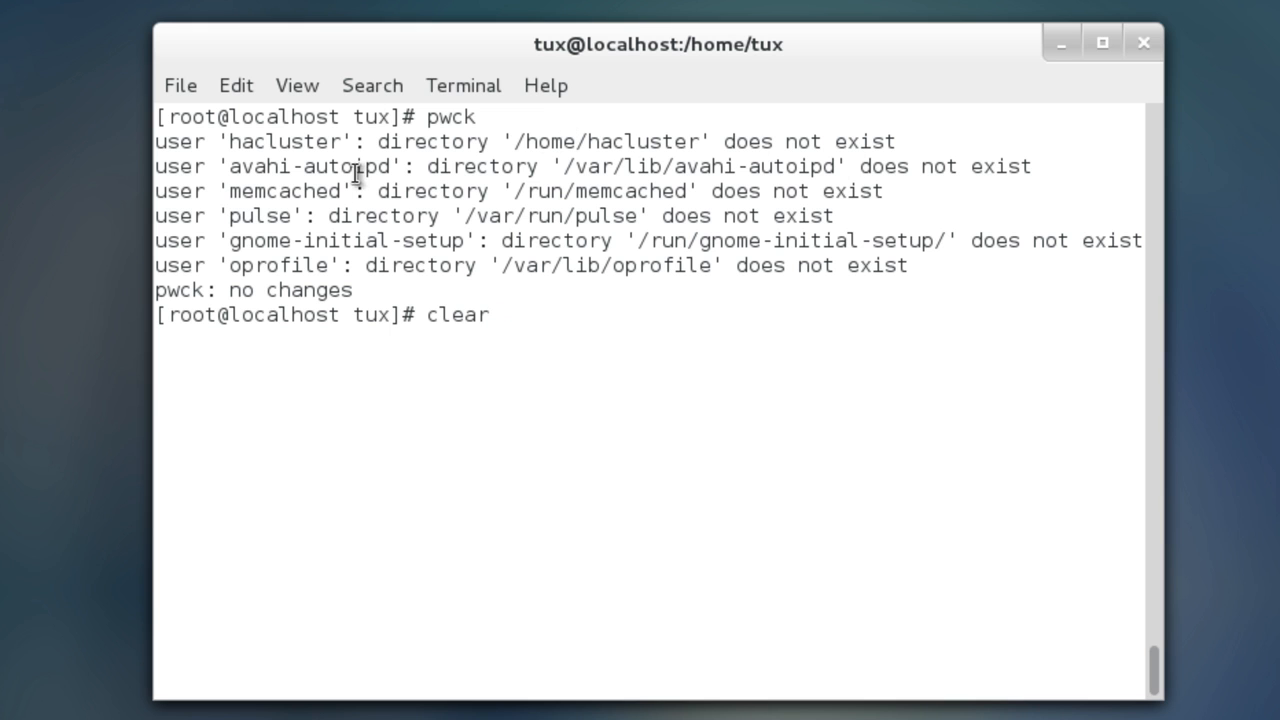
{"action": "mouse_move", "coordinate": [249, 273]}
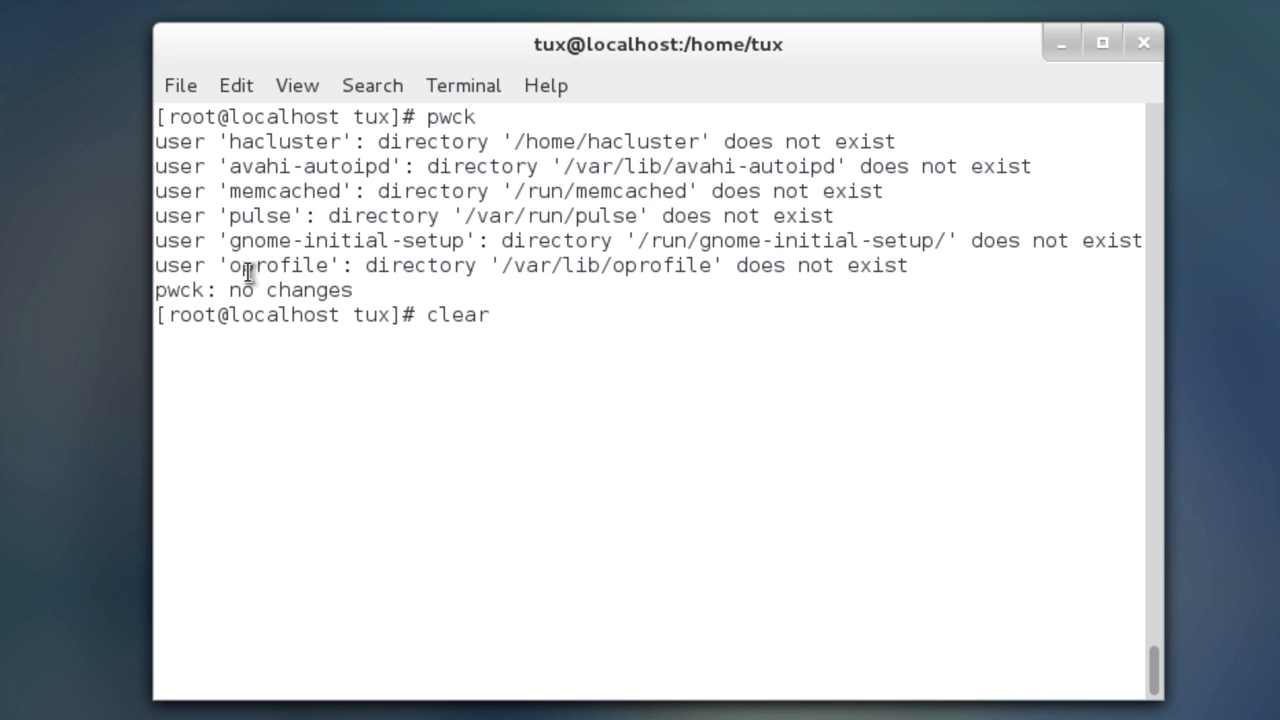
{"action": "double_click", "coordinate": [295, 240]}
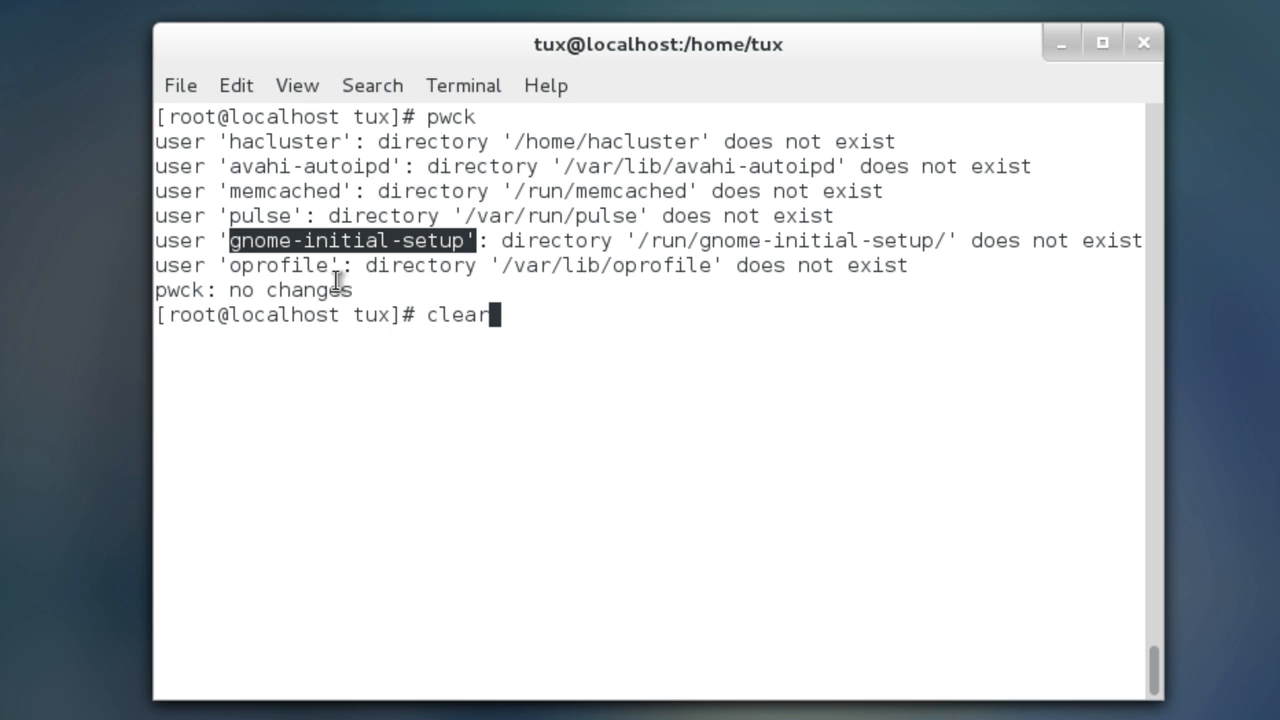
{"action": "mouse_move", "coordinate": [347, 268]}
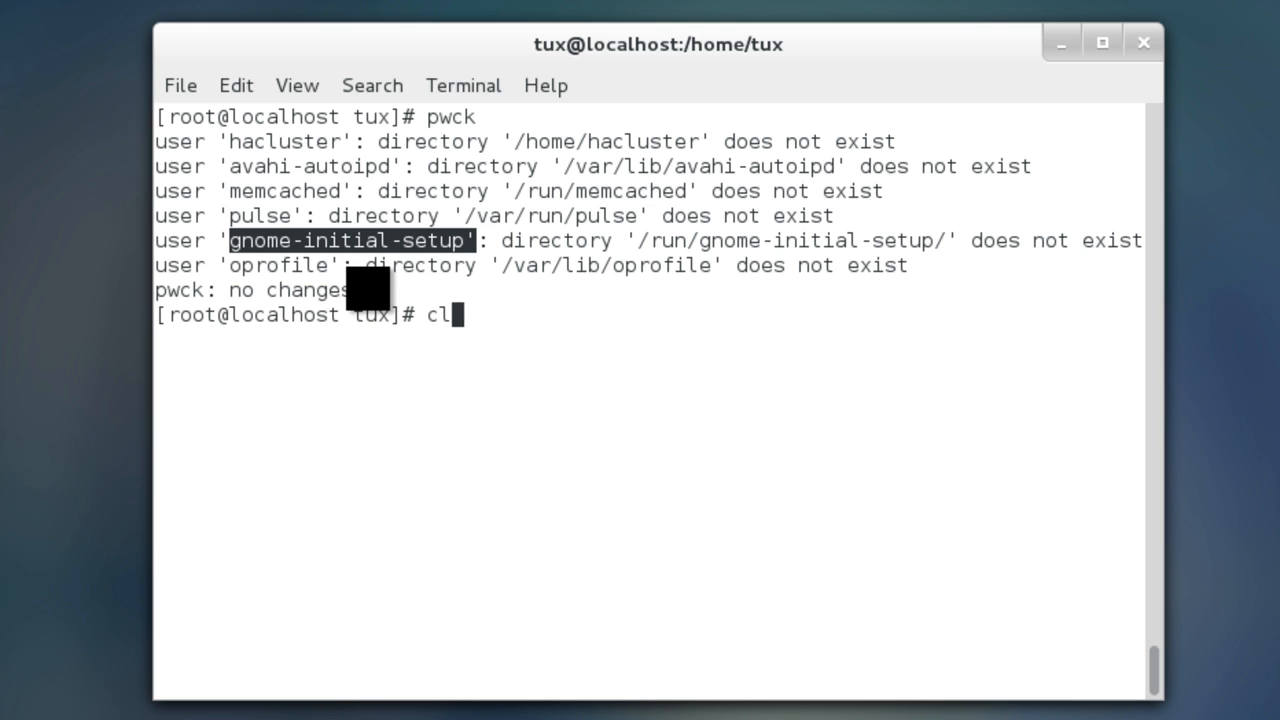
Re-list /etc/passwd to compare entries like gnome-initial-setup, then clear the screen.
{"action": "type", "text": "at /.etc"}
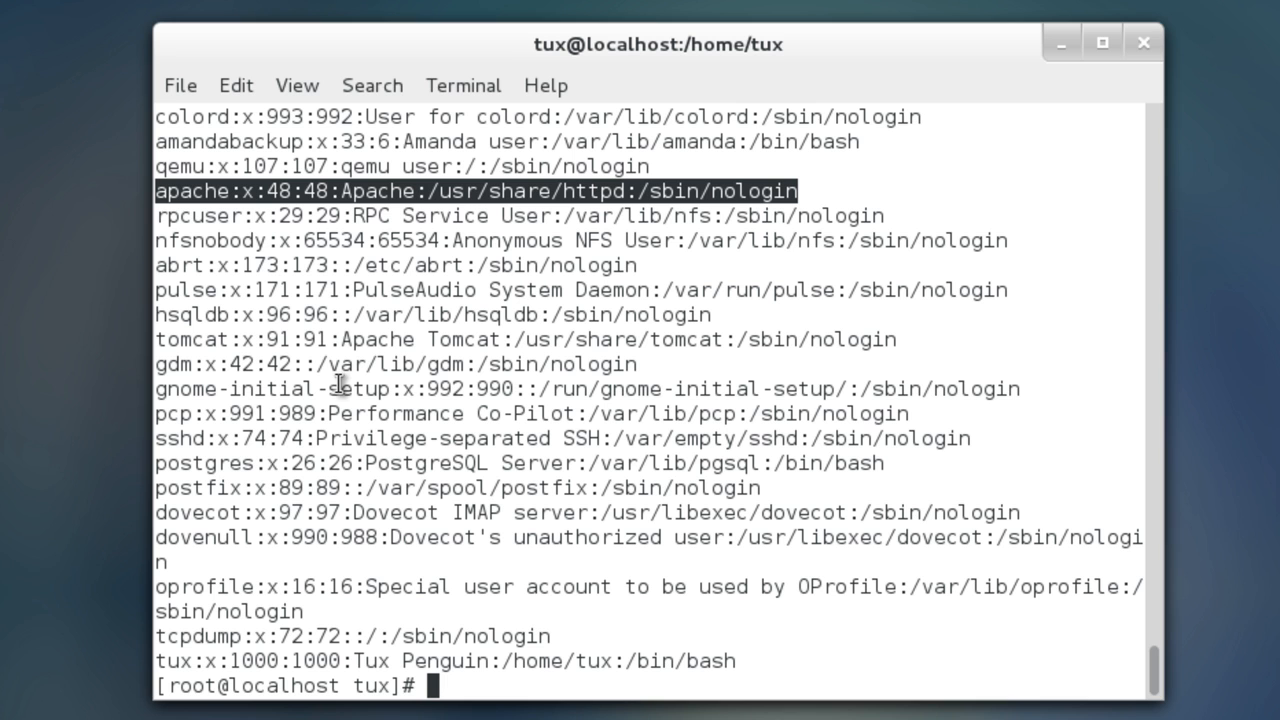
{"action": "type", "text": "c"}
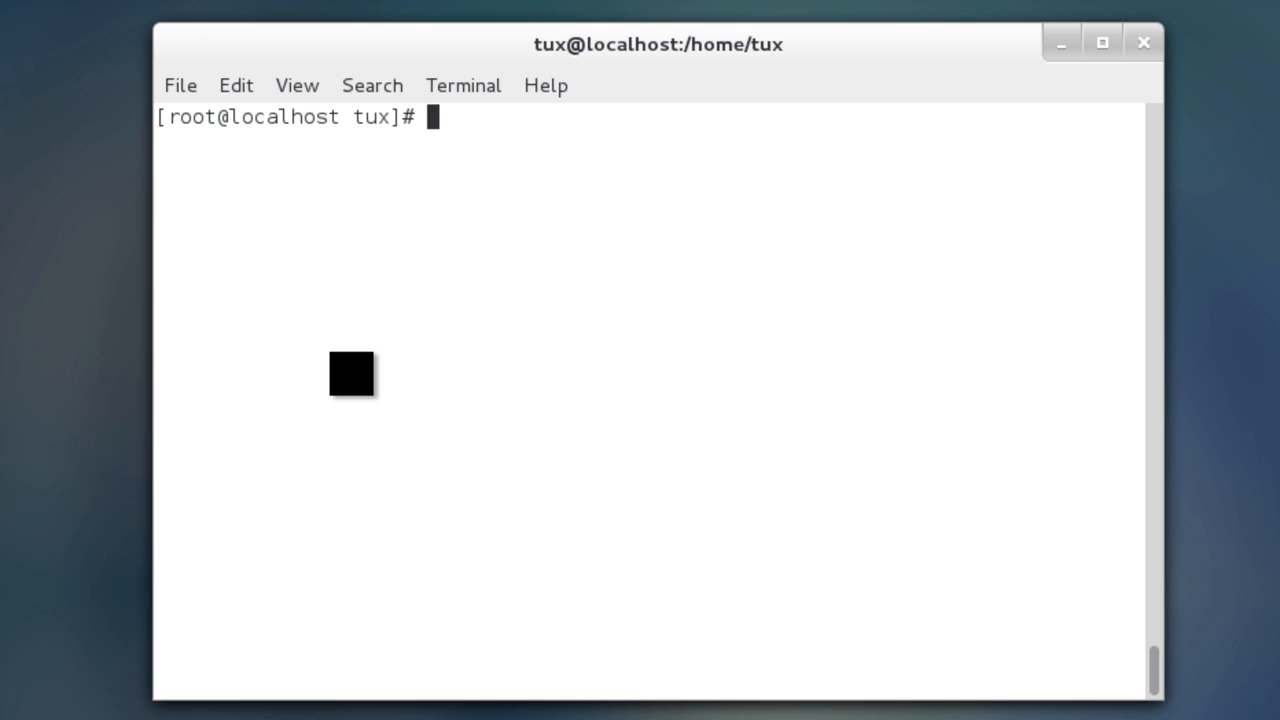
{"action": "type", "text": "useradd"}
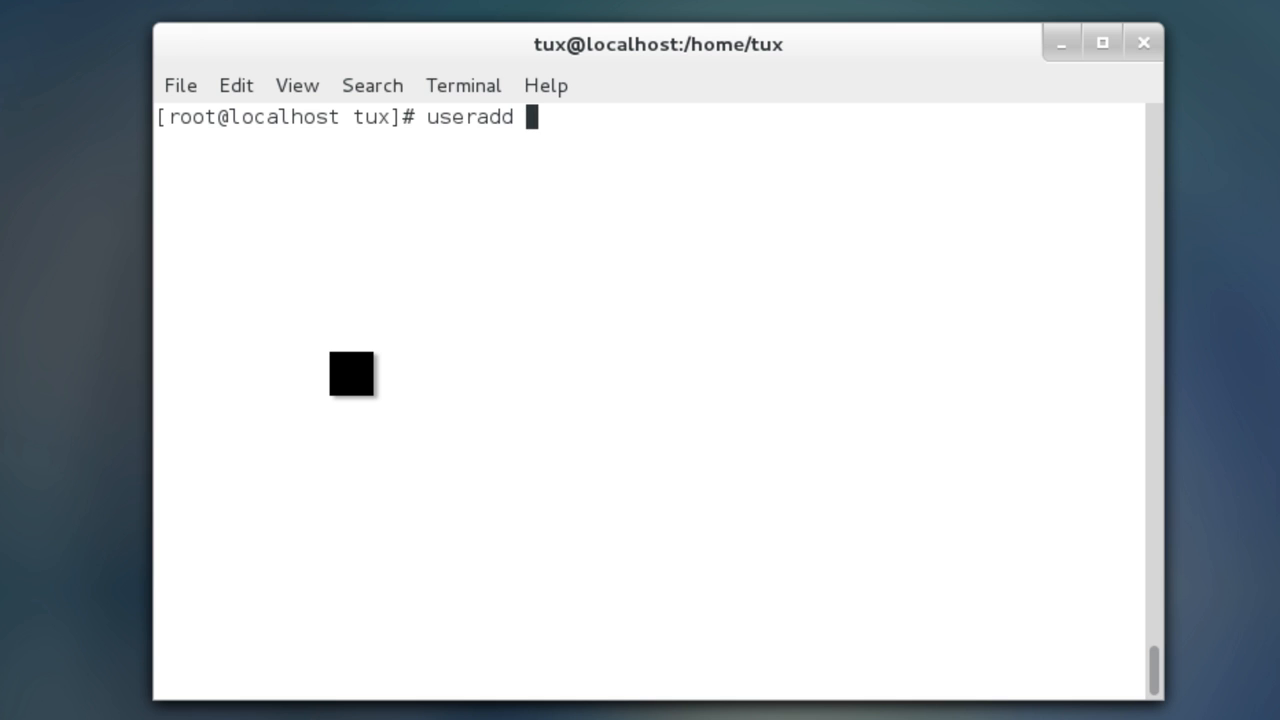
{"action": "type", "text": "snoop"}
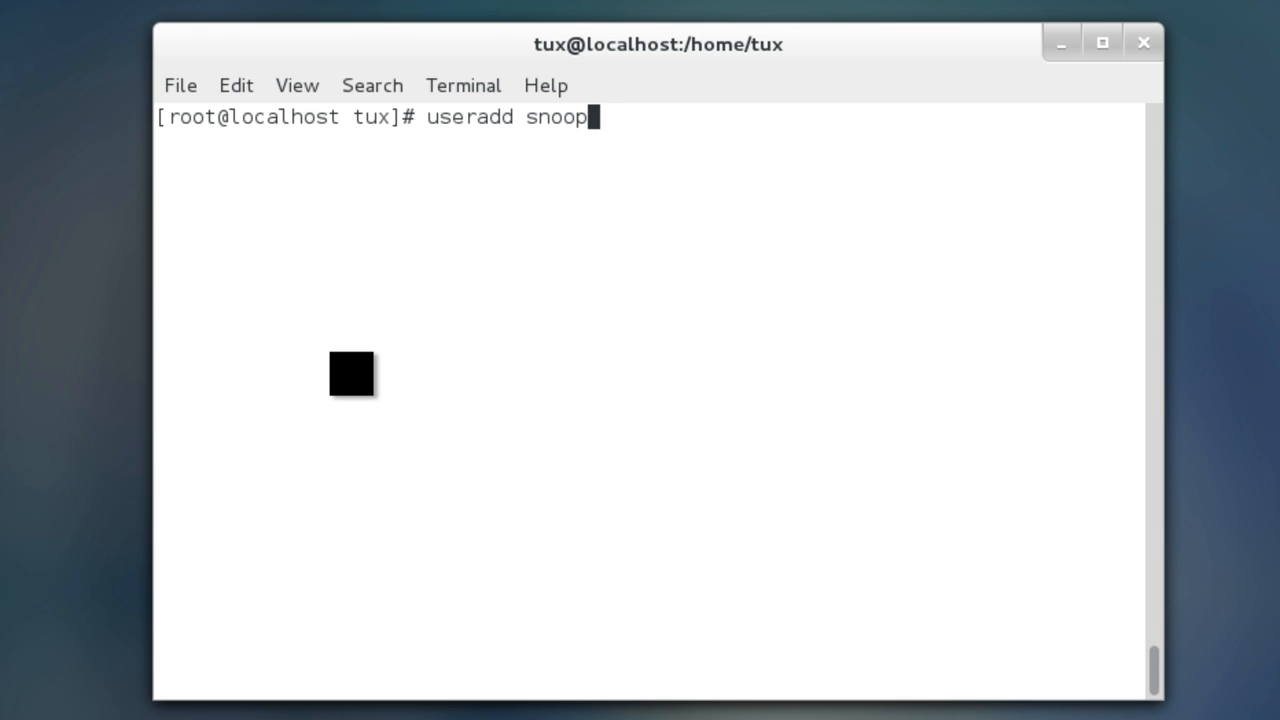
{"action": "type", "text": "y"}
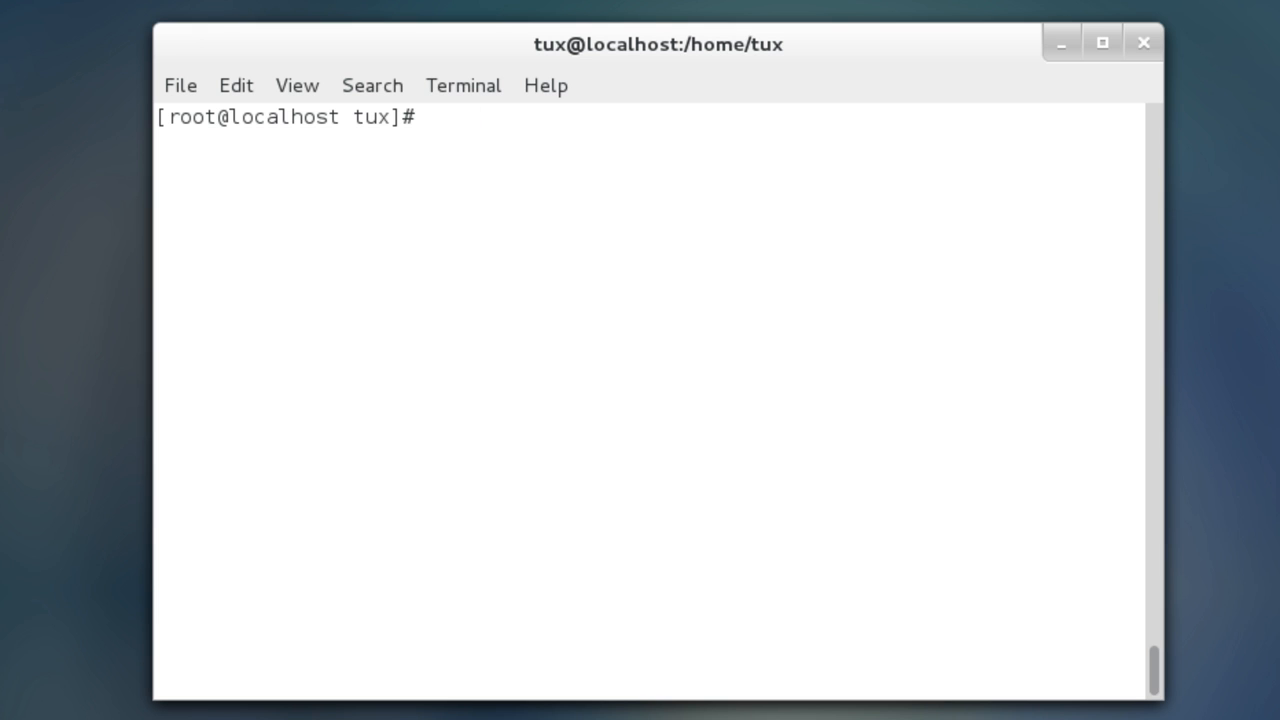
{"action": "type", "text": "cat /etc"}
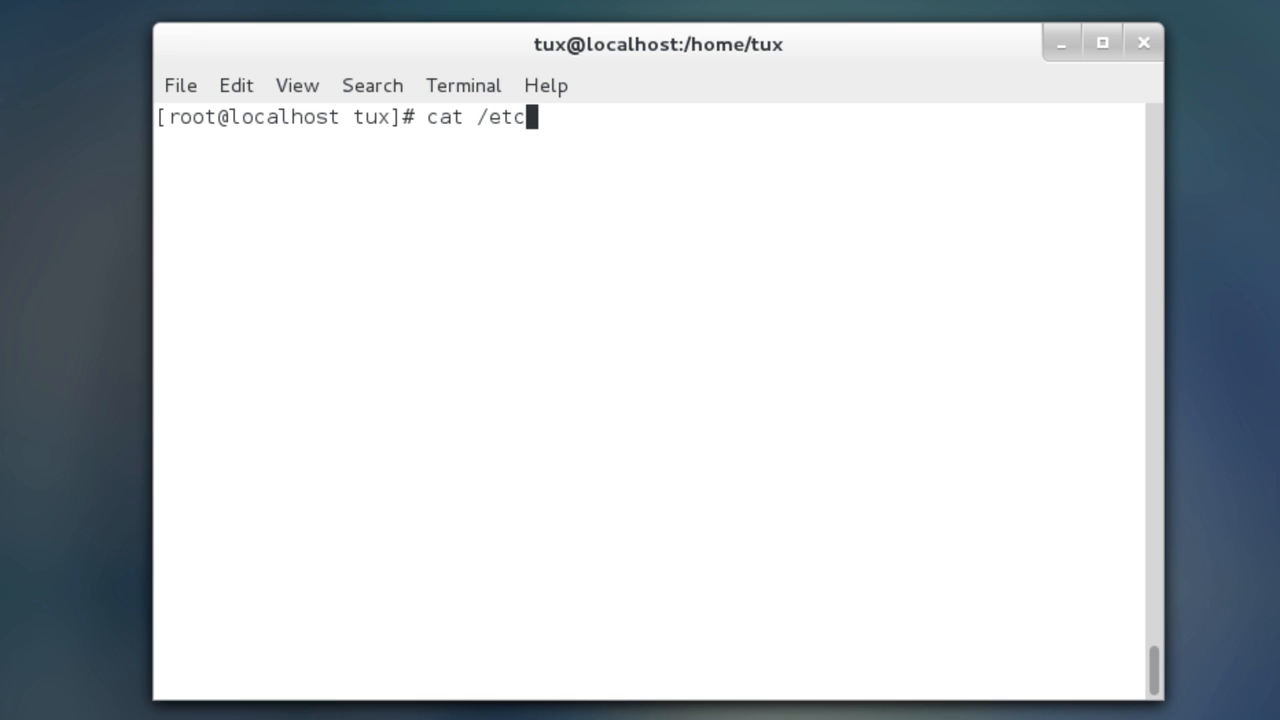
{"action": "type", "text": "default/"}
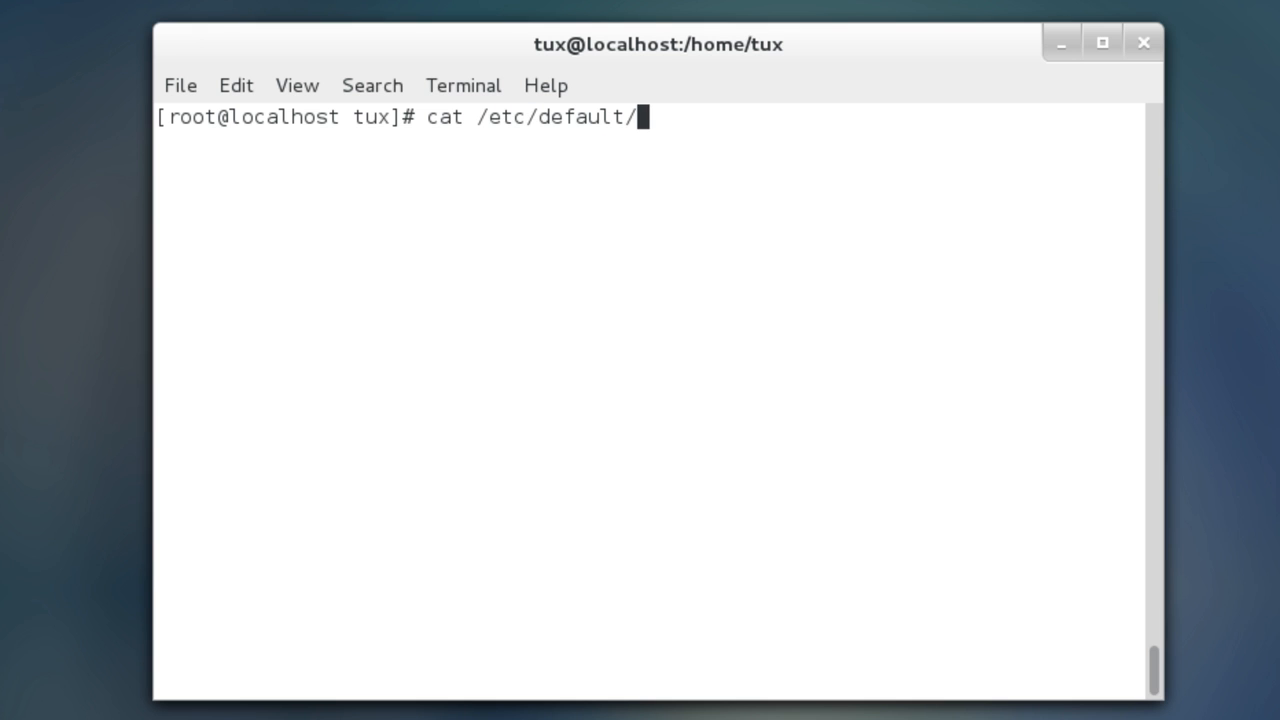
{"action": "type", "text": "useradd"}
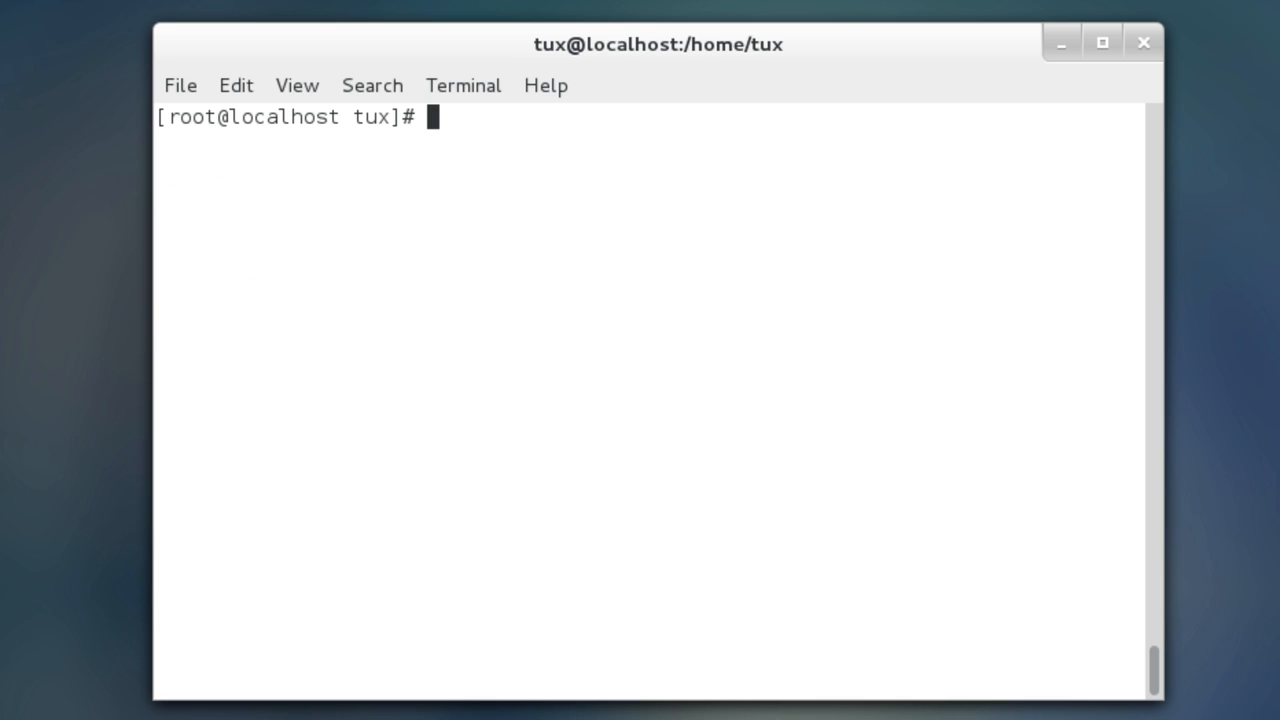
Type useradd -c "Snoopy Hacker" at the root prompt without running it.
{"action": "type", "text": "useradd"}
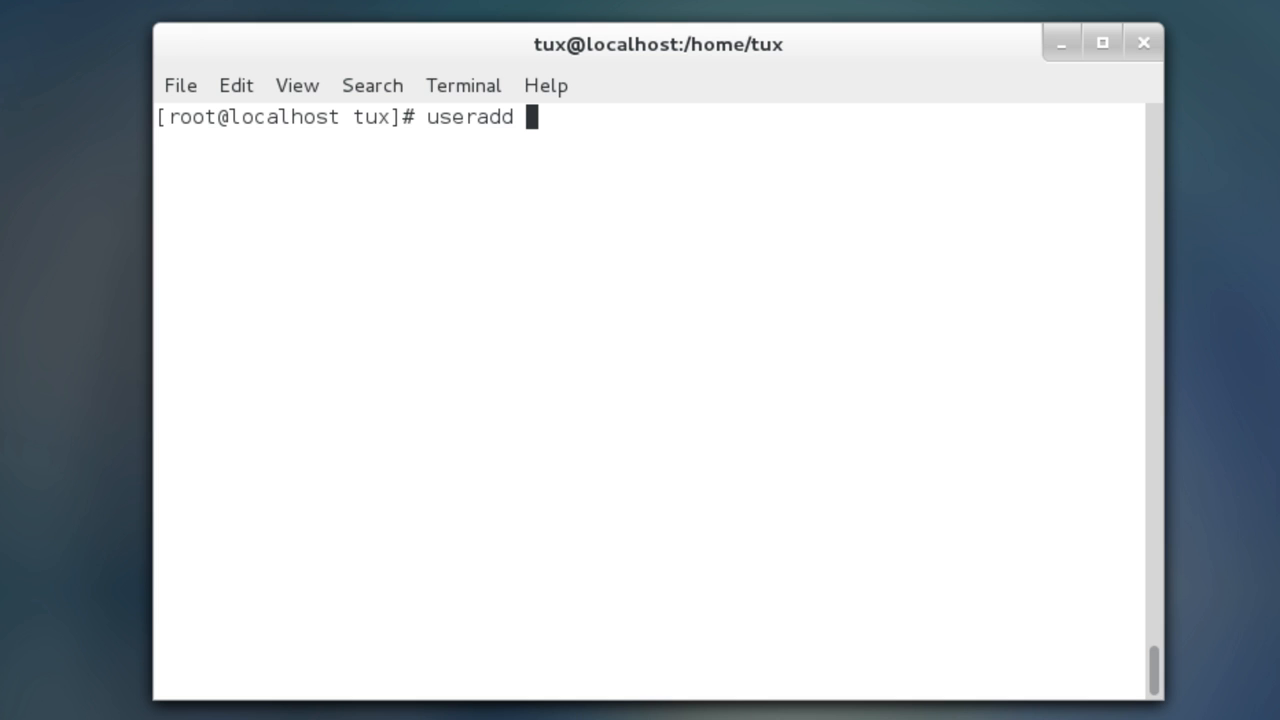
{"action": "type", "text": "-c"}
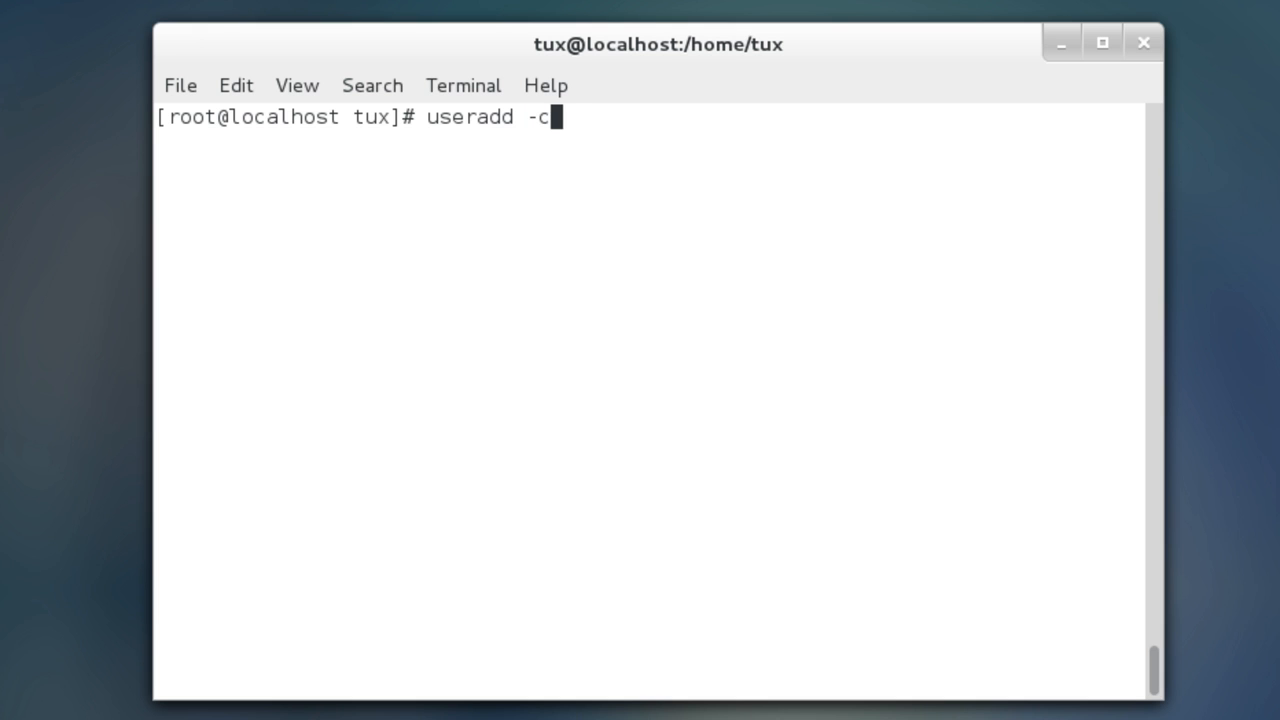
{"action": "type", "text": "\""}
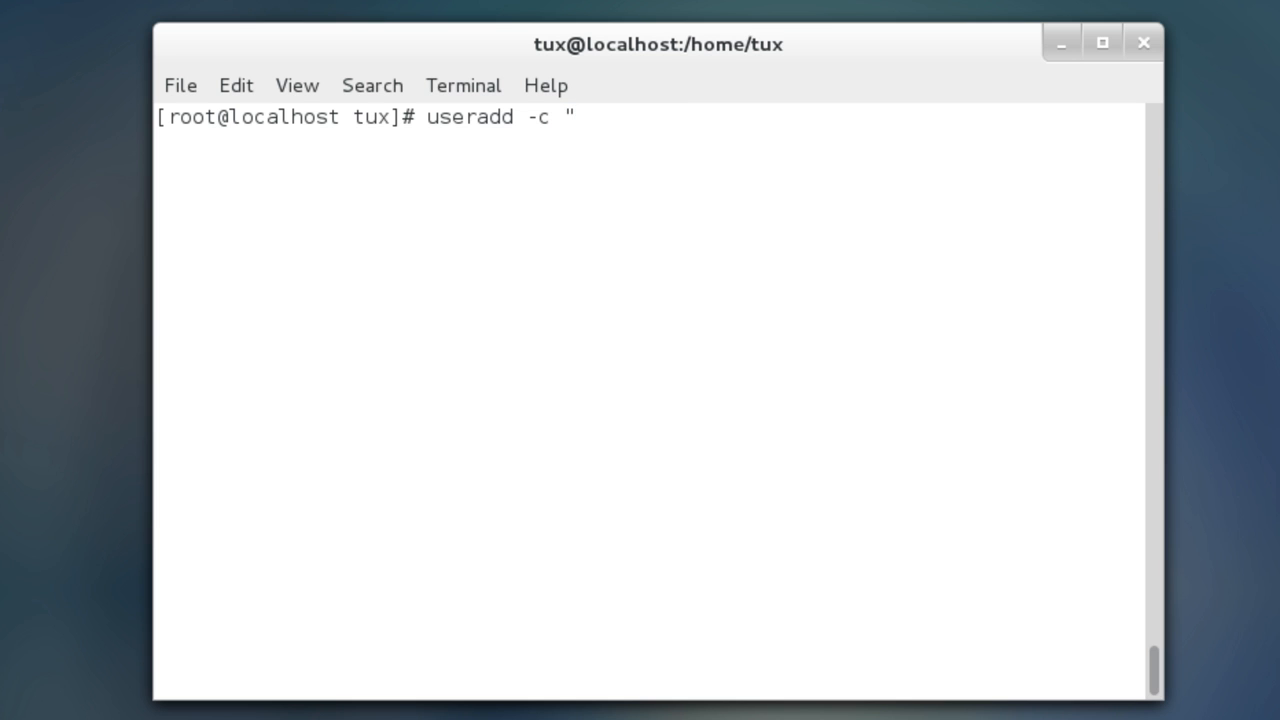
{"action": "type", "text": "Snoopy H"}
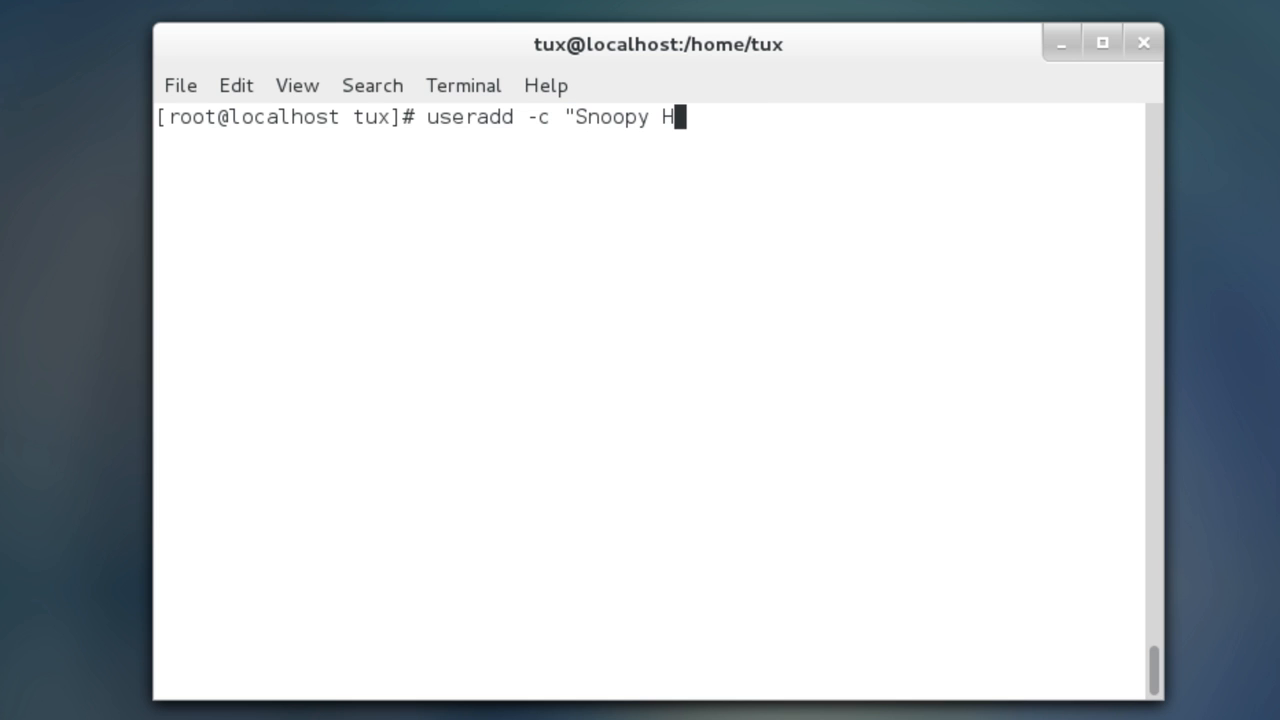
{"action": "type", "text": "acker\""}
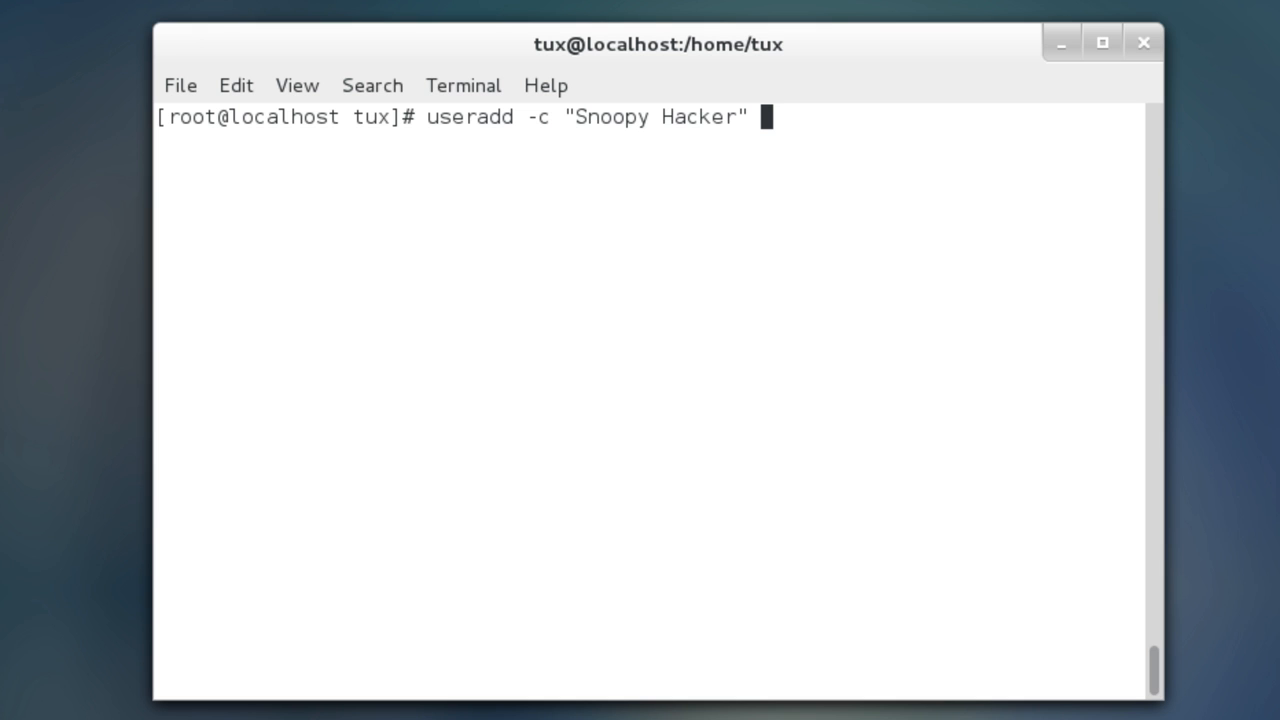
Append the -m home-directory option, removing the stray dash and mistyped -gf.
{"action": "type", "text": "-"}
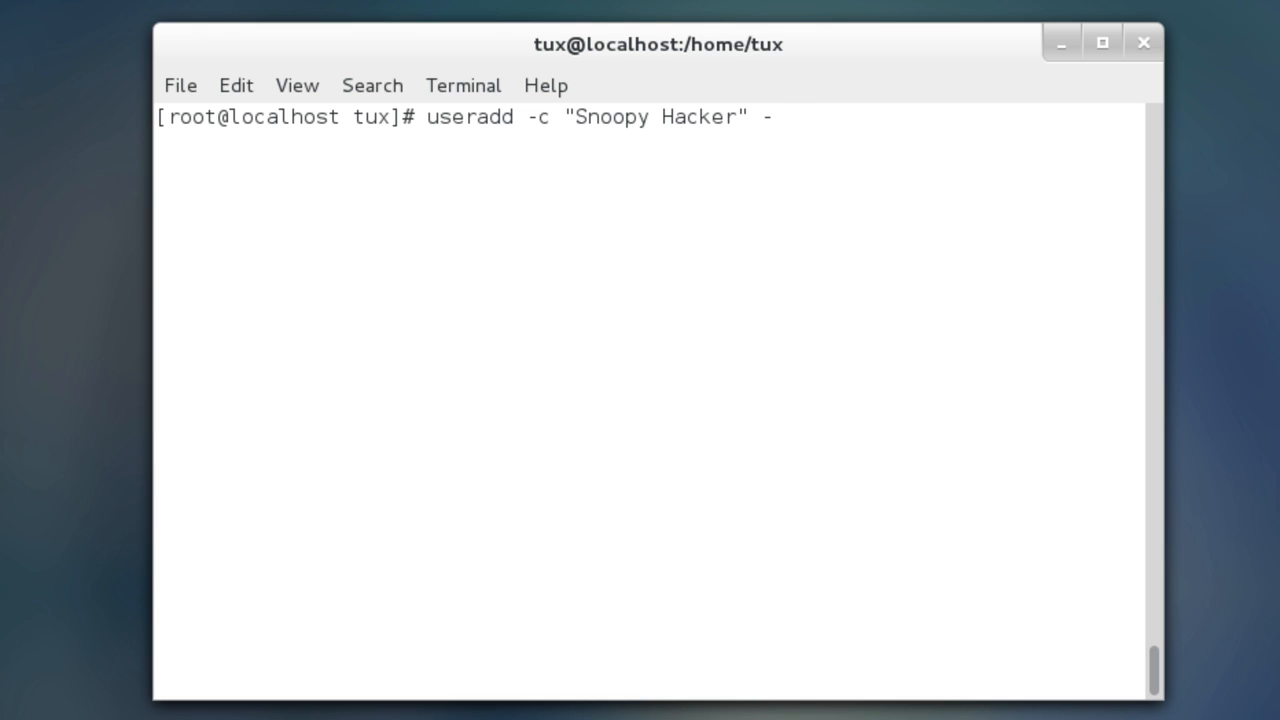
{"action": "key", "text": "BackSpace"}
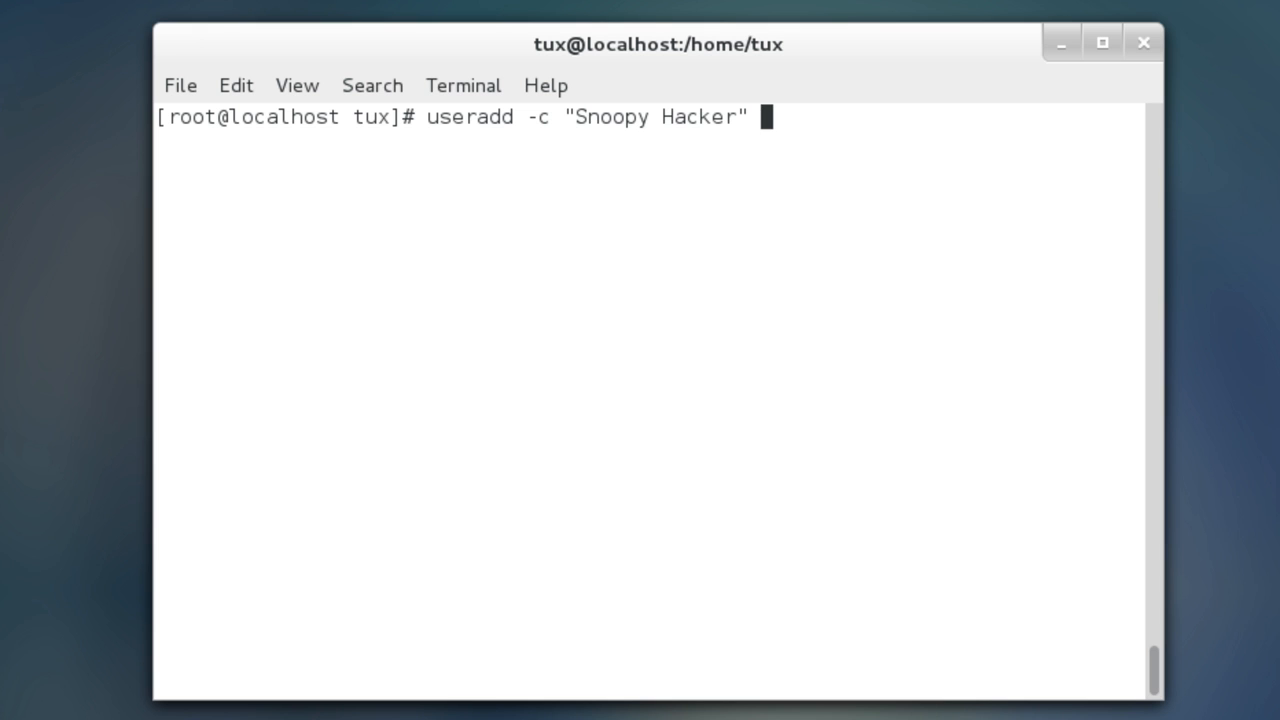
{"action": "type", "text": "-gf"}
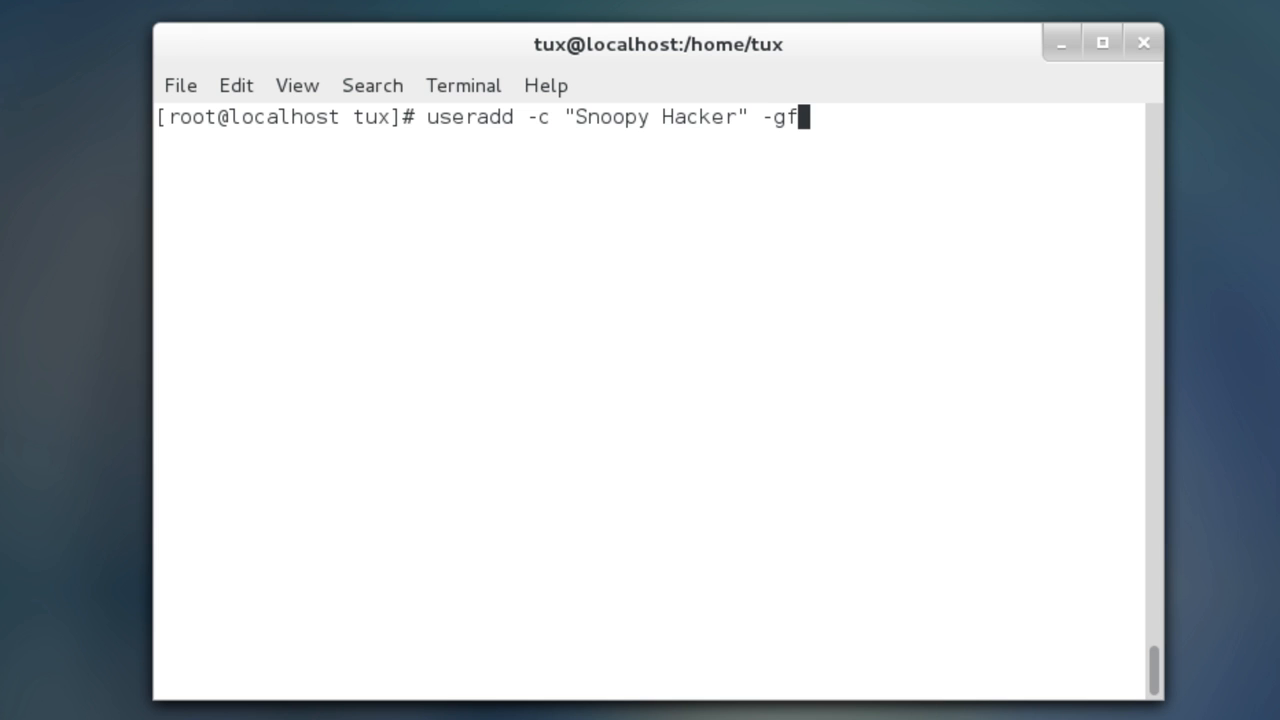
{"action": "key", "text": "BackSpace"}
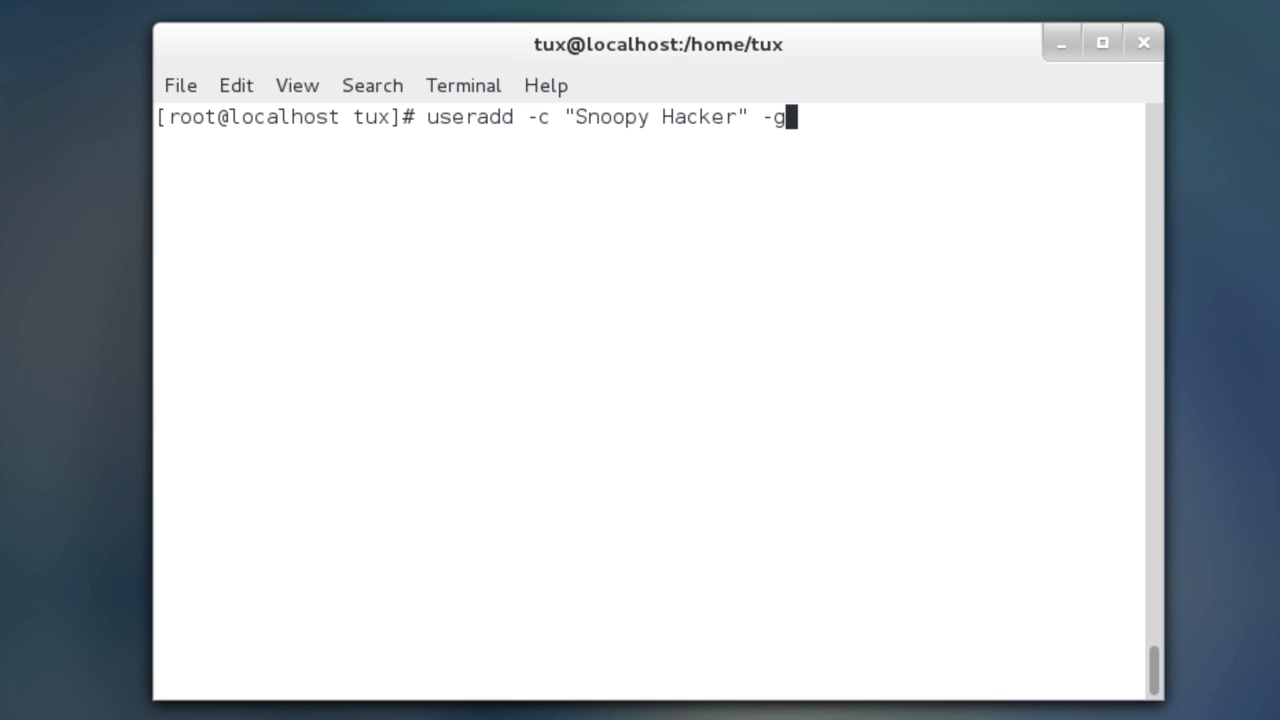
{"action": "key", "text": "BackSpace"}
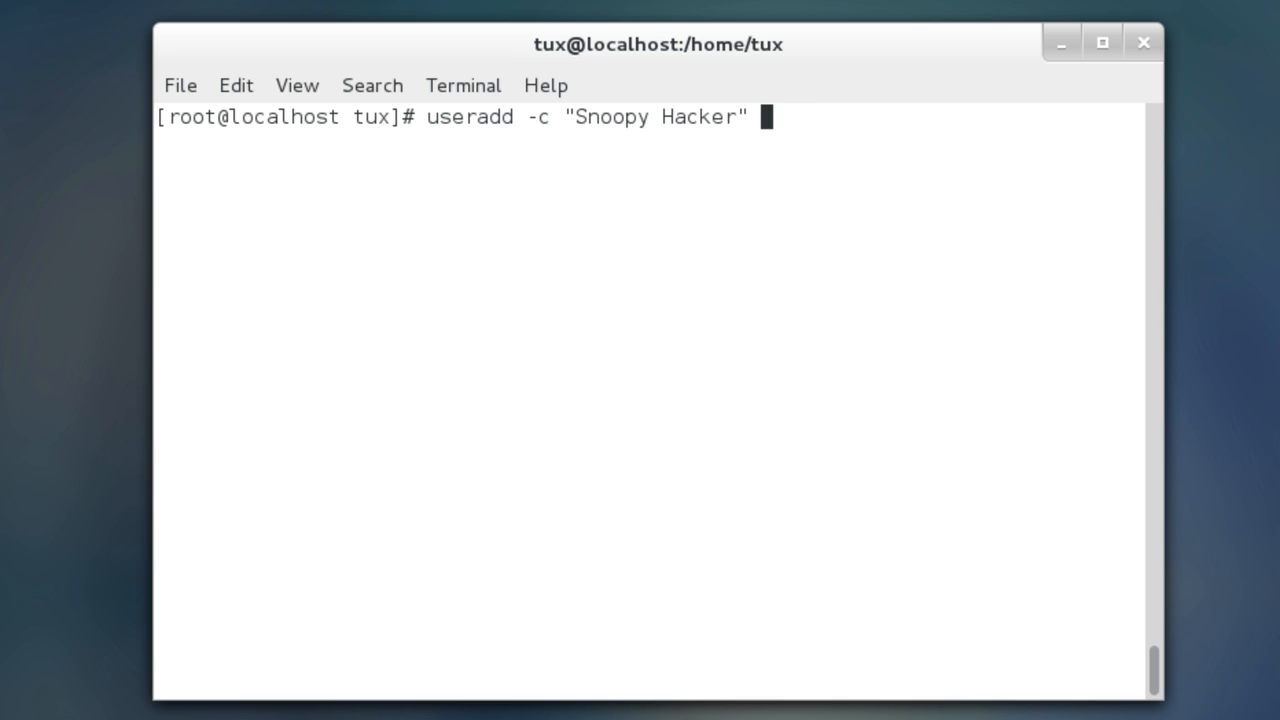
{"action": "type", "text": "-m"}
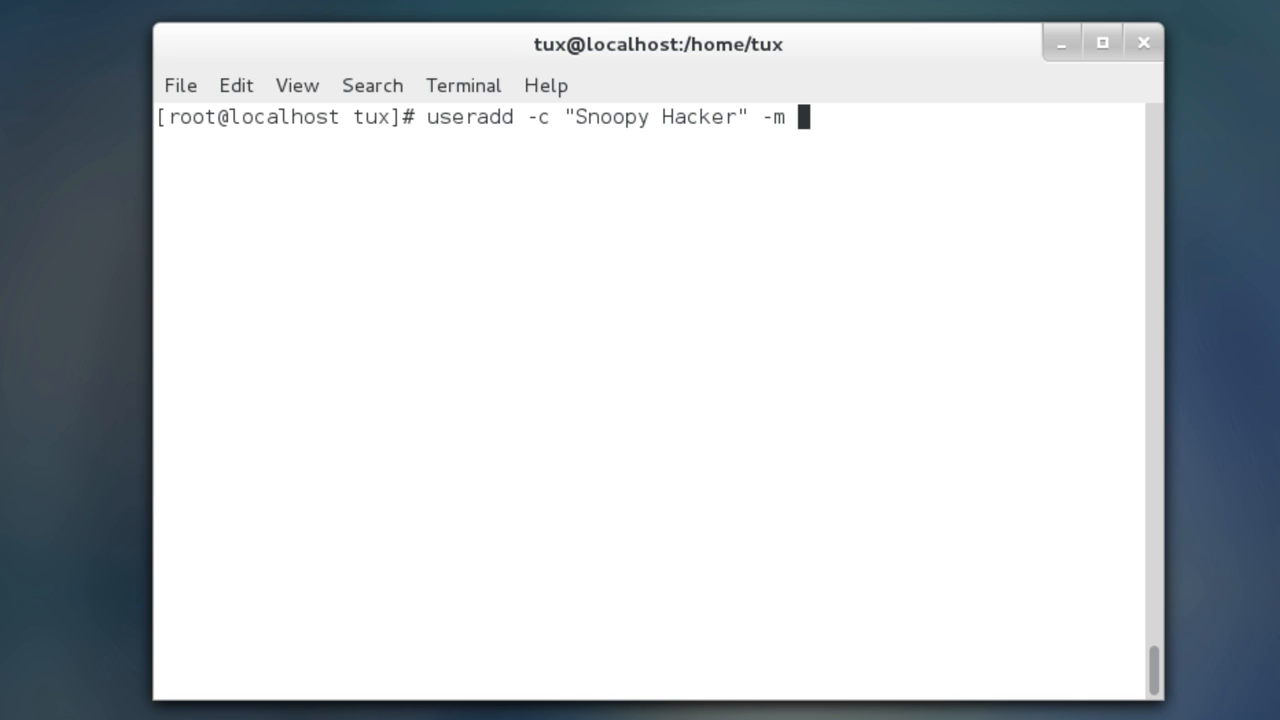
Add the -p option with an empty password, erasing the typed PASSWORD text.
{"action": "type", "text": "-p"}
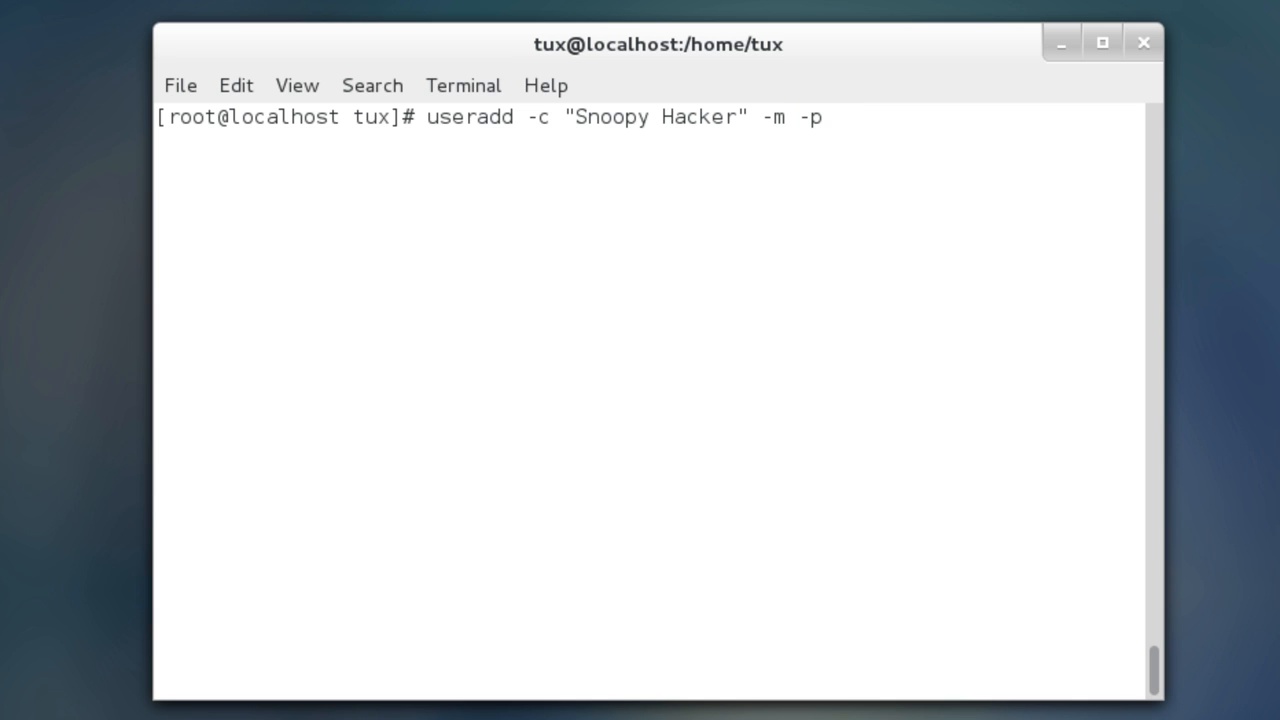
{"action": "type", "text": "\""}
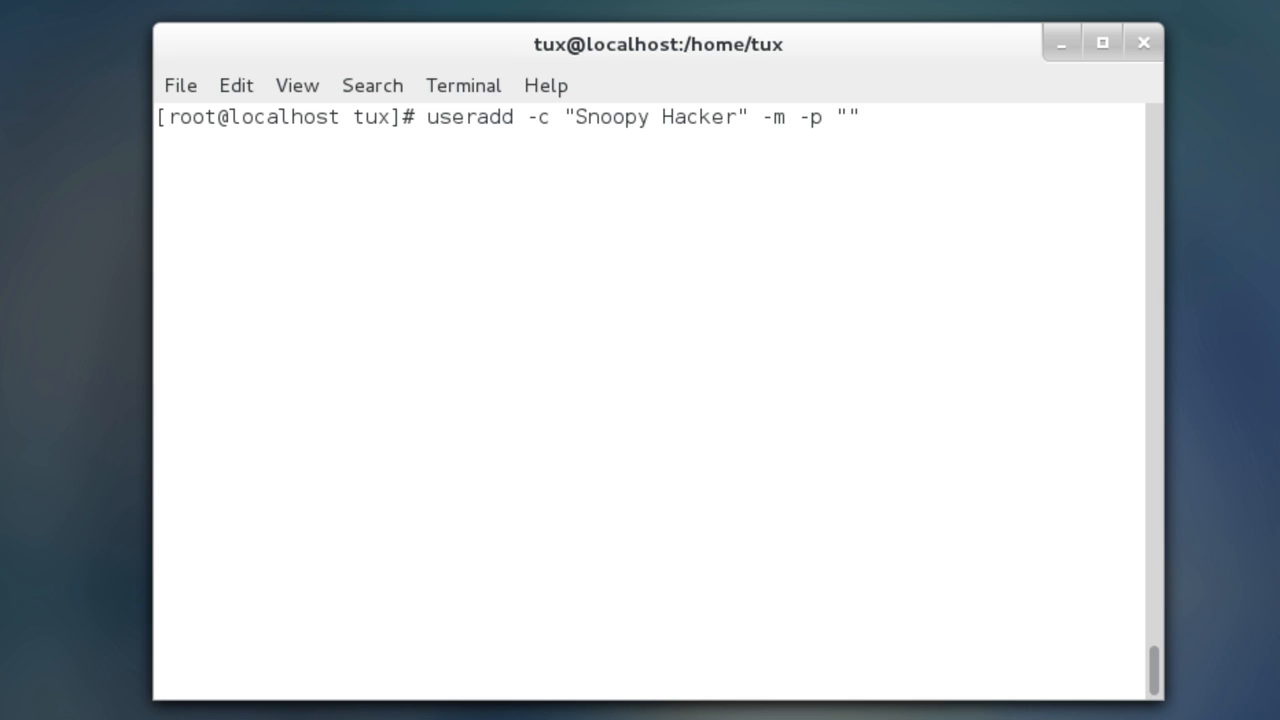
{"action": "type", "text": "PASSWO"}
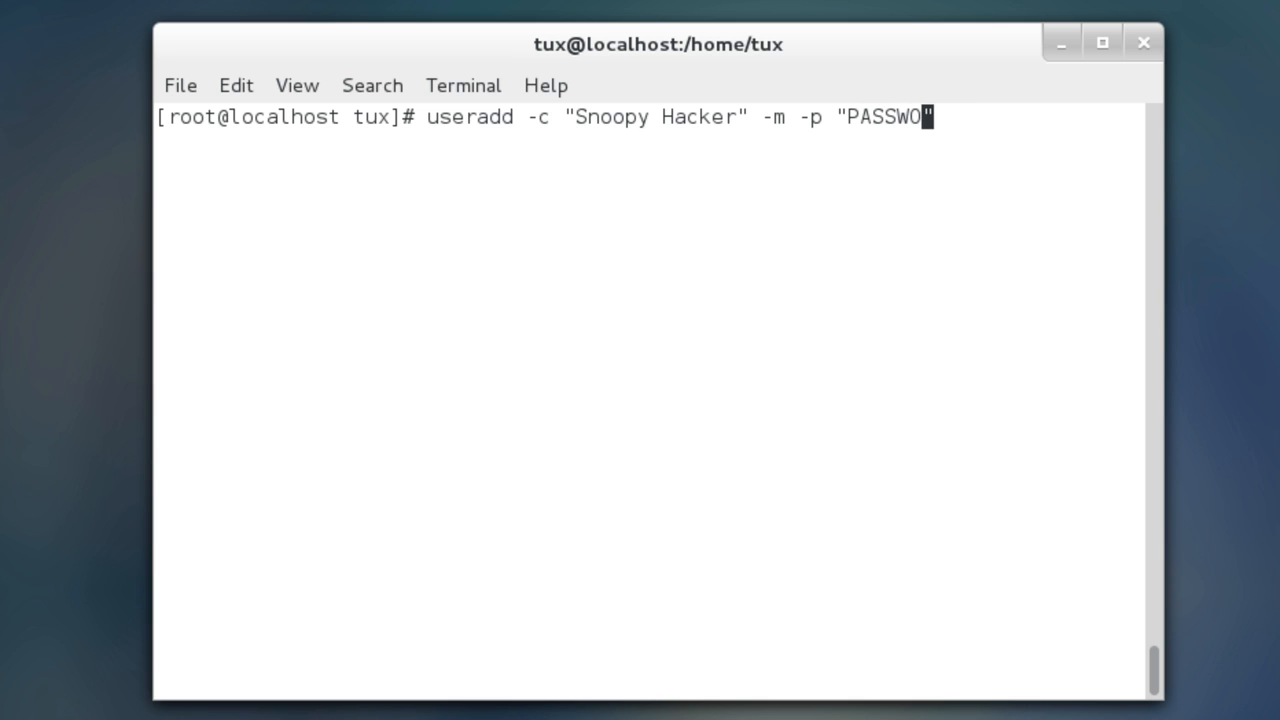
{"action": "type", "text": "RD"}
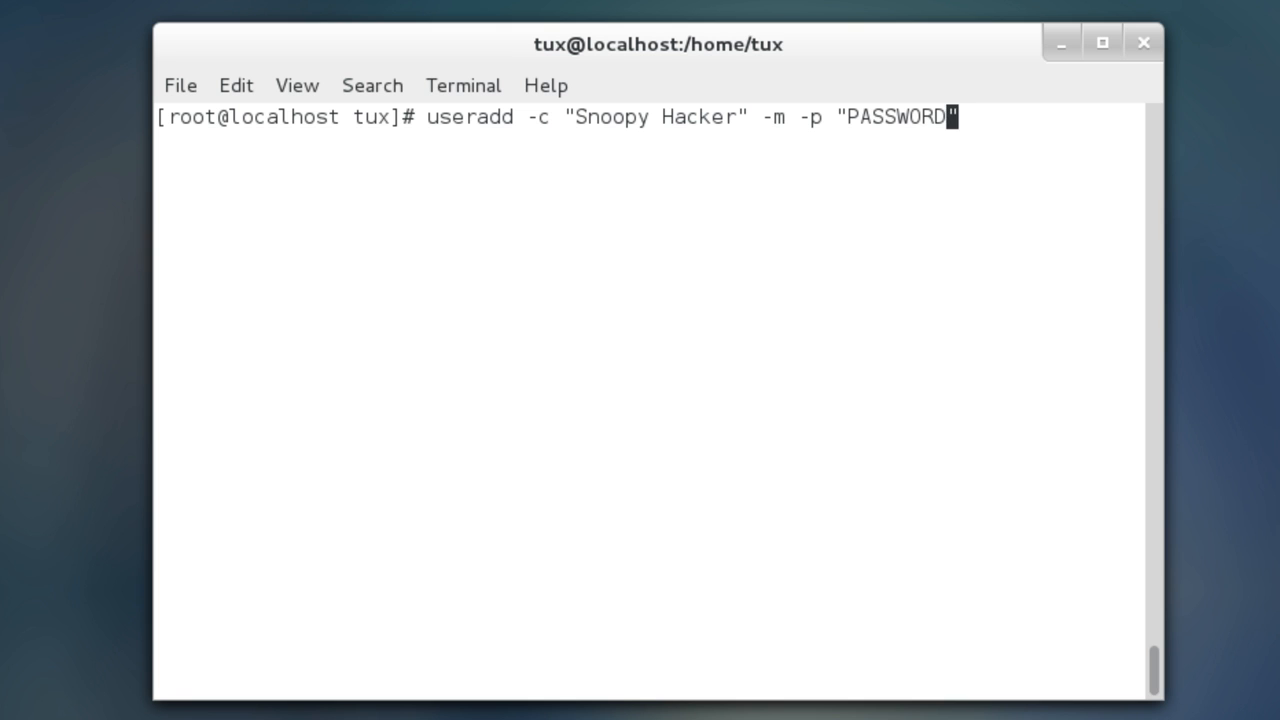
{"action": "key", "text": "BackSpace"}
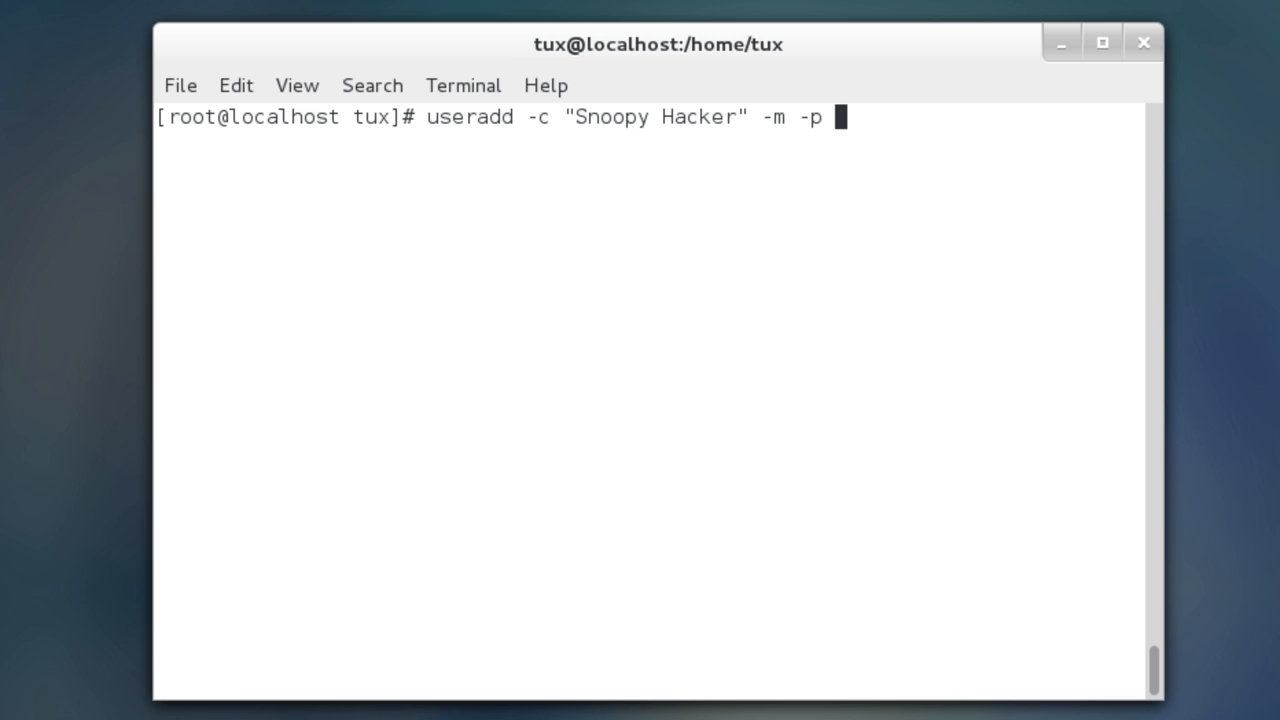
{"action": "type", "text": "\"\""}
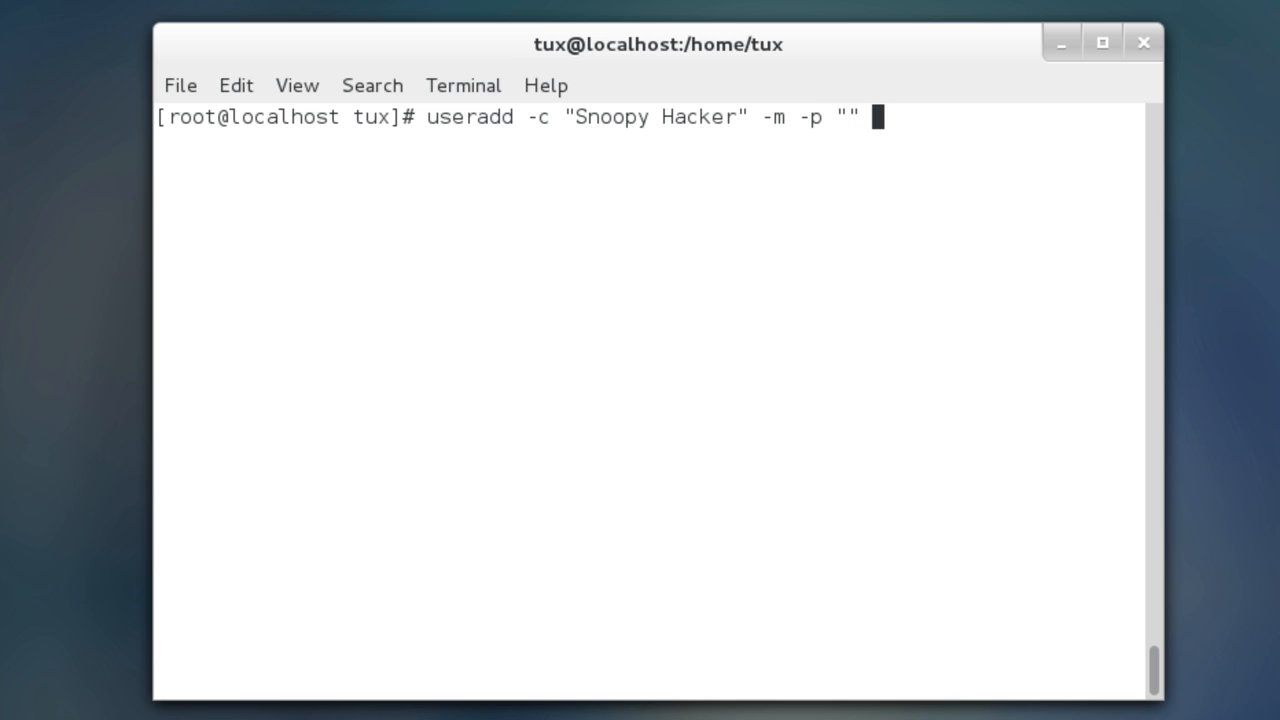
Add -s "/bin/csh" to set the login shell to the C shell.
{"action": "type", "text": "-s"}
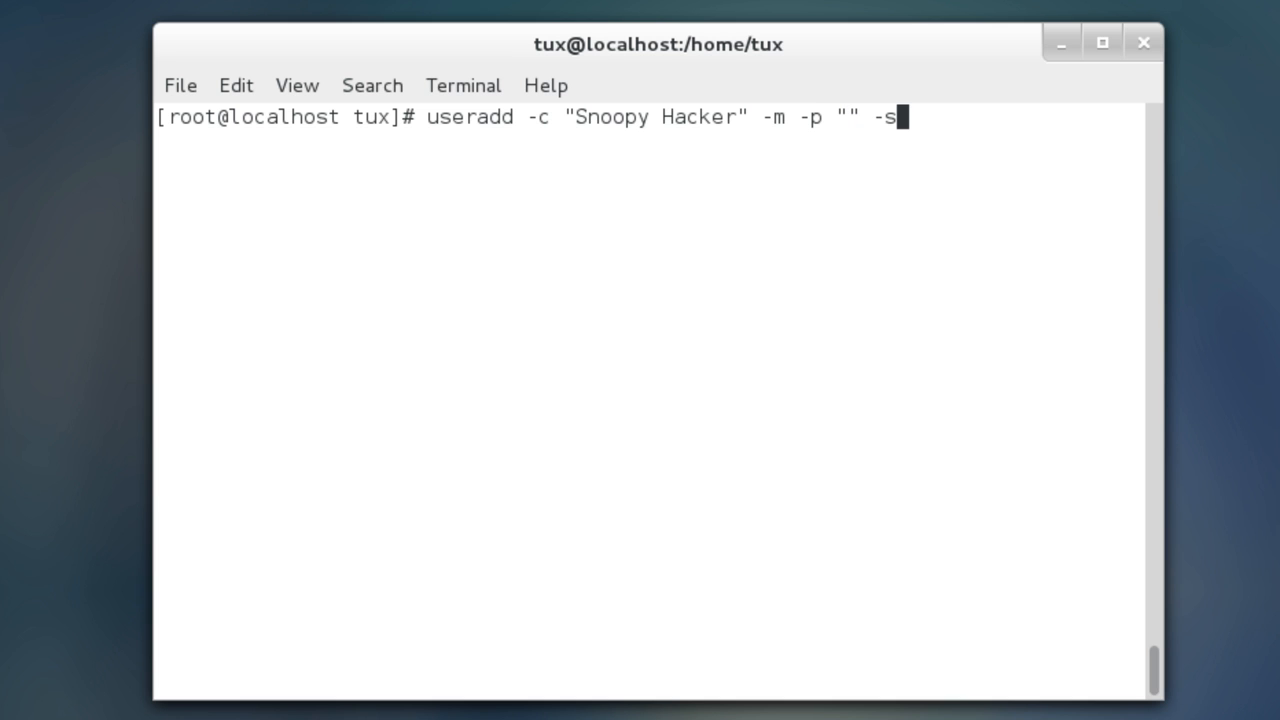
{"action": "type", "text": "\"/"}
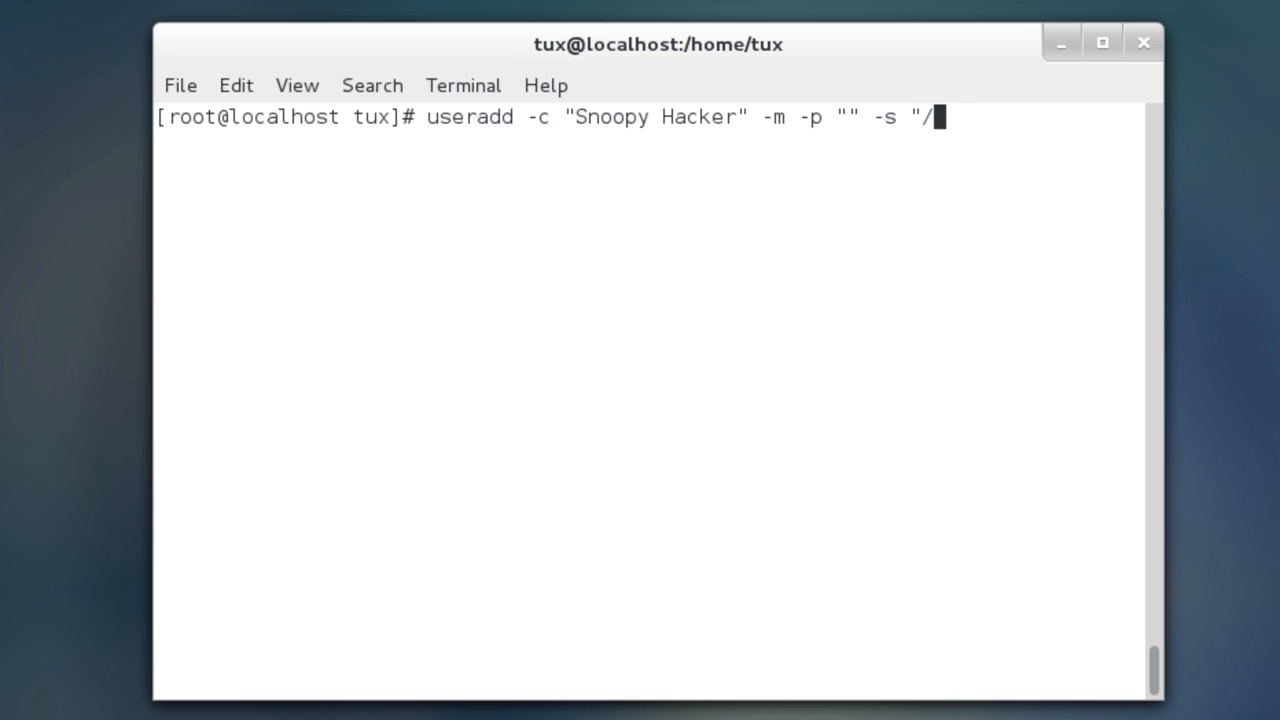
{"action": "type", "text": "bin/"}
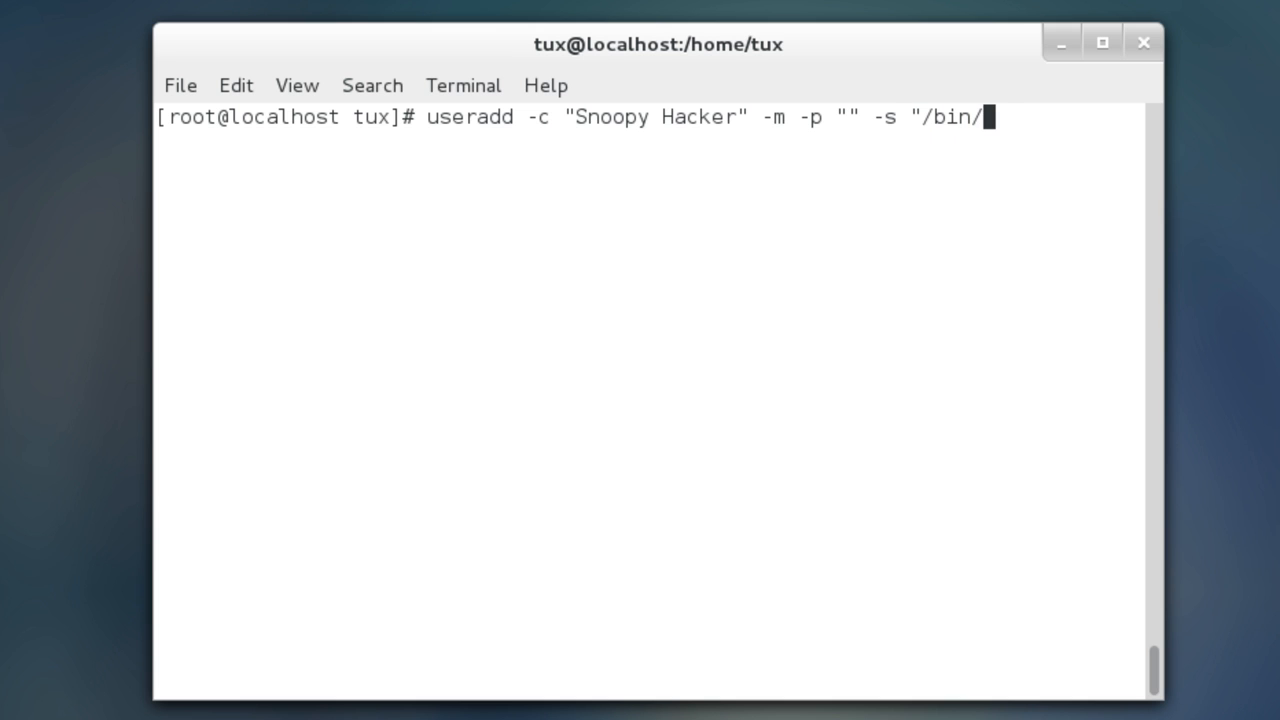
{"action": "type", "text": "csh"}
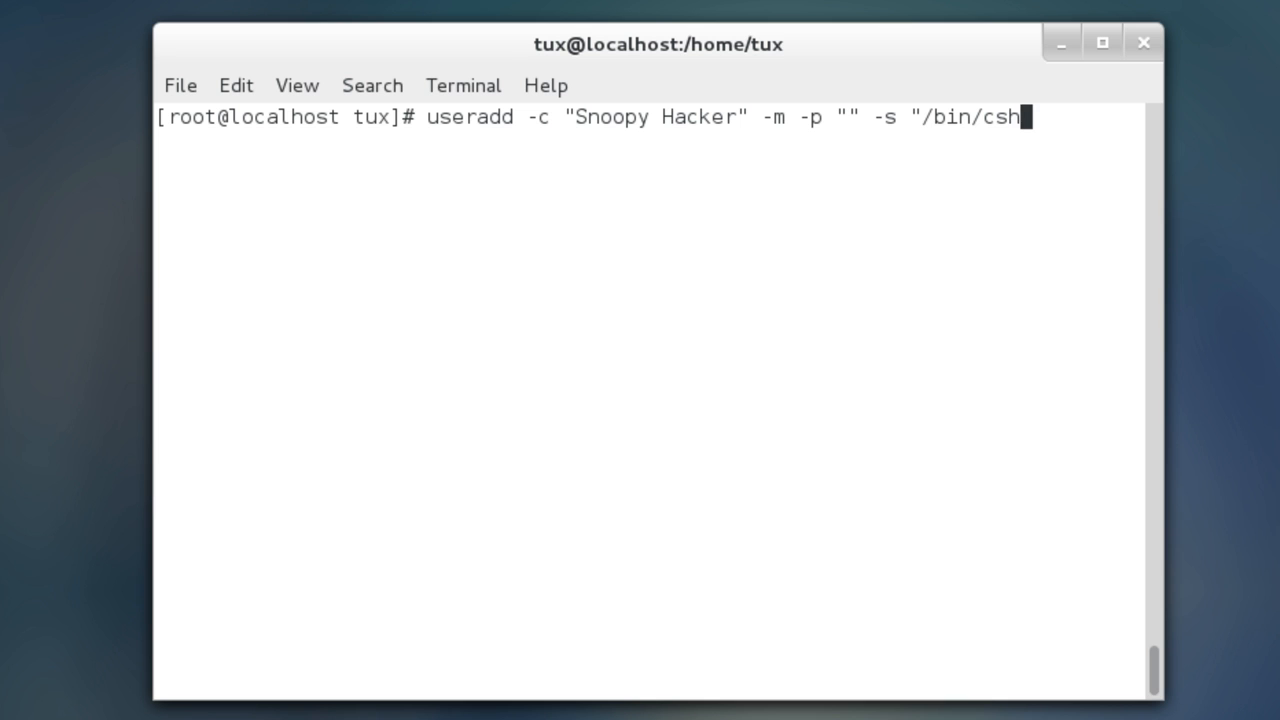
{"action": "type", "text": "\""}
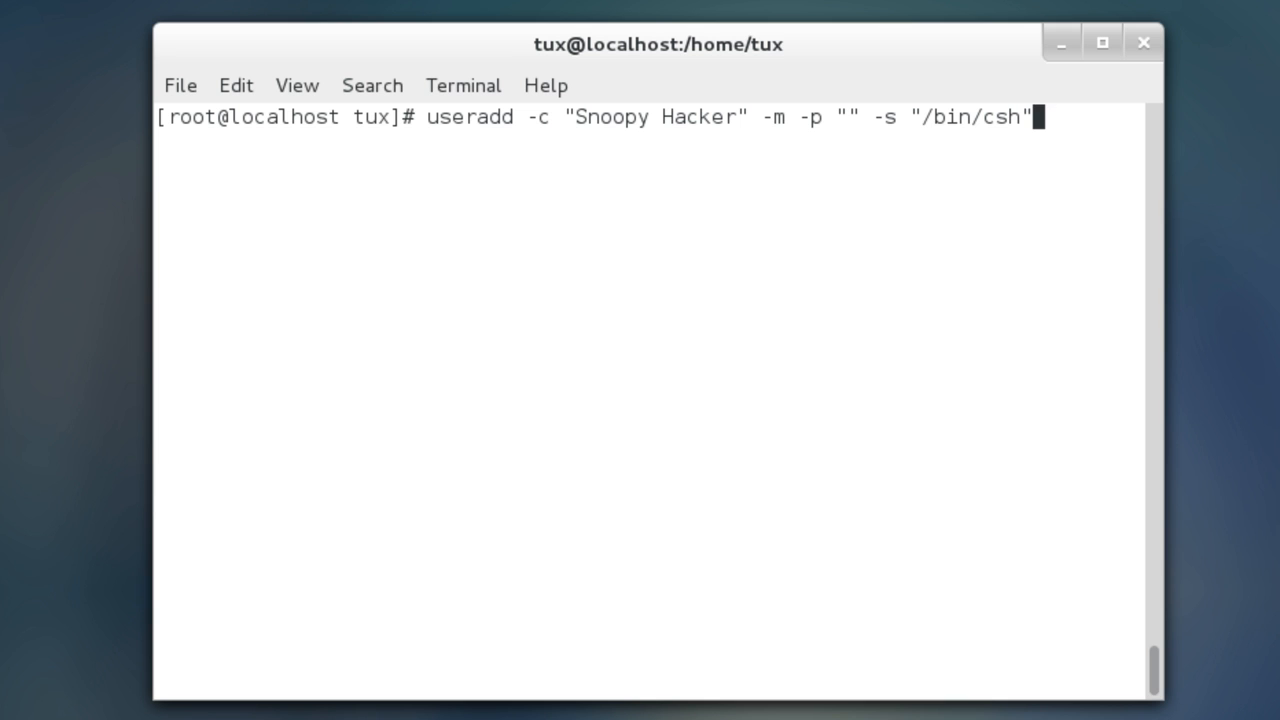
{"action": "key", "text": "BackSpace"}
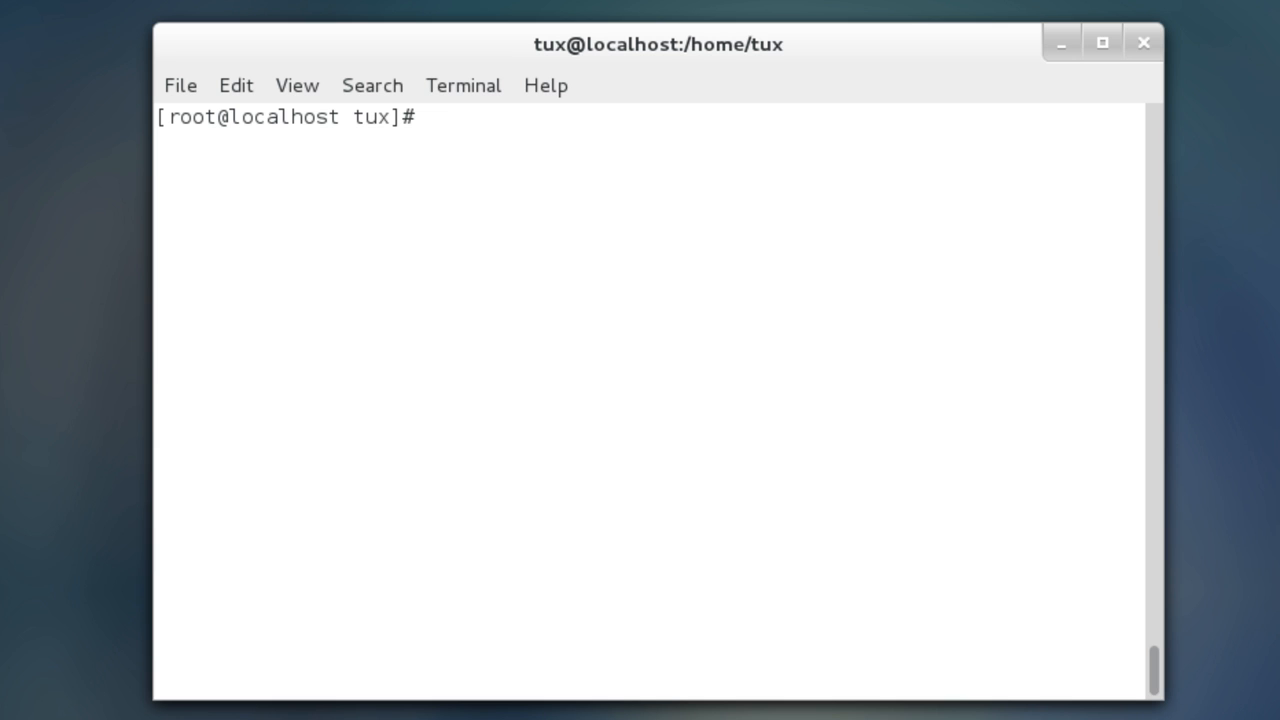
{"action": "type", "text": "openssl passwd -c"}
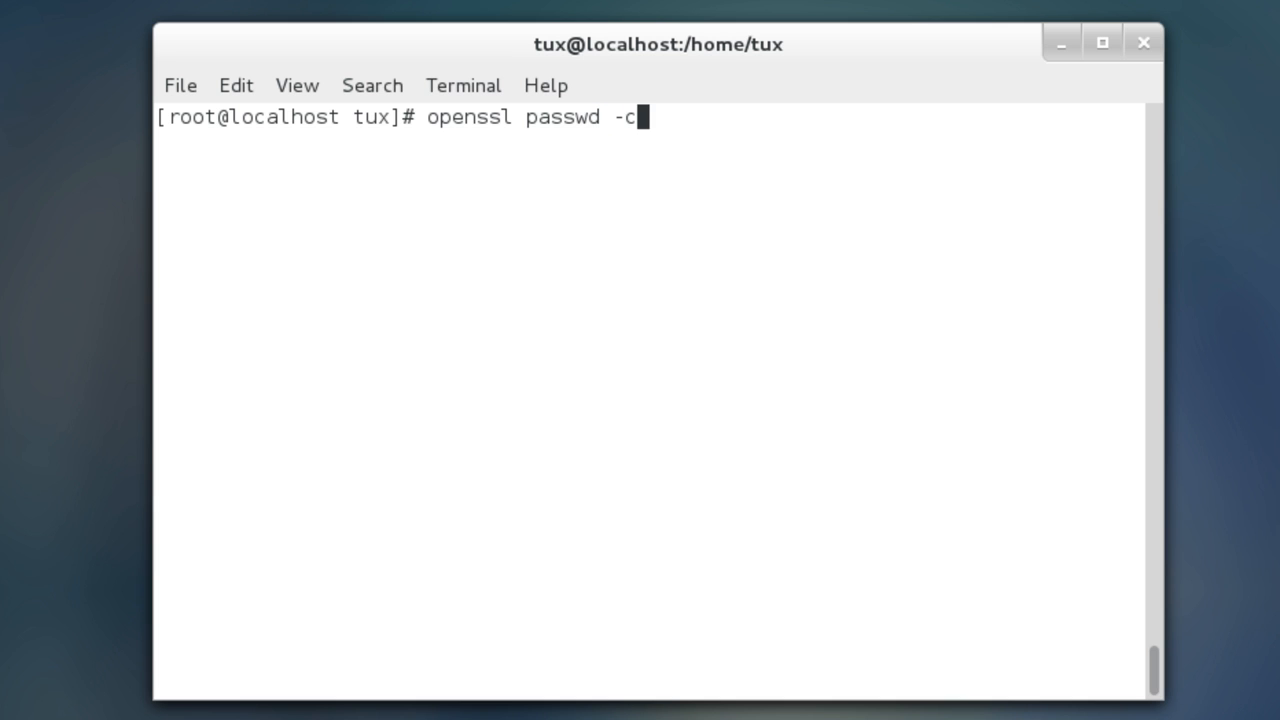
{"action": "type", "text": "n"}
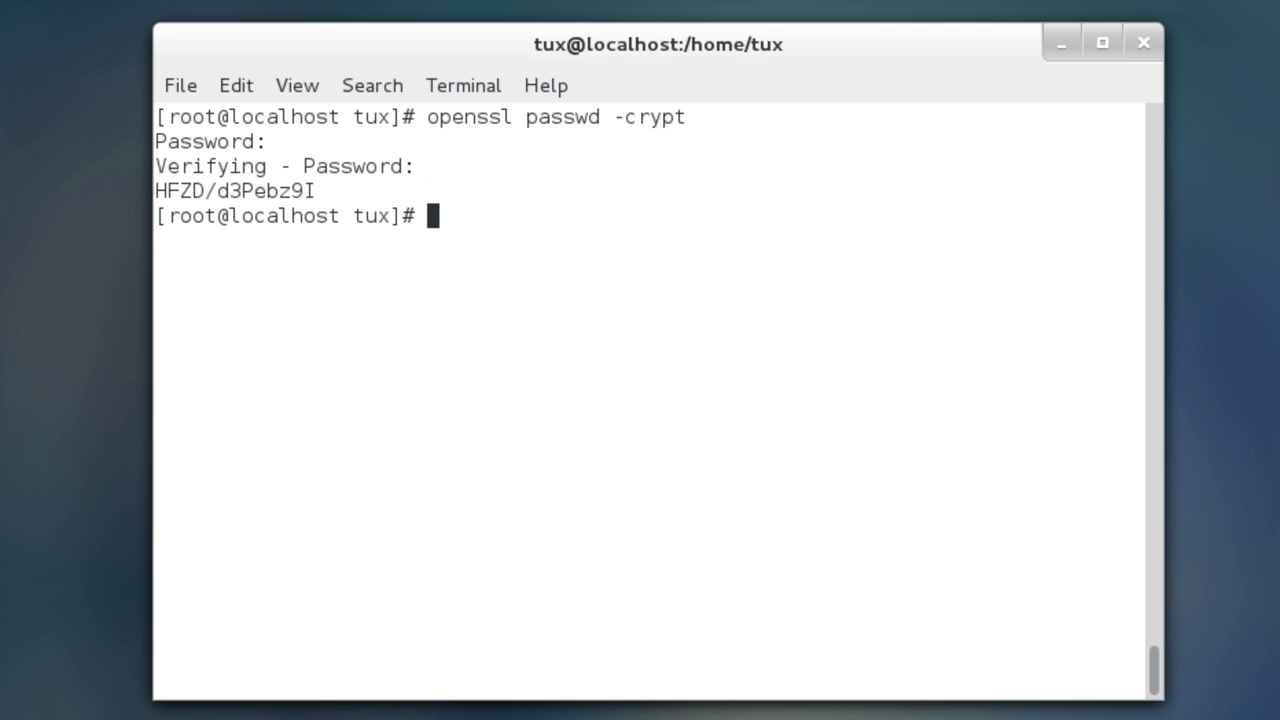
{"action": "mouse_move", "coordinate": [318, 189]}
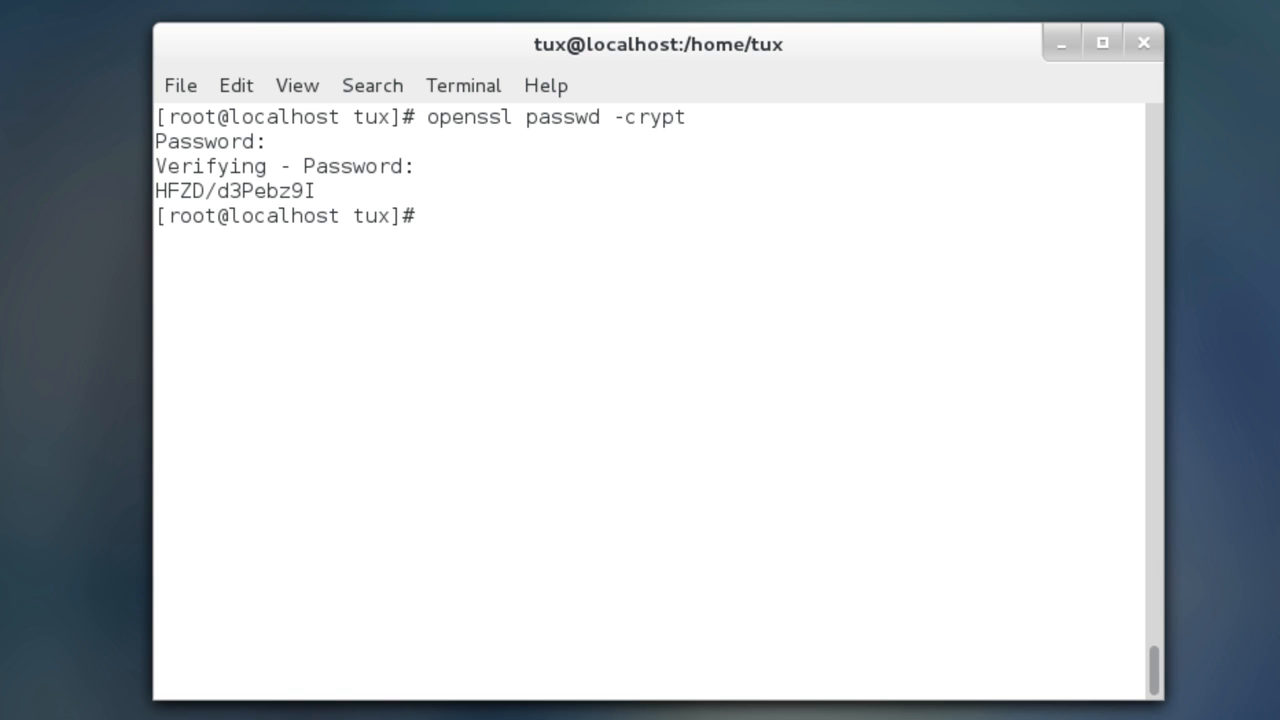
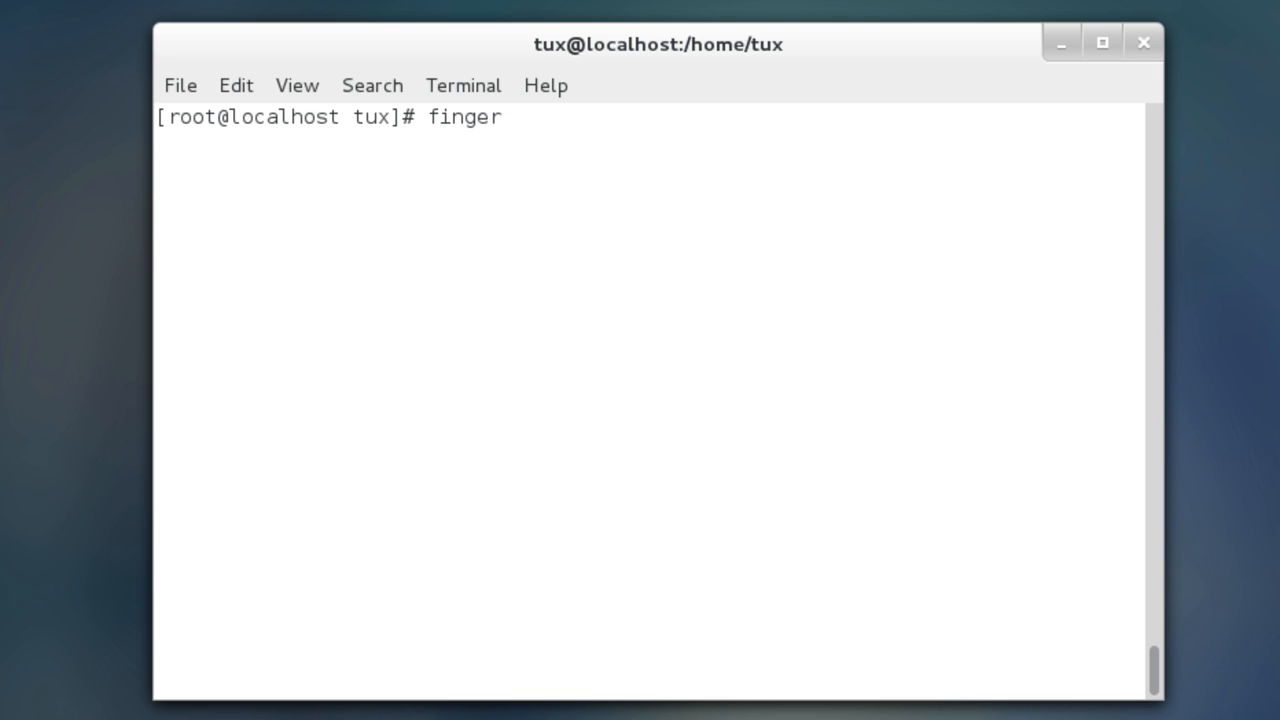
Run finger snoopy showing Snoopy Hacker, /home/snoopy and /bin/csh, then clear the screen.
{"action": "type", "text": "snoopy"}
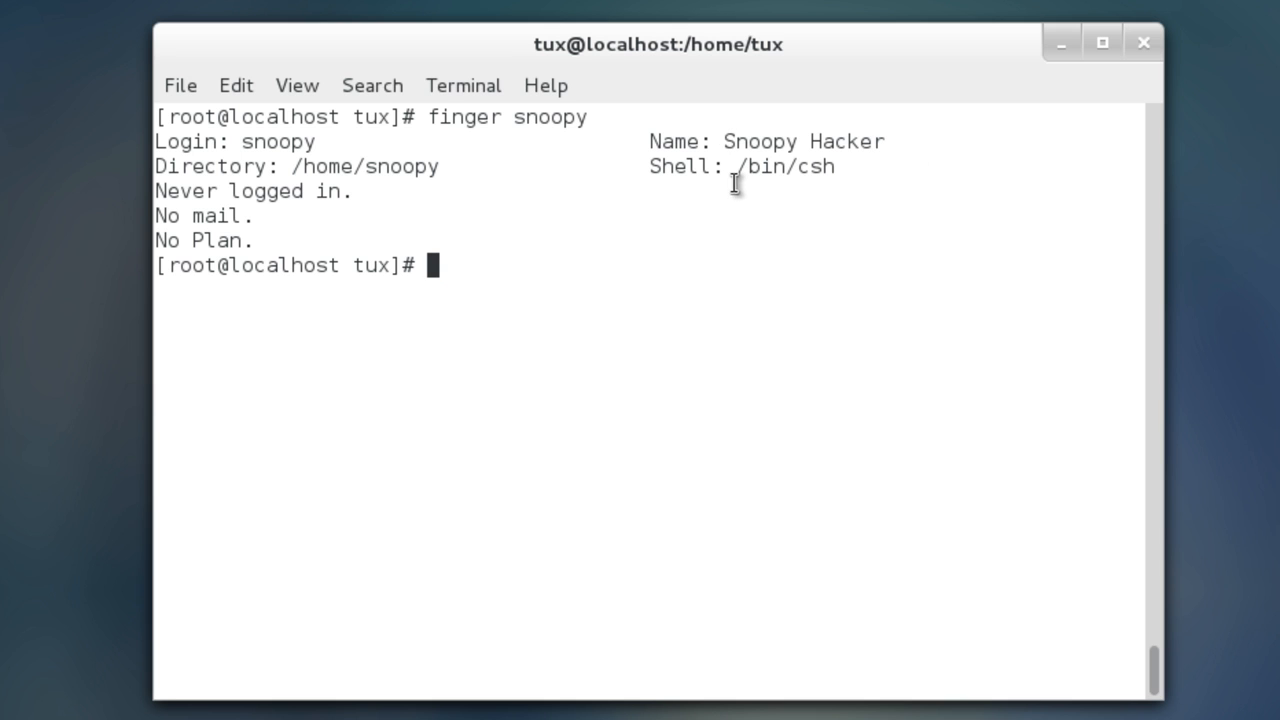
{"action": "mouse_move", "coordinate": [403, 212]}
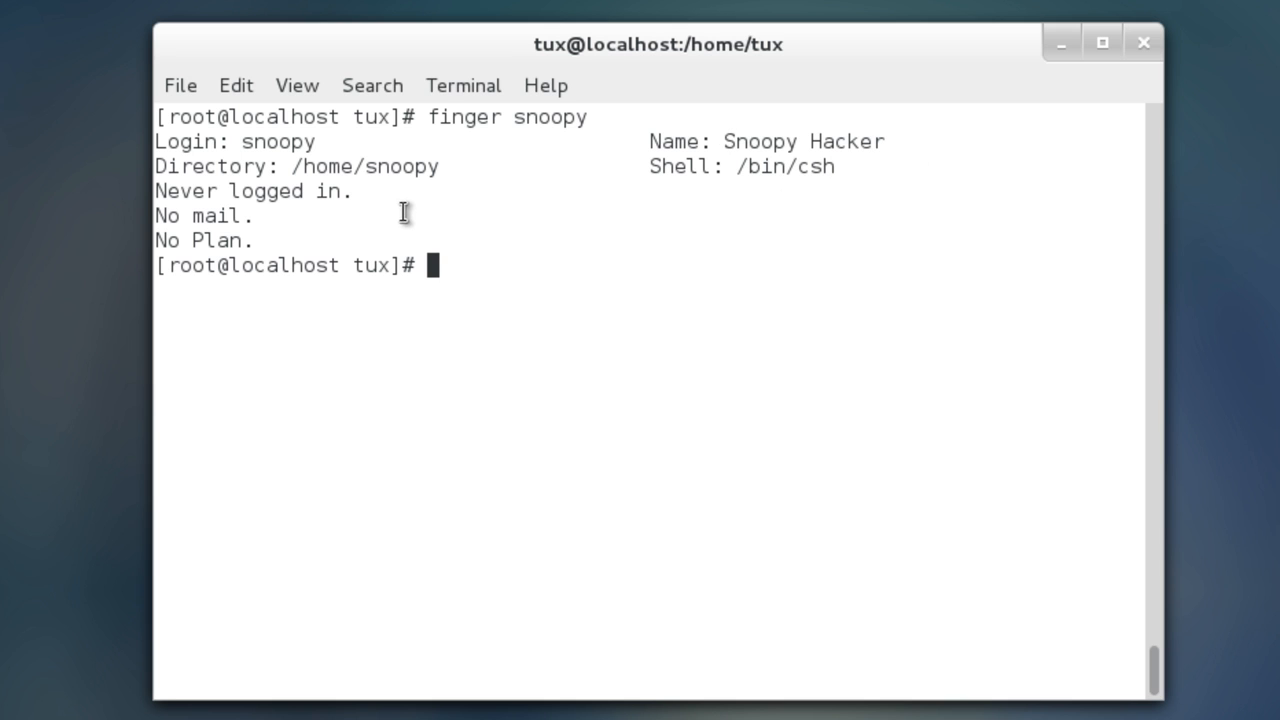
{"action": "type", "text": "clea"}
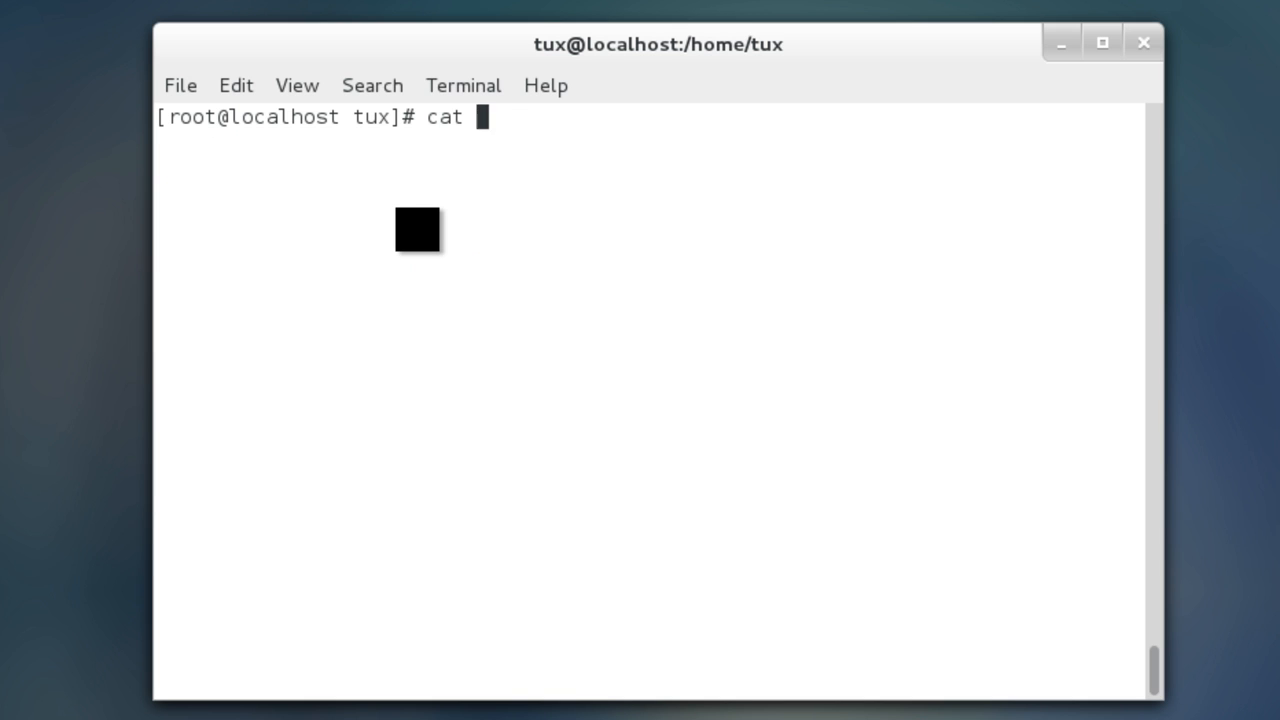
List /etc/passwd and select snoopy's new entry with uid 1001.
{"action": "type", "text": "/etc/"}
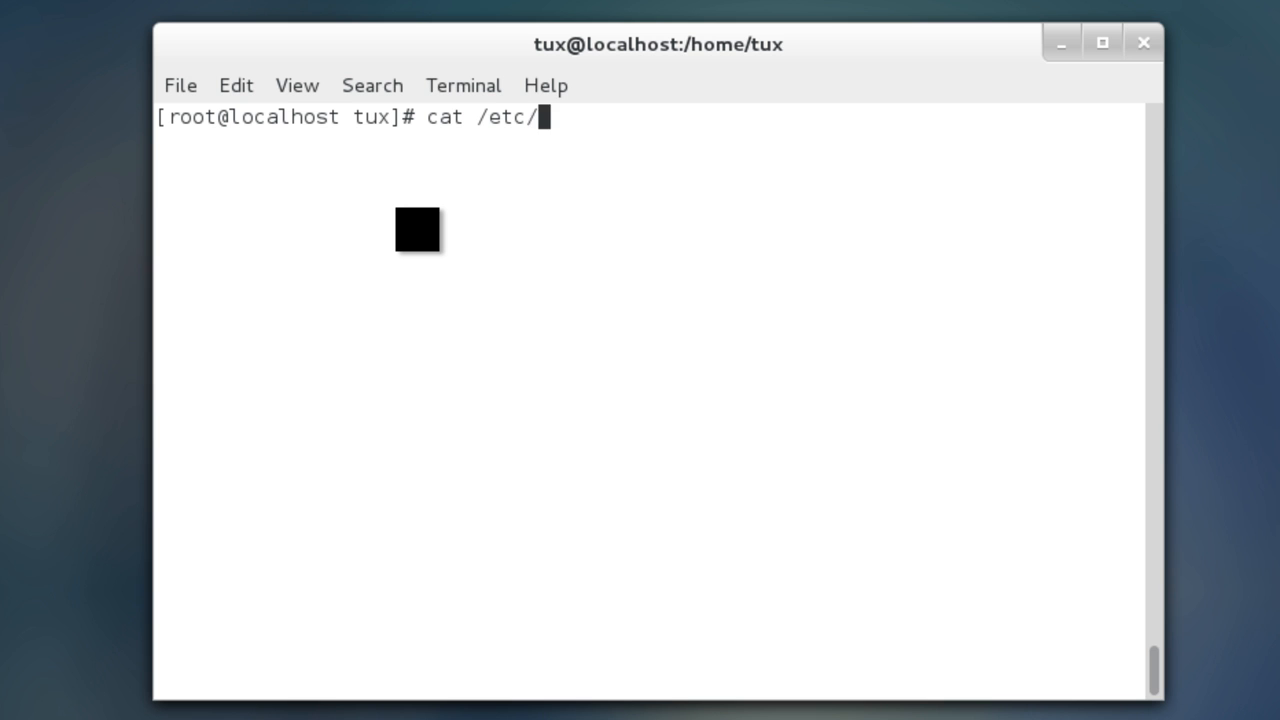
{"action": "type", "text": "passwd"}
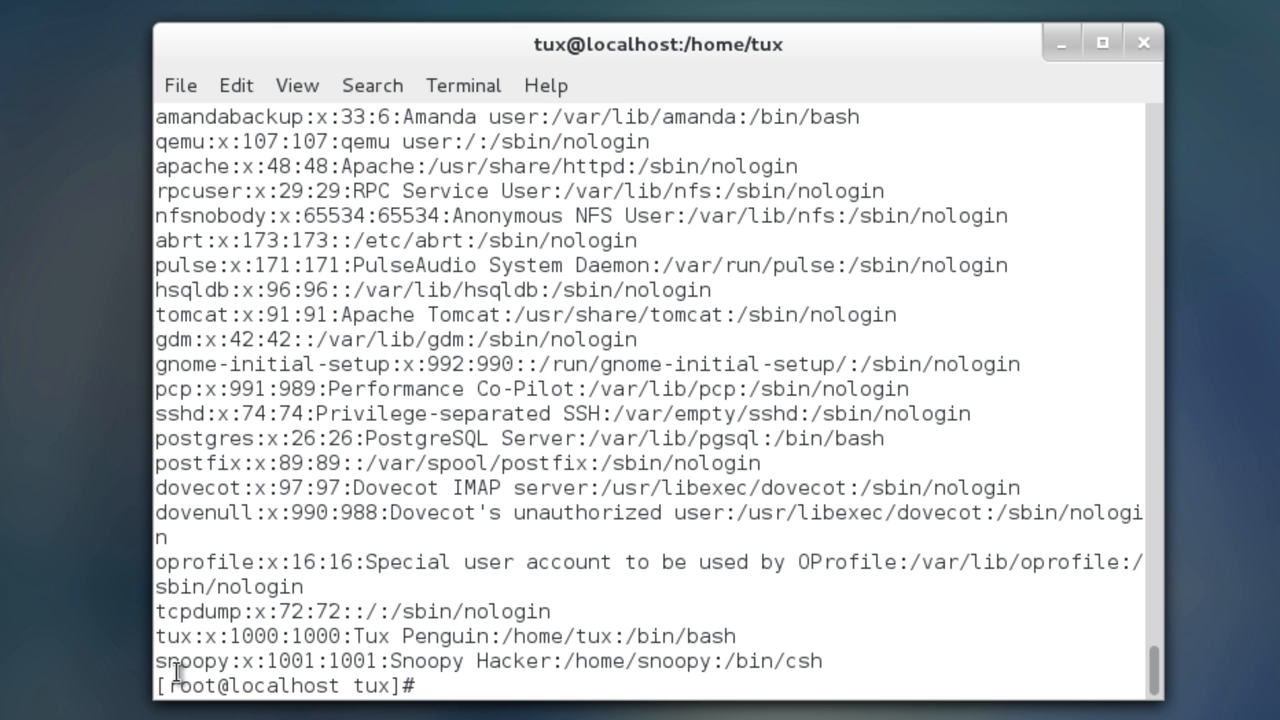
{"action": "double_click", "coordinate": [289, 661]}
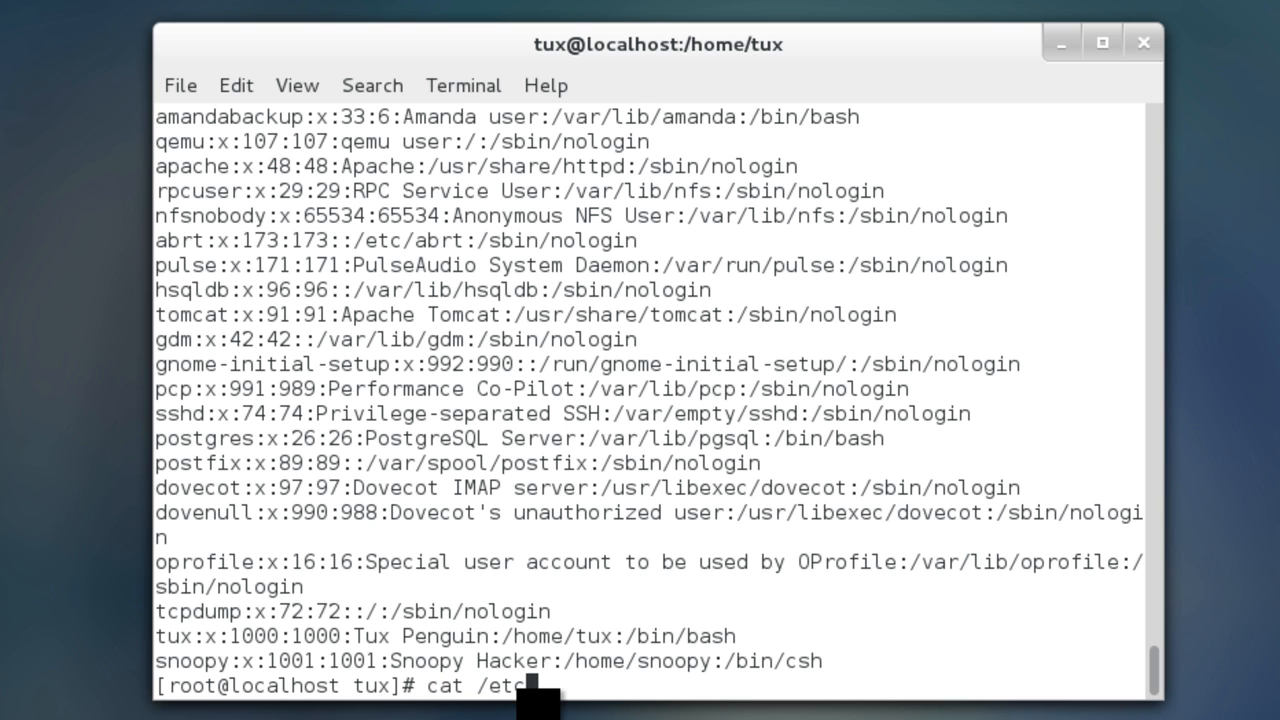
List /etc/group and select the snoopy:x:1001 group entry.
{"action": "type", "text": "gt"}
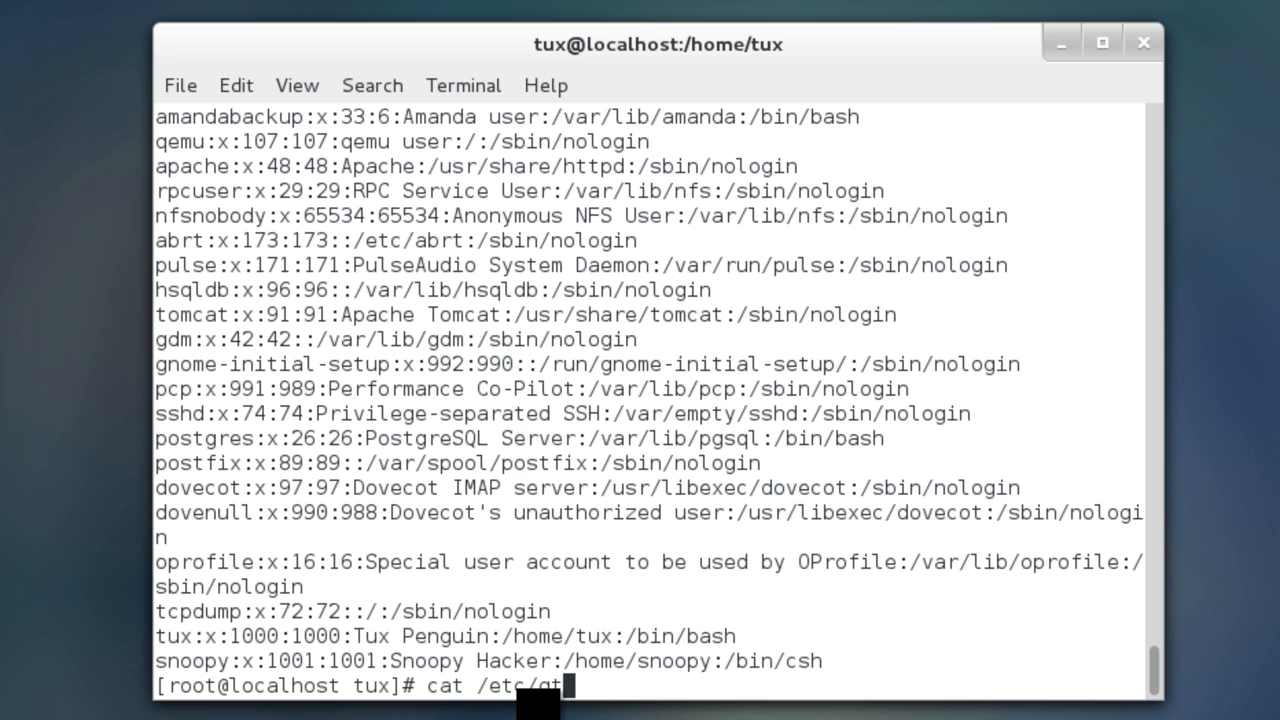
{"action": "key", "text": "Return"}
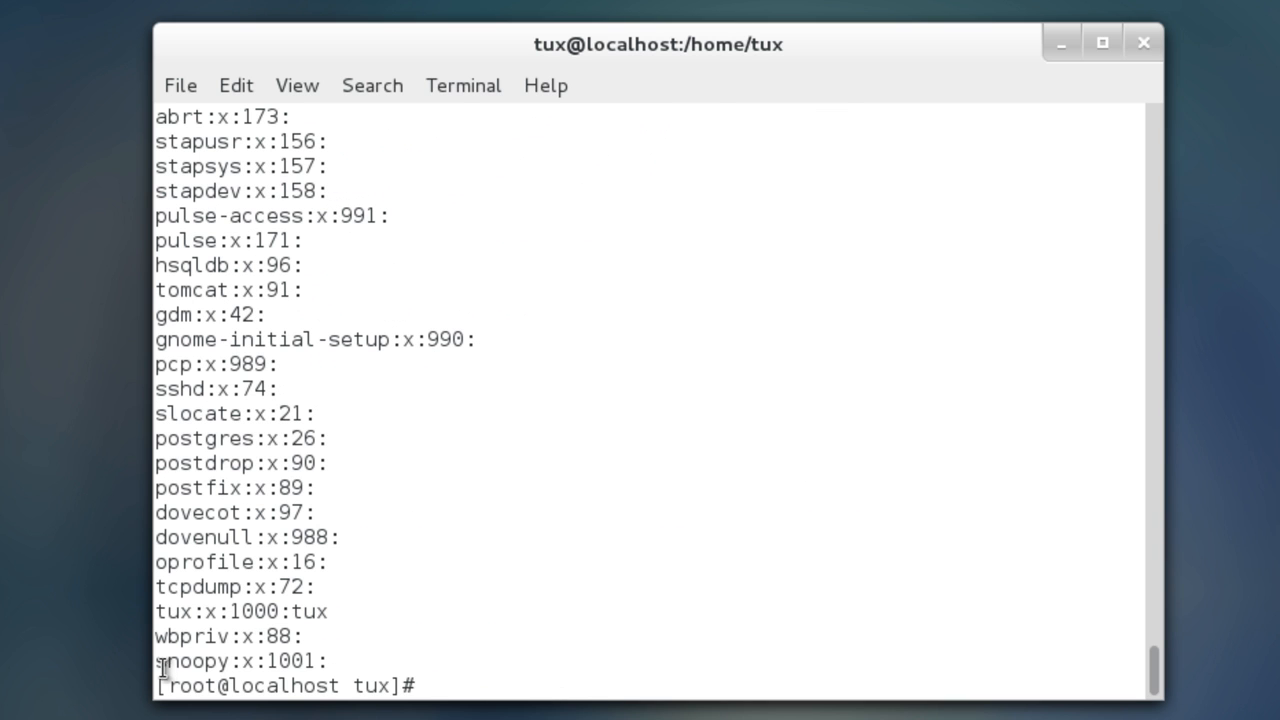
{"action": "double_click", "coordinate": [240, 660]}
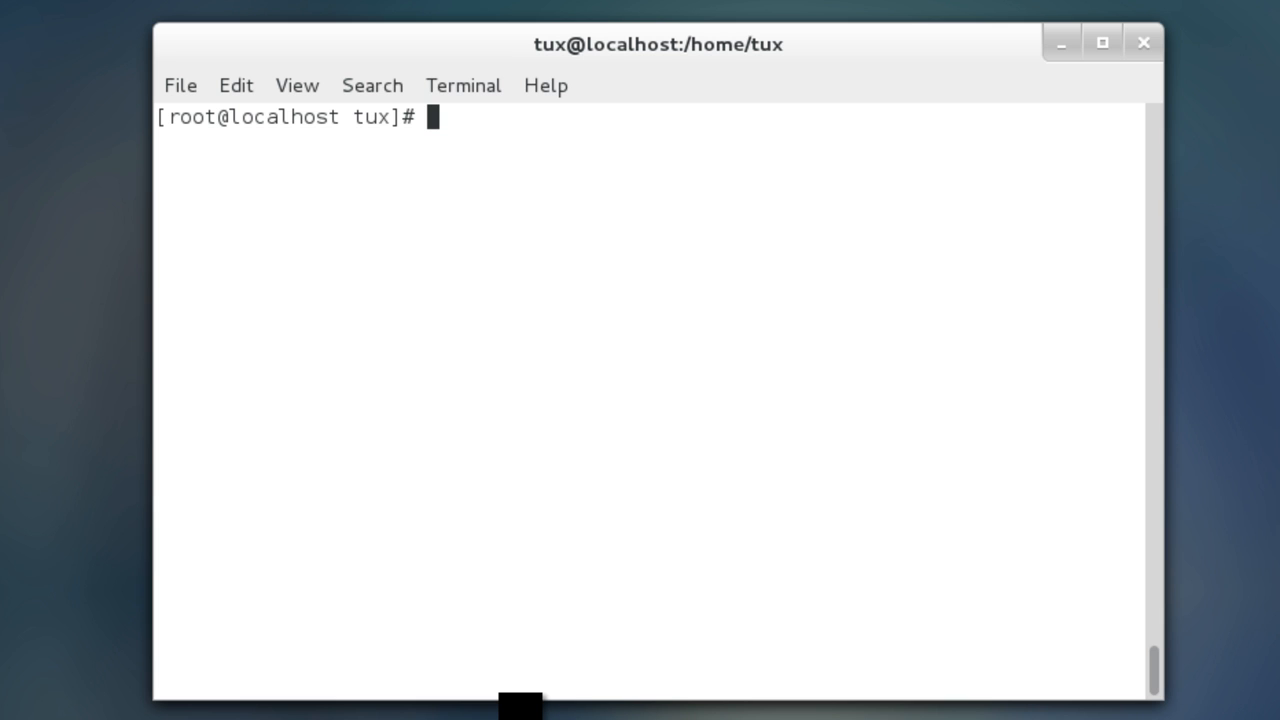
Change snoopy's login shell to /bin/bash with usermod -s, then clear the screen.
{"action": "type", "text": "userm"}
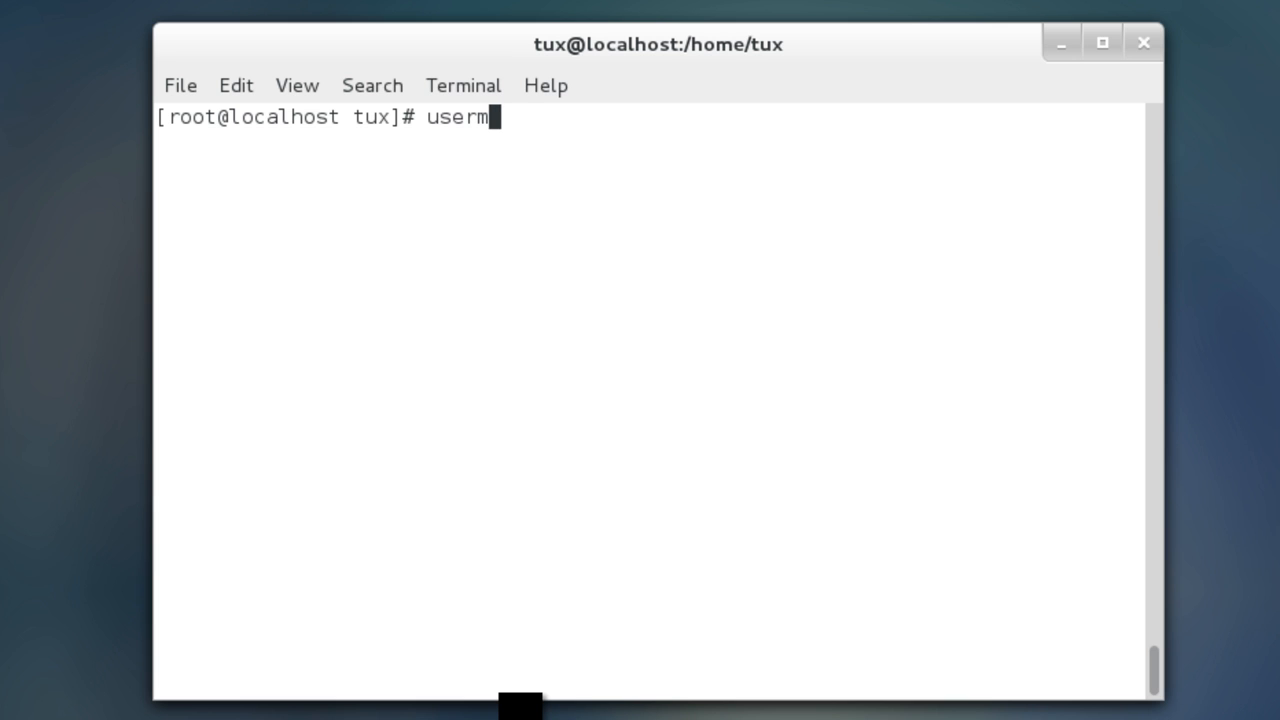
{"action": "type", "text": "od"}
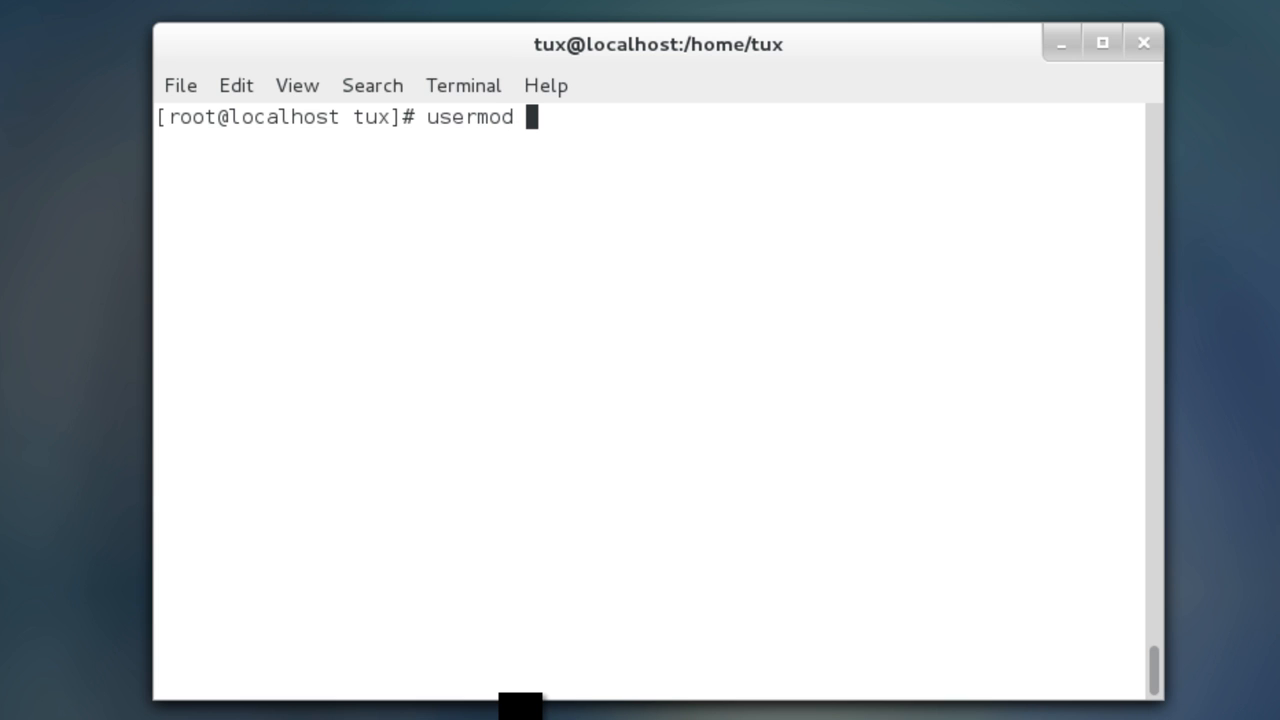
{"action": "type", "text": "-s \""}
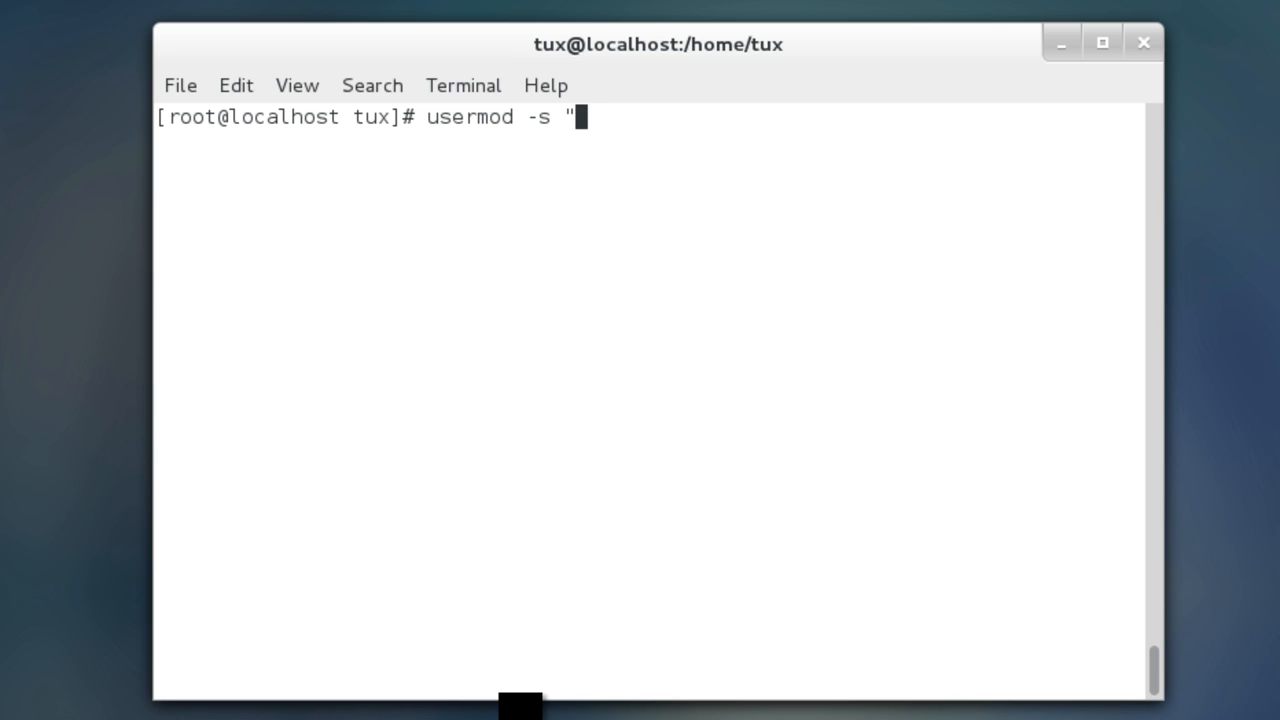
{"action": "type", "text": "/bin/"}
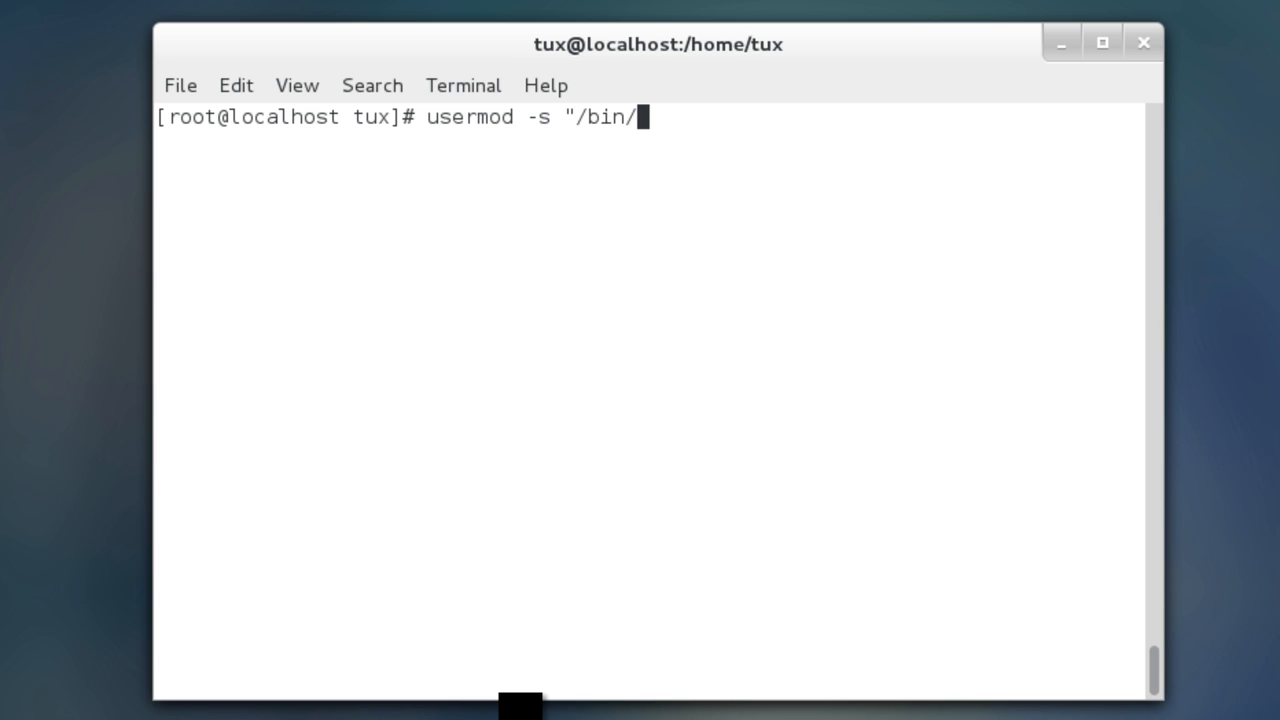
{"action": "type", "text": "bash\""}
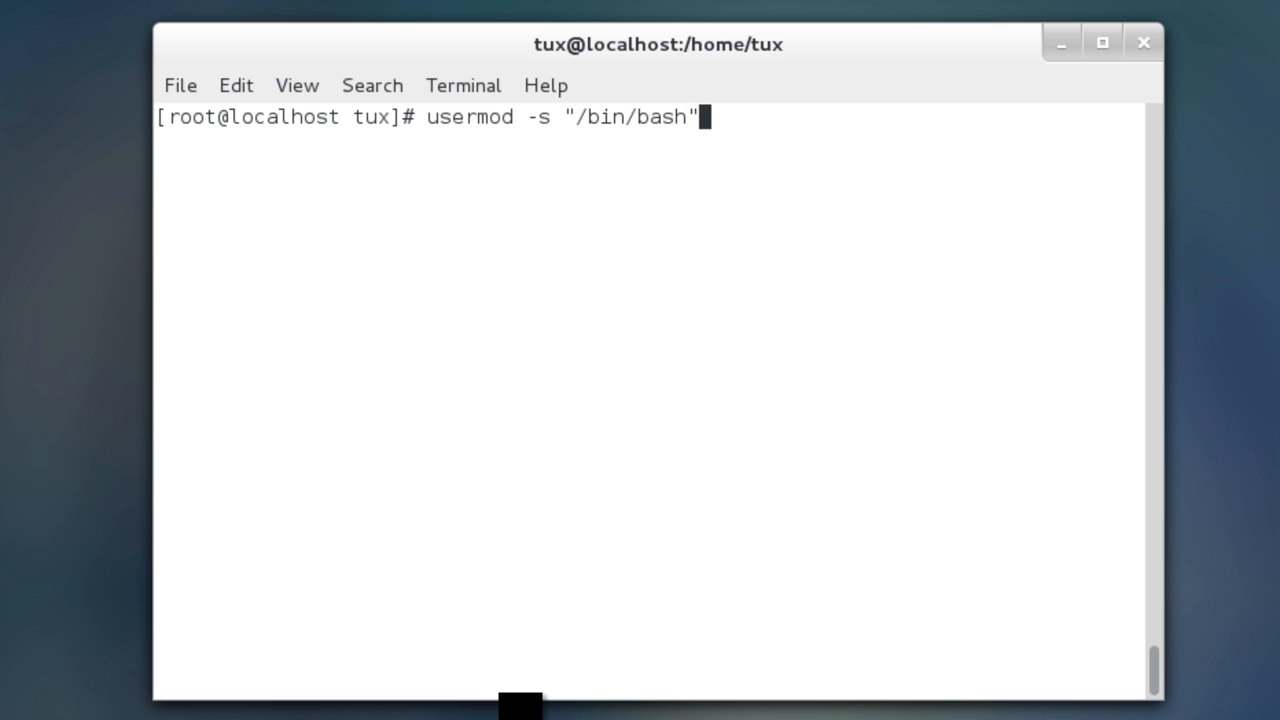
{"action": "type", "text": "snoopy"}
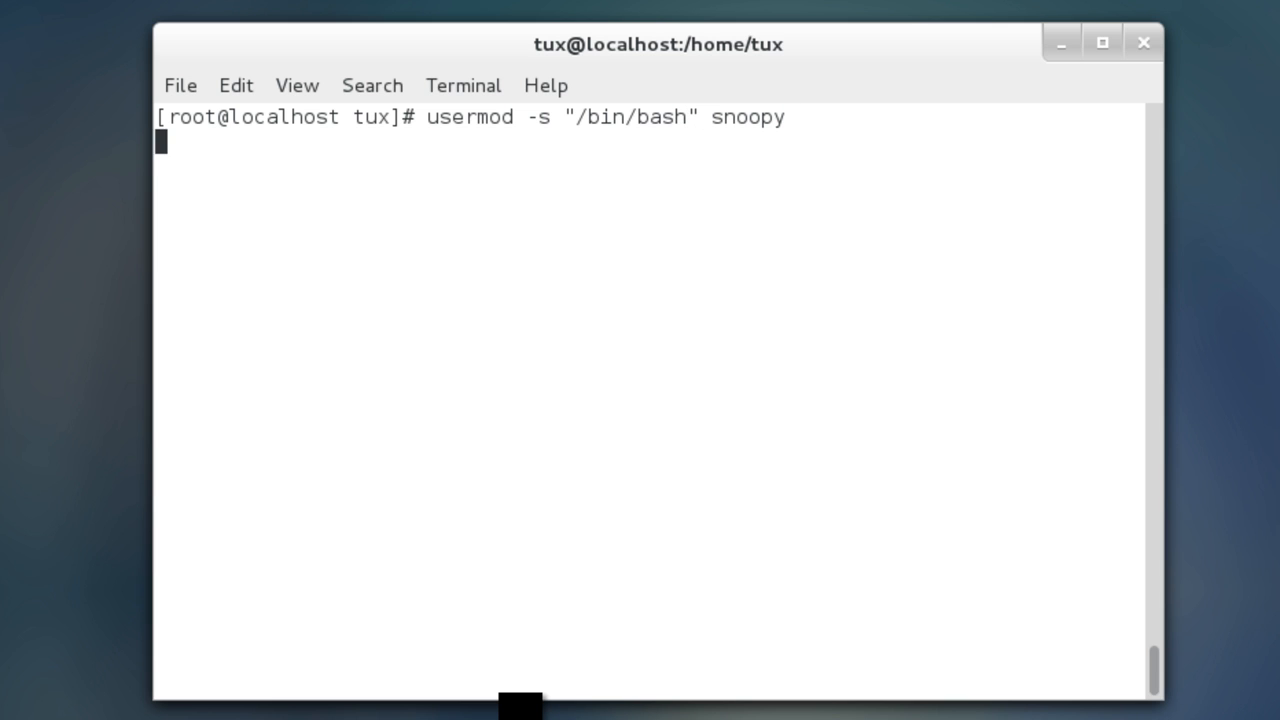
{"action": "type", "text": "cle"}
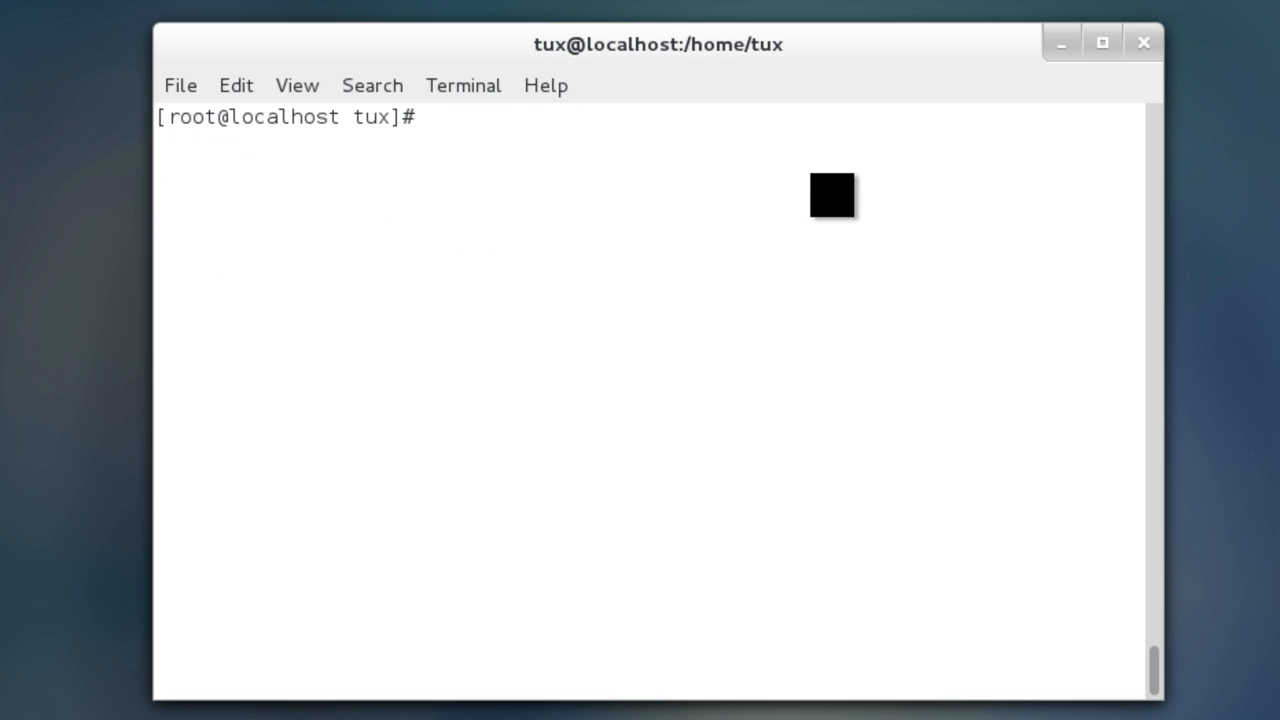
{"action": "type", "text": "userdel"}
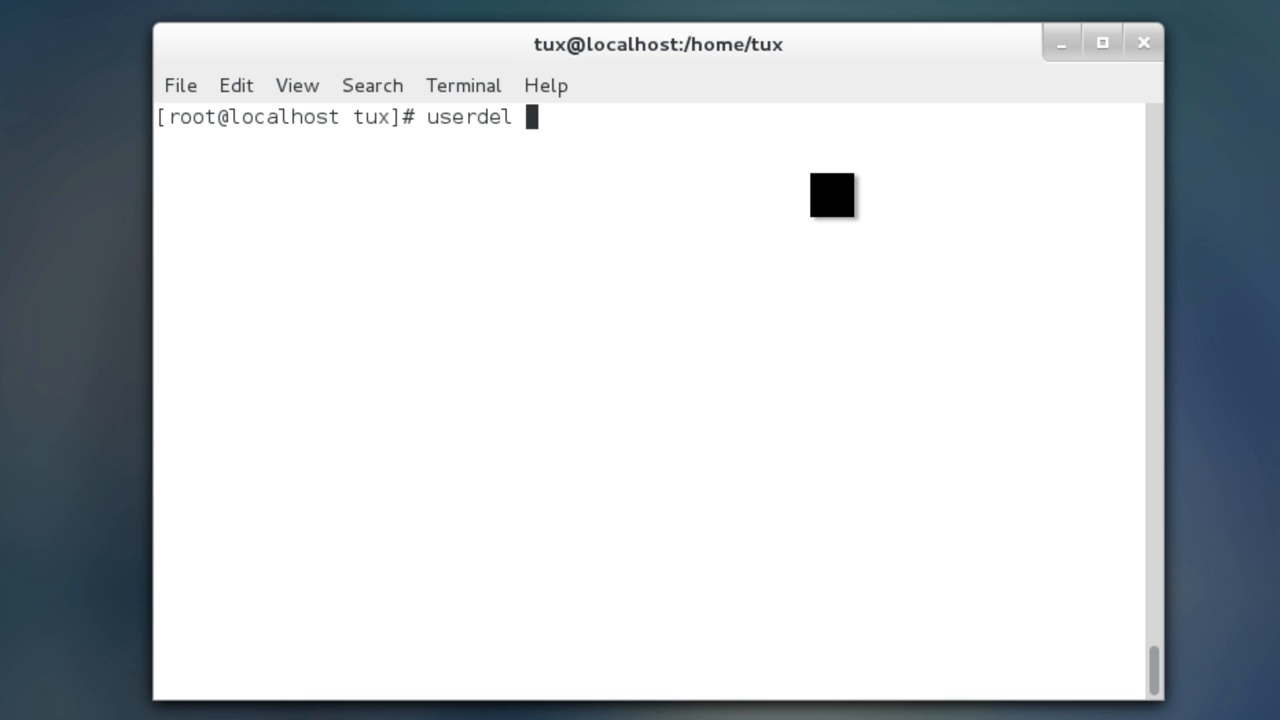
{"action": "key", "text": "ctrl+u"}
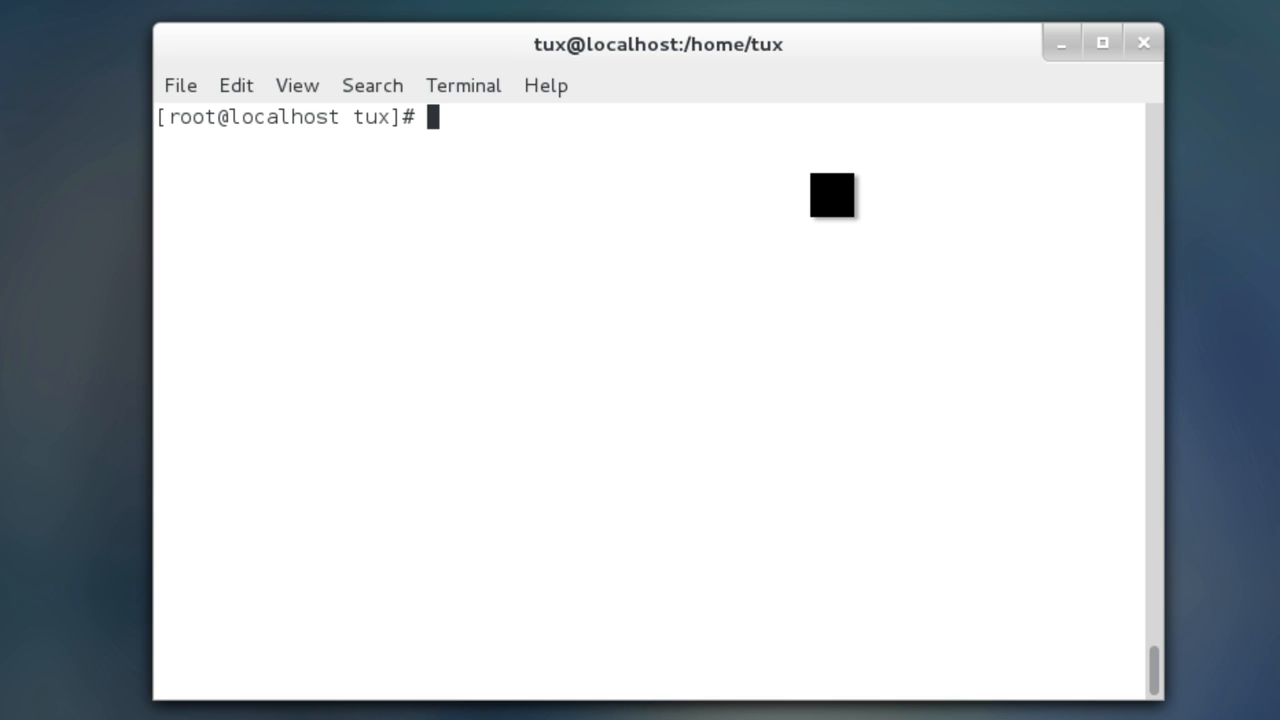
Create the hackers group with GID 6000 using groupadd -g.
{"action": "type", "text": "group"}
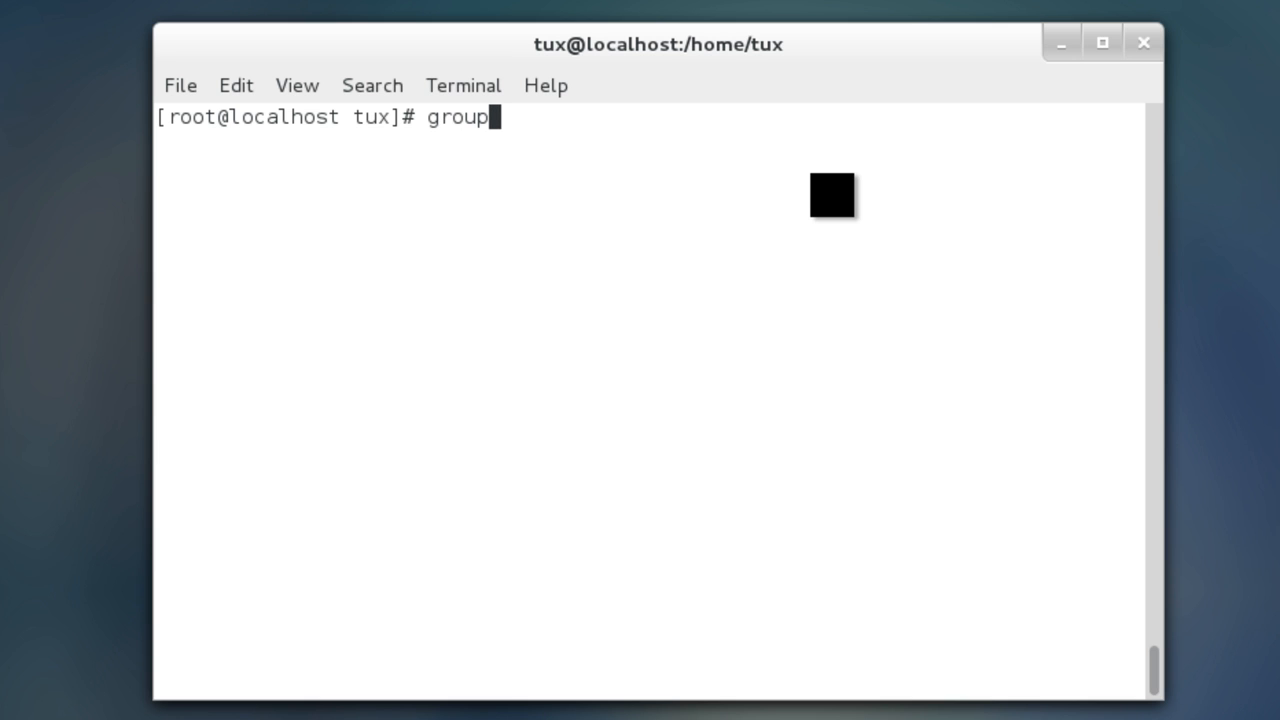
{"action": "type", "text": "add -g"}
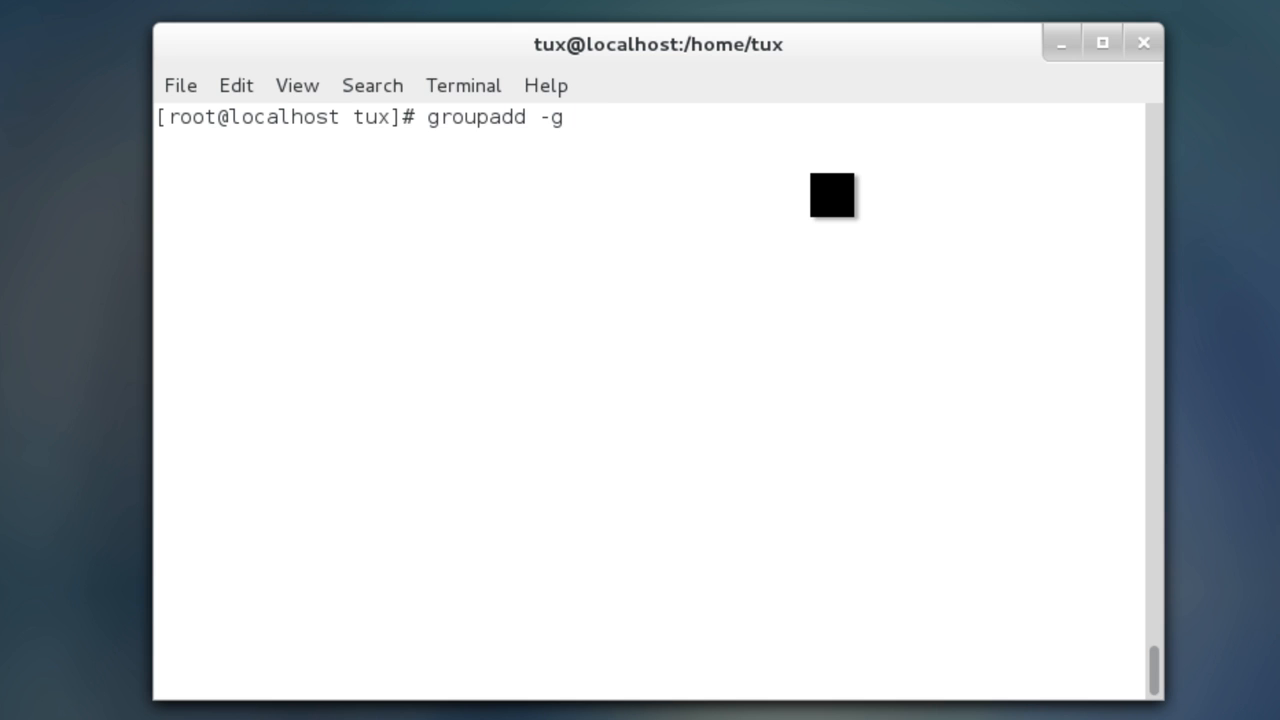
{"action": "type", "text": "6000"}
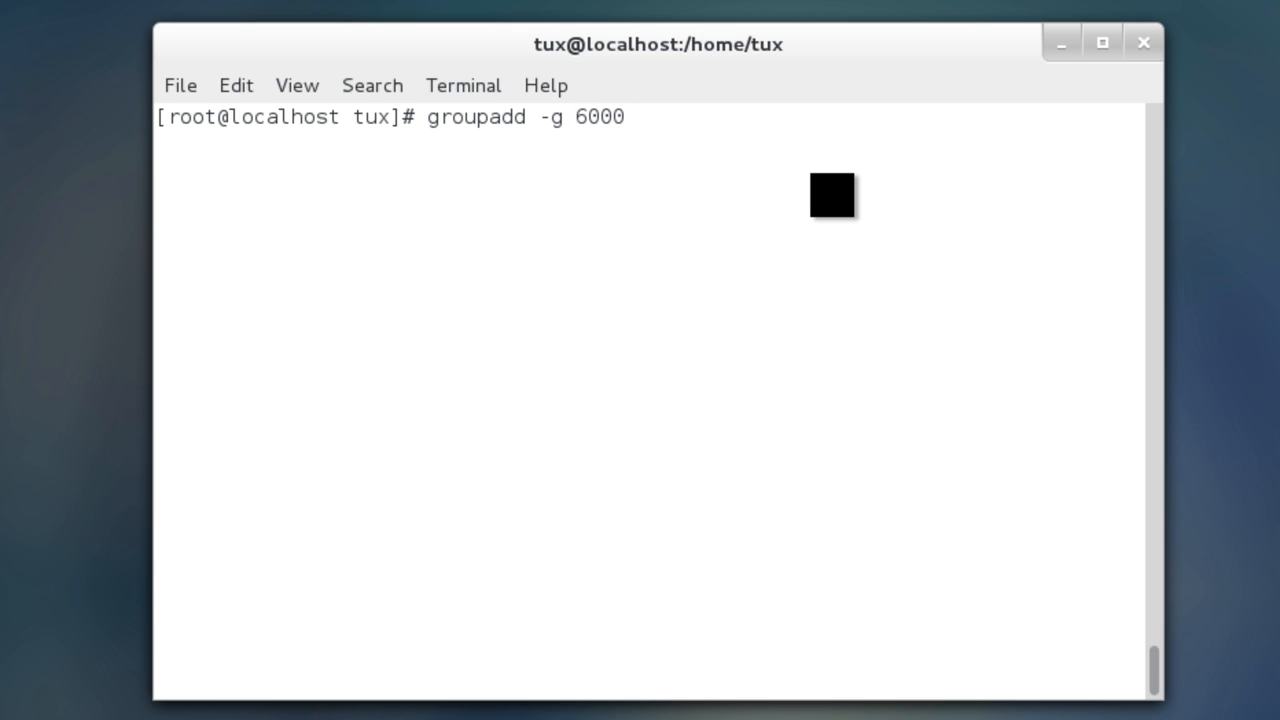
{"action": "type", "text": "hackers"}
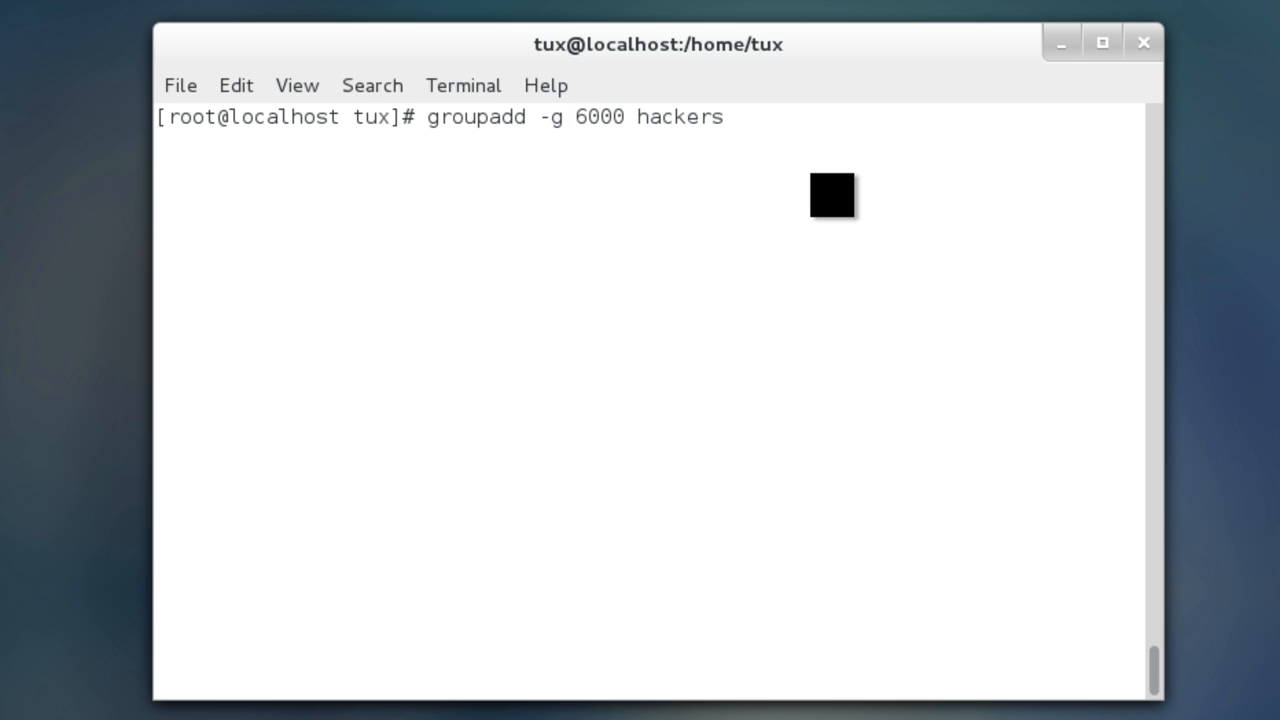
List /etc/group and mark the new hackers:x:6000 entry.
{"action": "type", "text": "cat"}
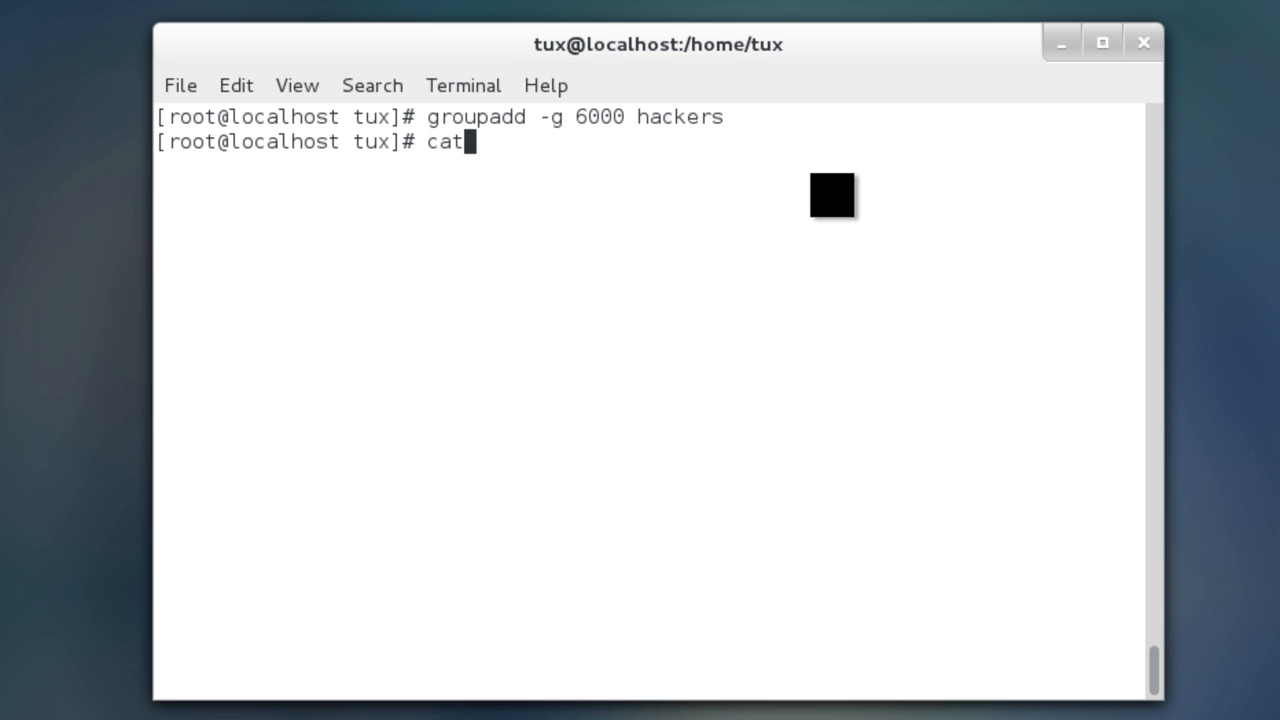
{"action": "type", "text": "\" \""}
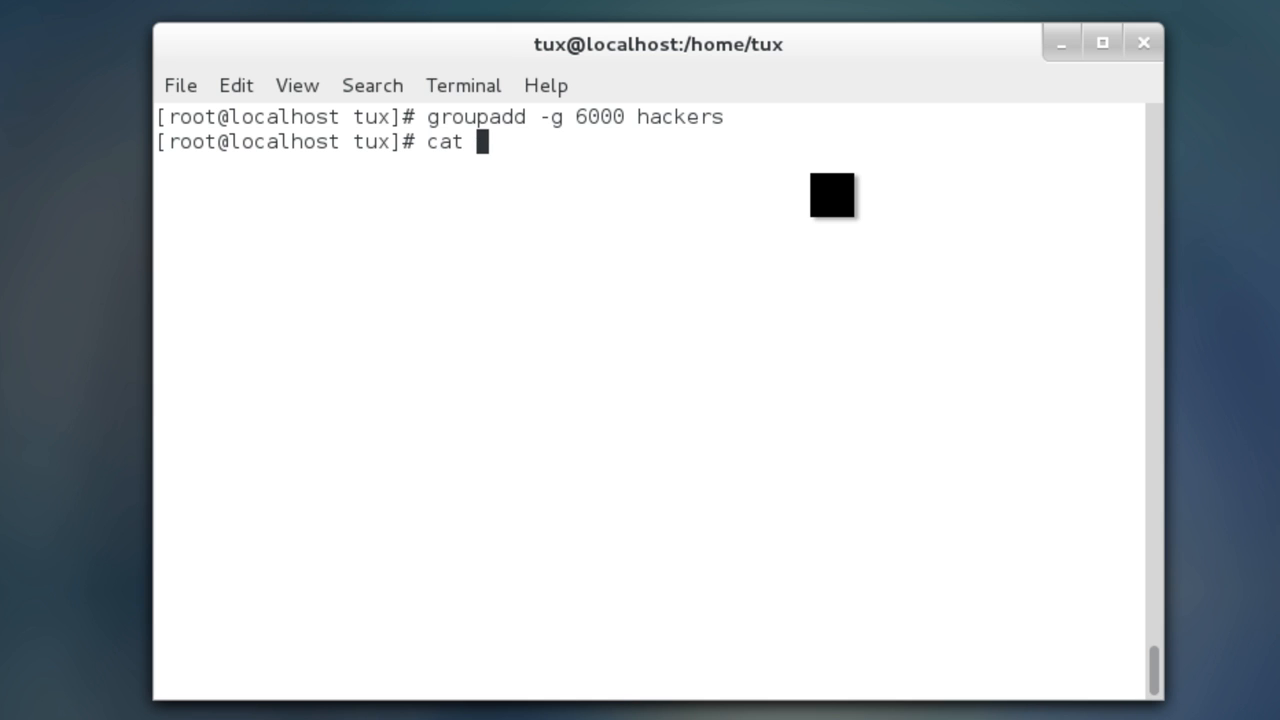
{"action": "type", "text": "/etc/"}
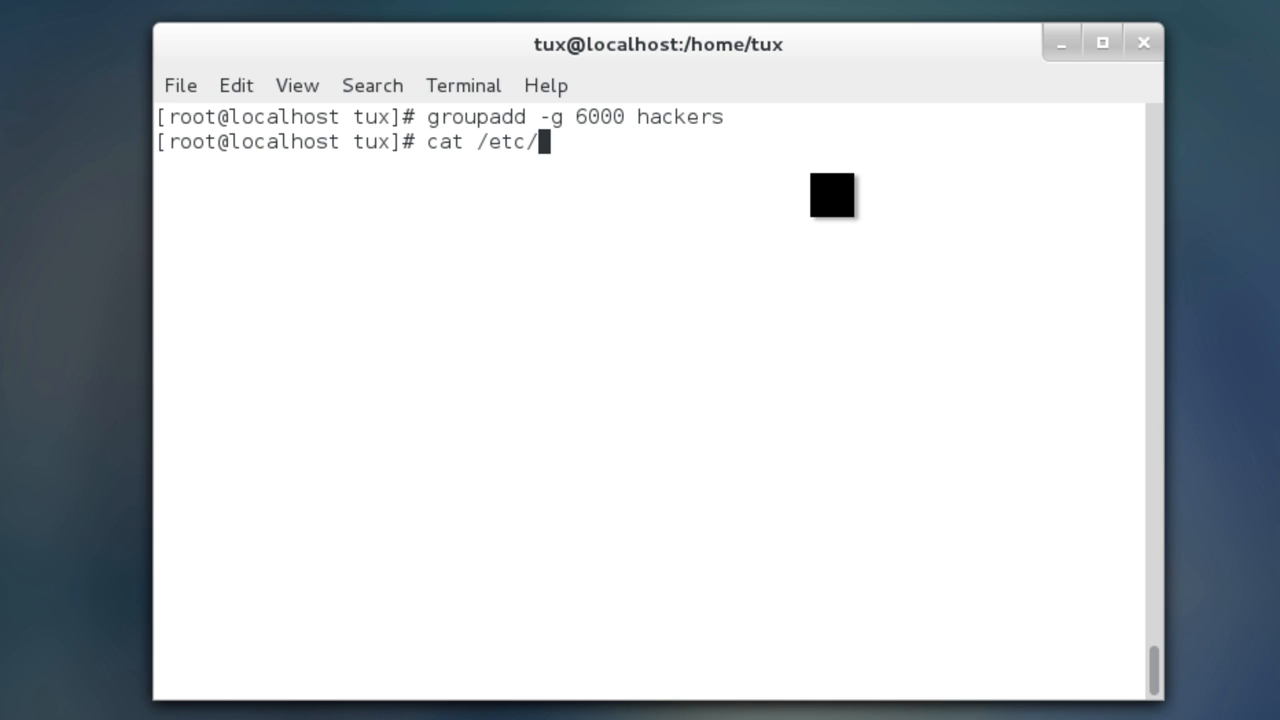
{"action": "key", "text": "Return"}
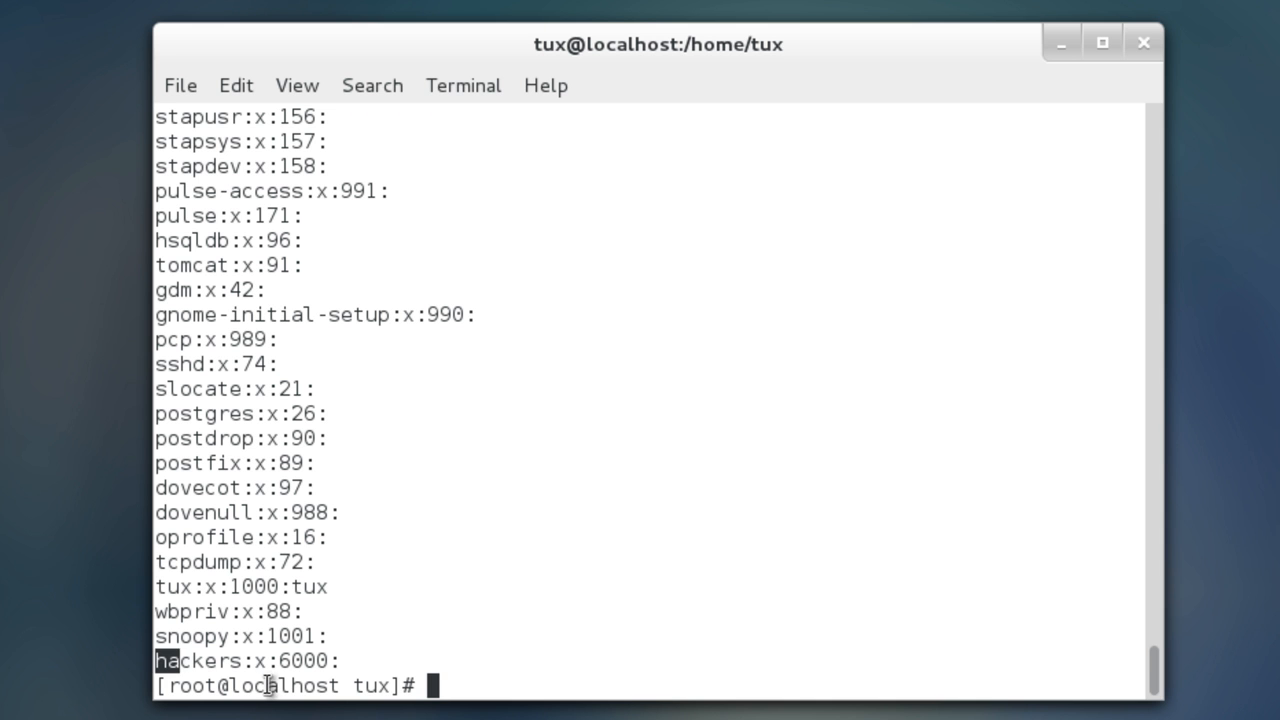
{"action": "triple_click", "coordinate": [246, 660]}
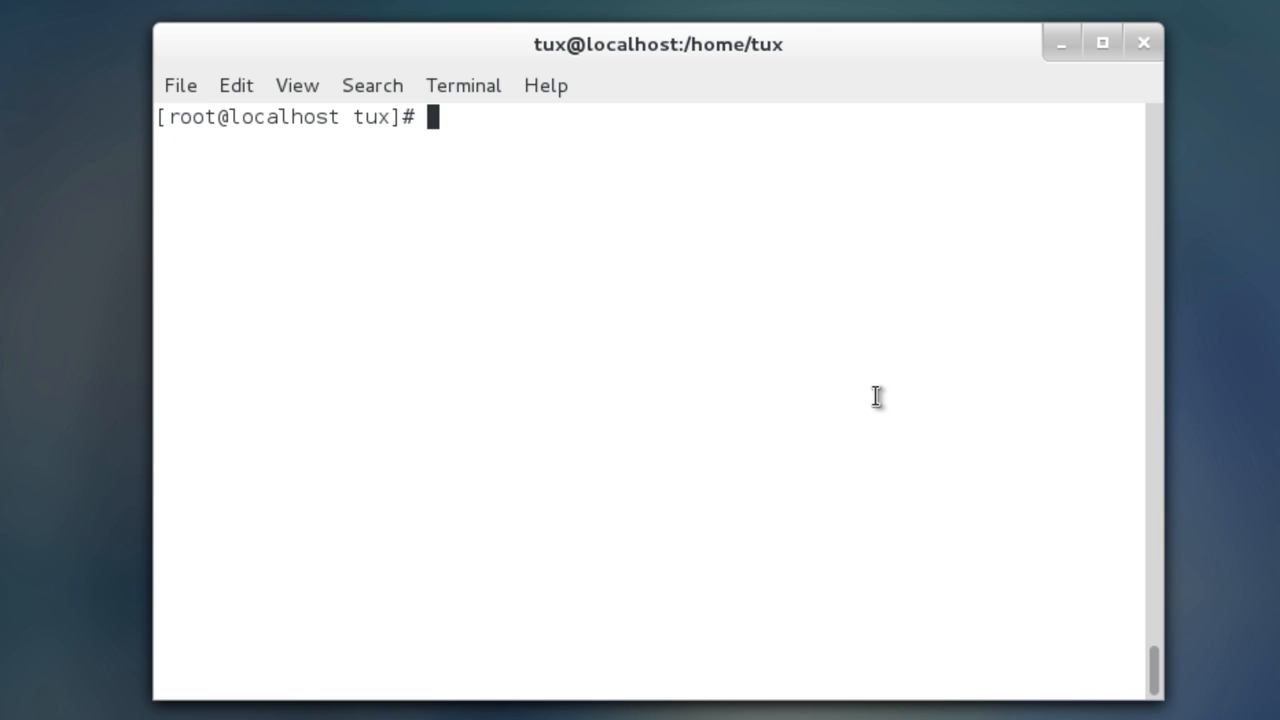
Discard the unfinished groupmod command, read the groupmod man page through FILES, and quit.
{"action": "type", "text": "groupmod"}
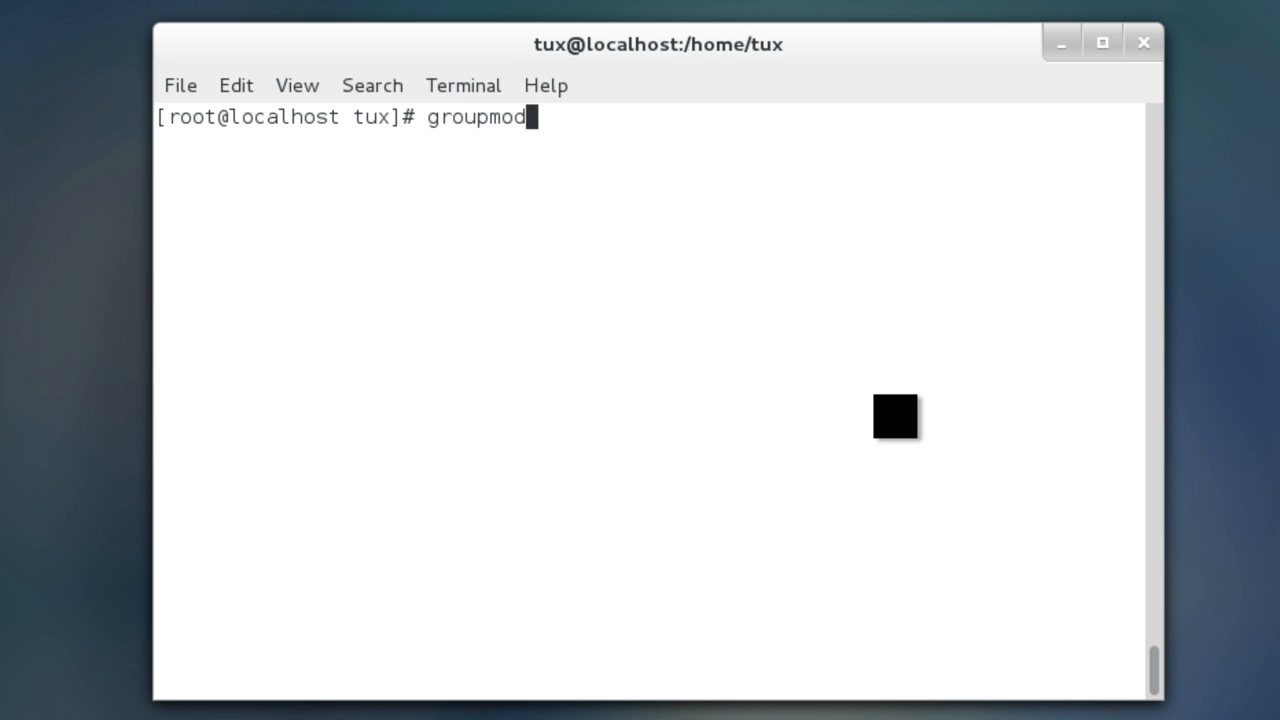
{"action": "key", "text": "BackSpace"}
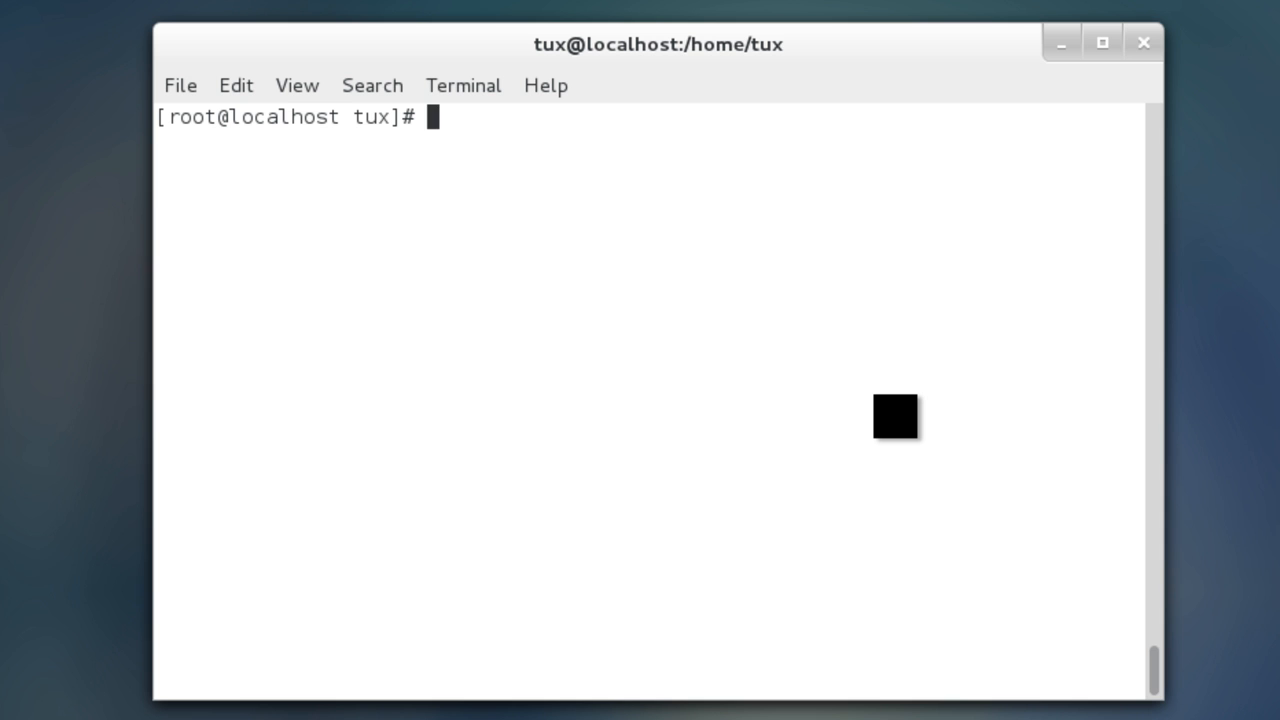
{"action": "type", "text": "man"}
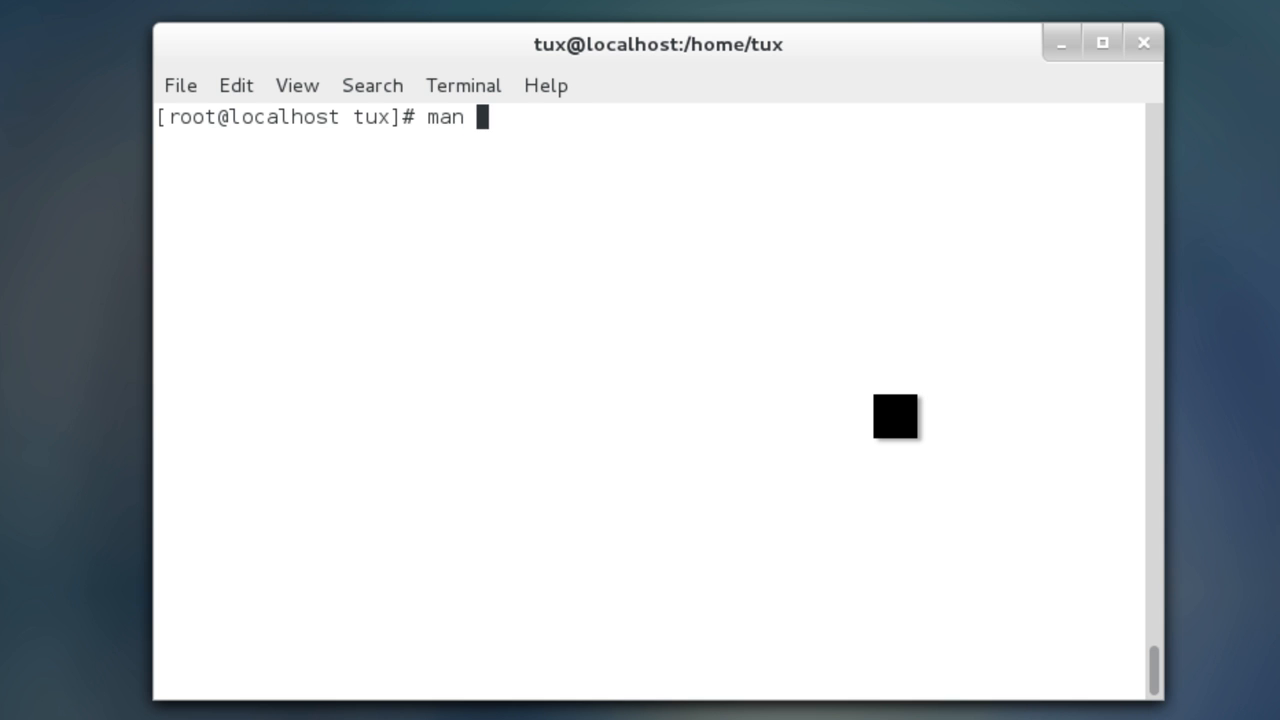
{"action": "type", "text": "groupmod"}
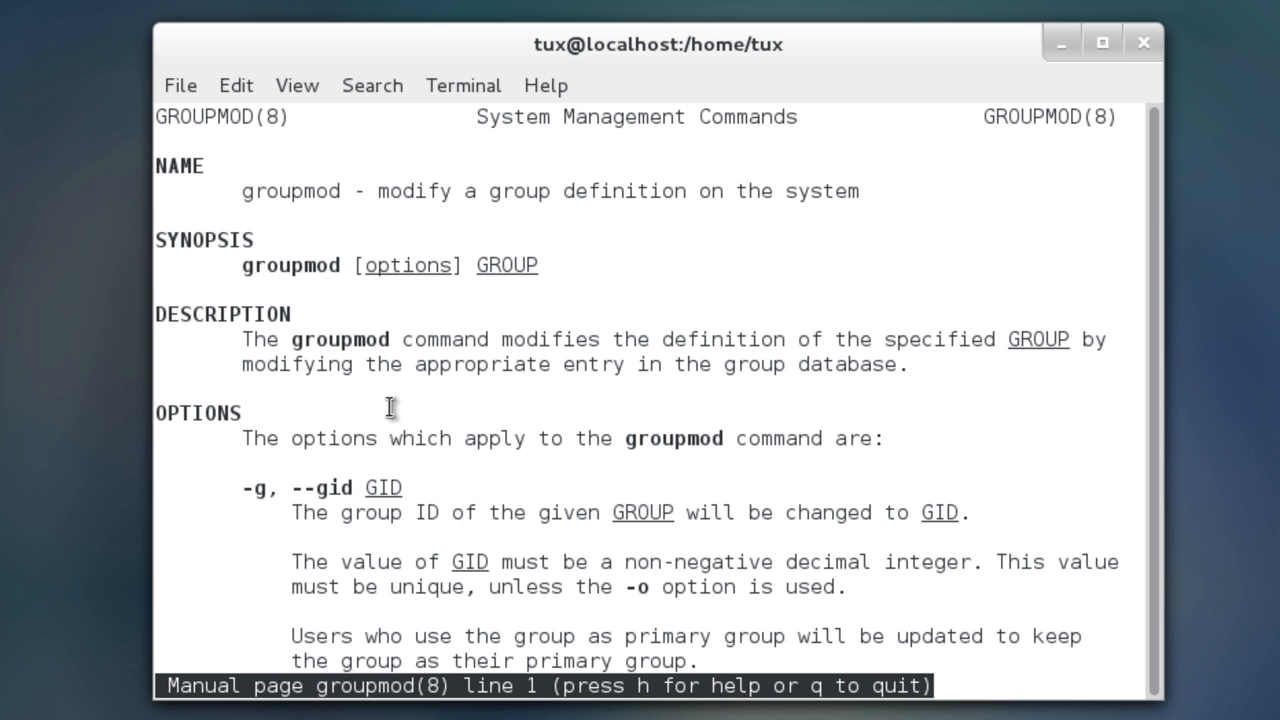
{"action": "scroll", "scroll_direction": "down", "scroll_amount": 3}
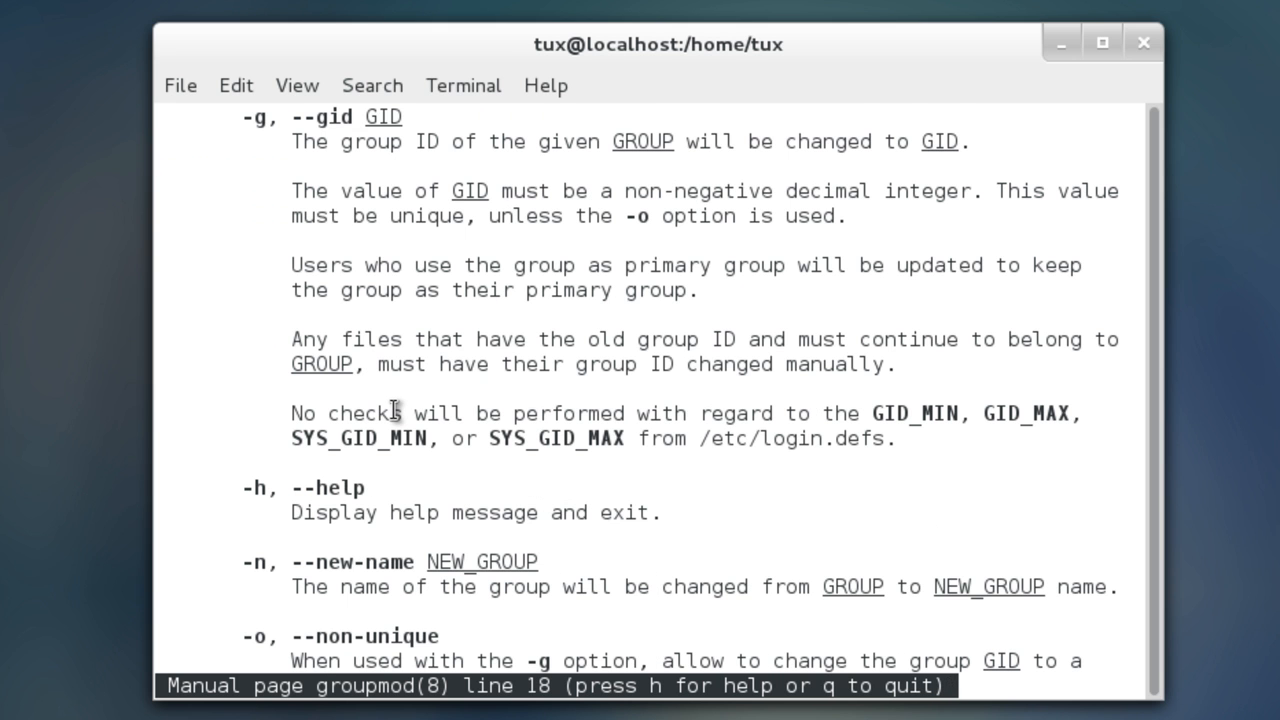
{"action": "scroll", "scroll_direction": "down", "scroll_amount": 3}
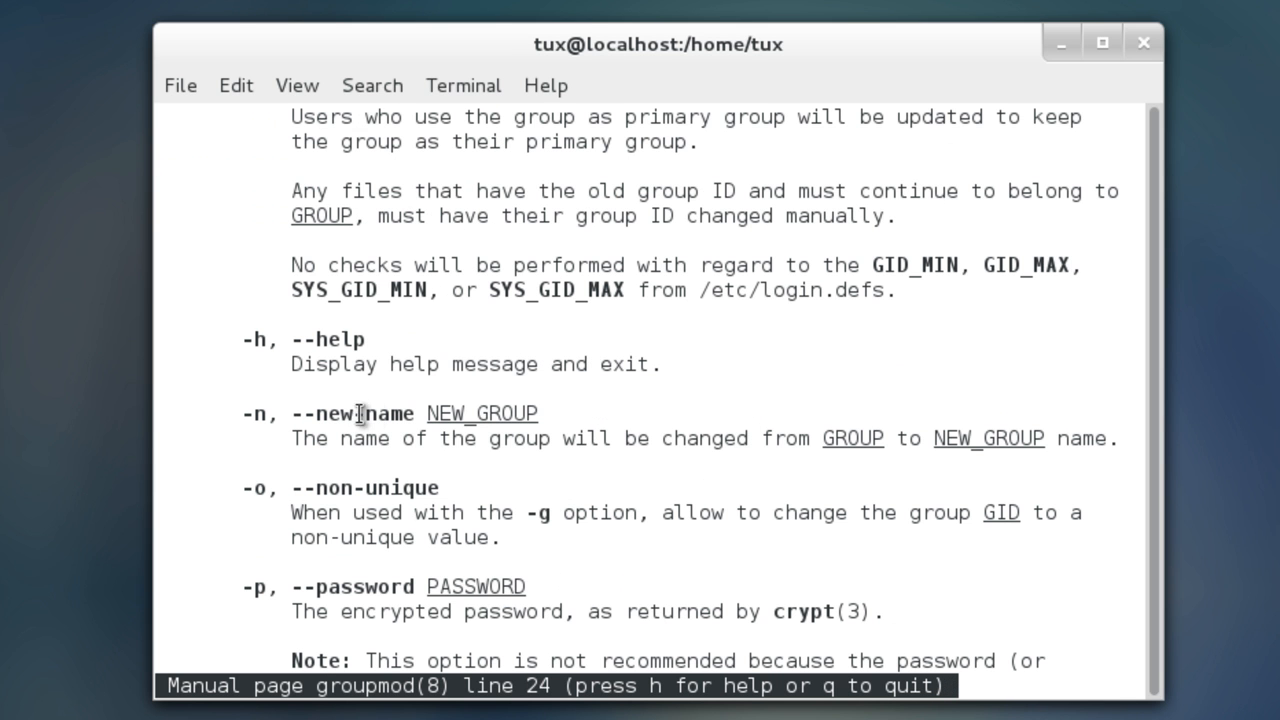
{"action": "scroll", "scroll_direction": "down", "scroll_amount": 3}
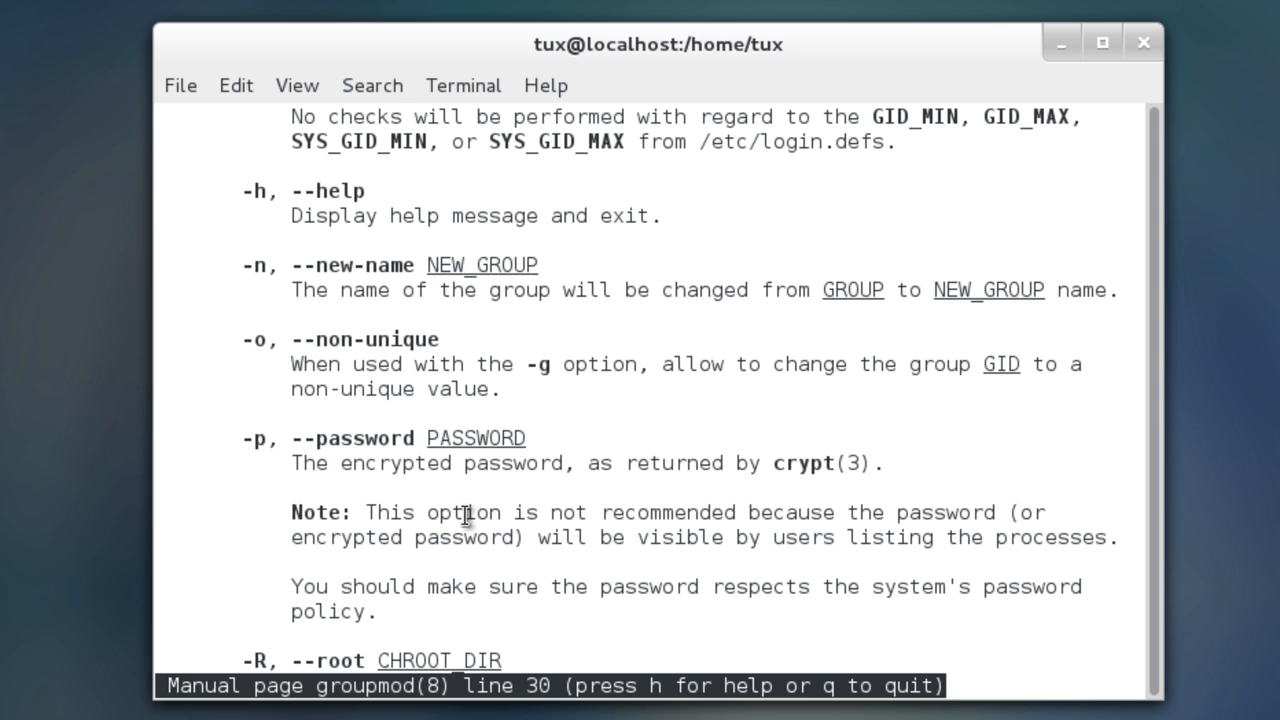
{"action": "scroll", "scroll_direction": "down", "scroll_amount": 3}
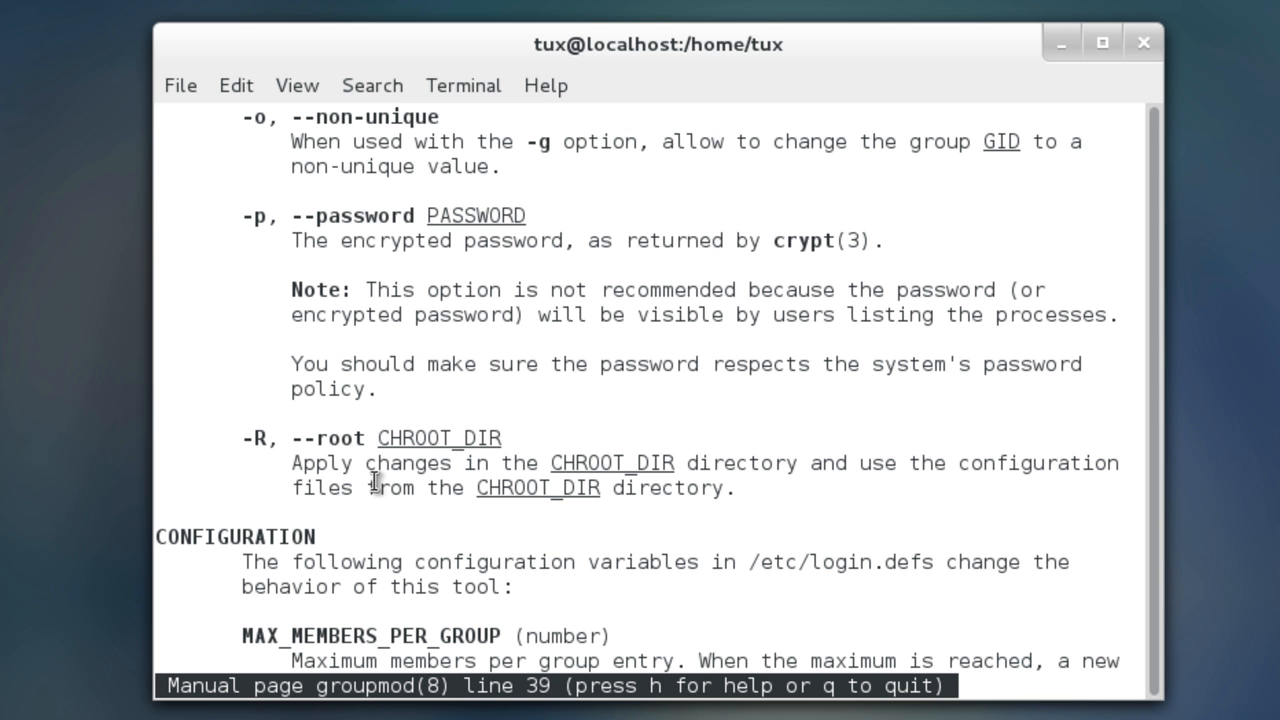
{"action": "mouse_move", "coordinate": [580, 570]}
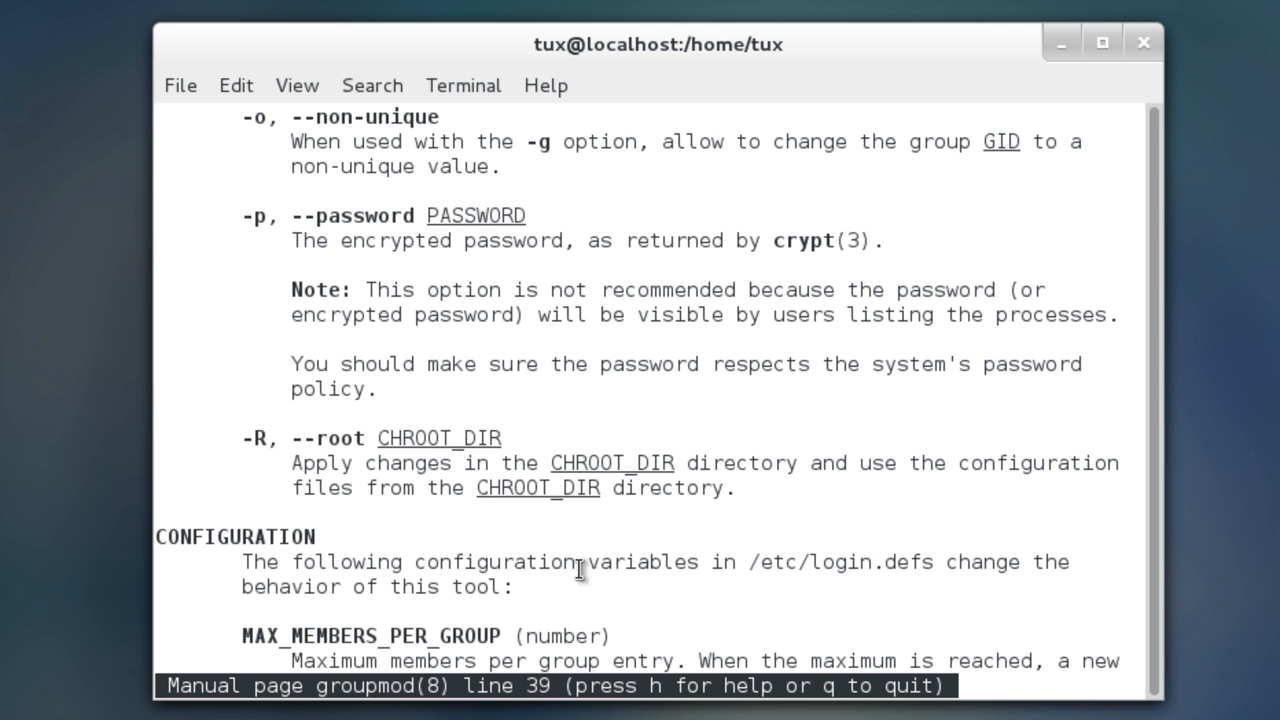
{"action": "scroll", "scroll_direction": "down", "scroll_amount": 3}
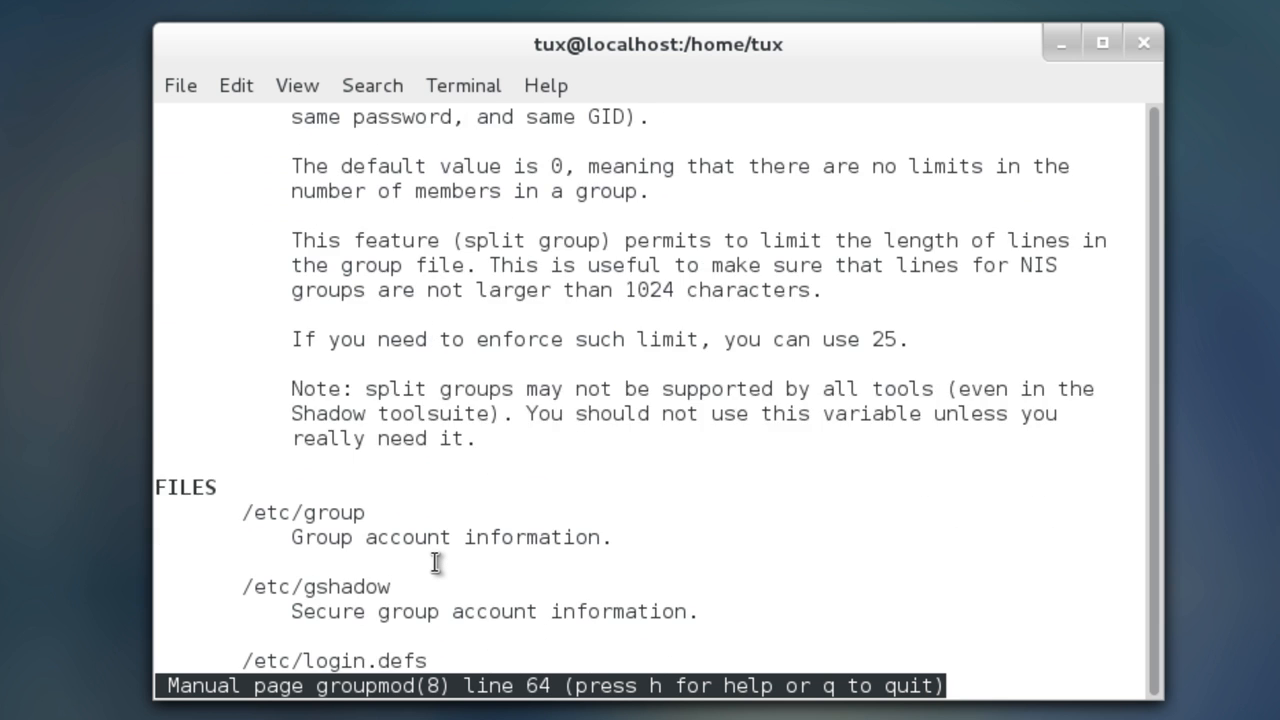
{"action": "scroll", "scroll_direction": "down", "scroll_amount": 3}
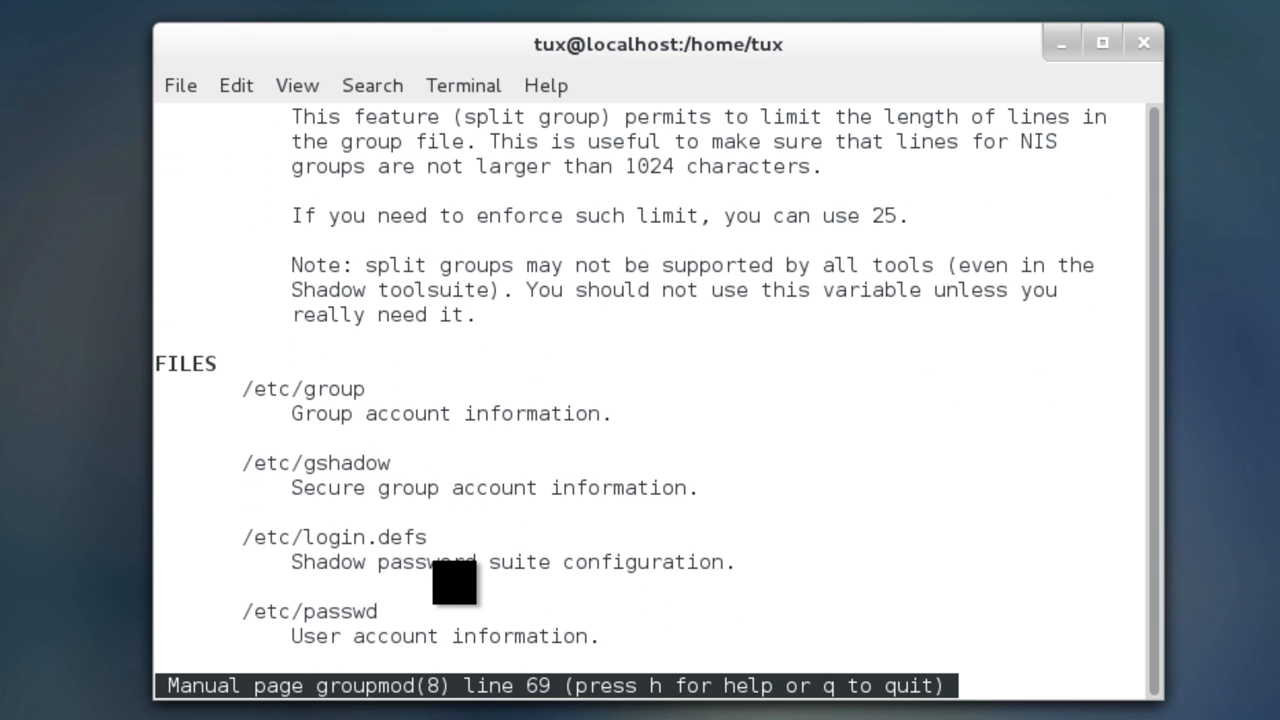
{"action": "key", "text": "q"}
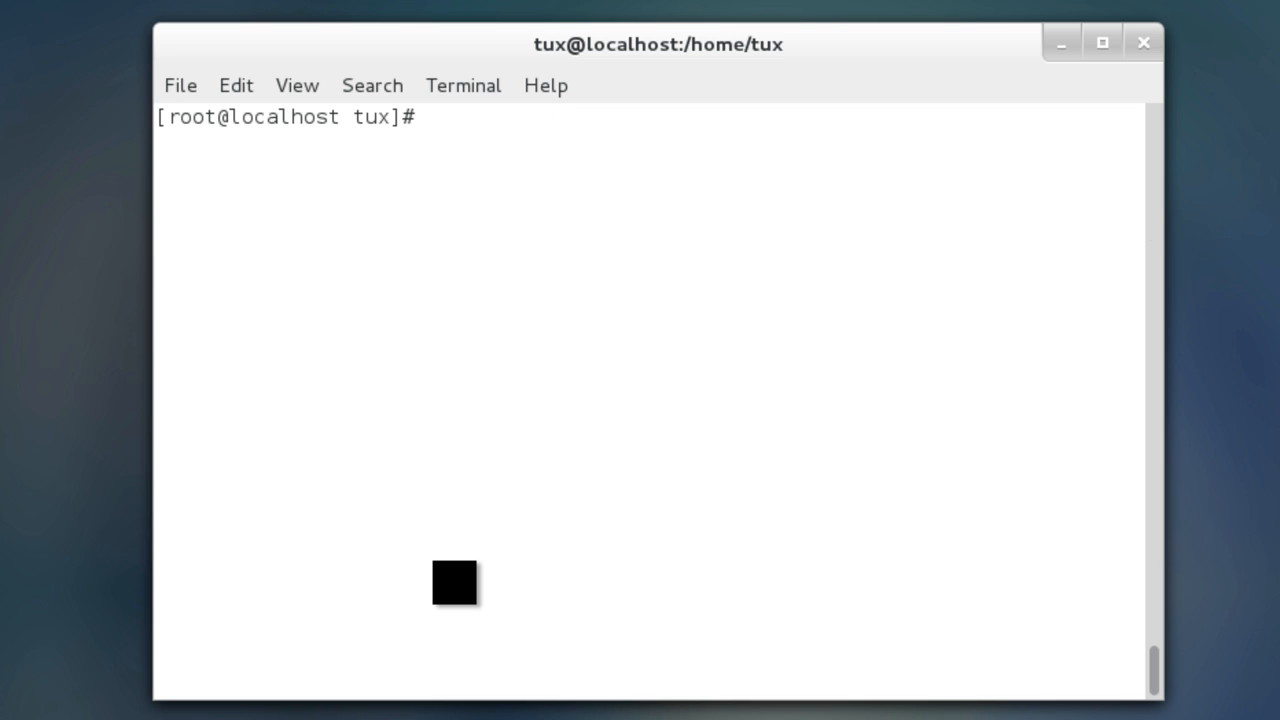
Add snoopy to supplementary group GID 6000 with usermod -G.
{"action": "type", "text": "usermod"}
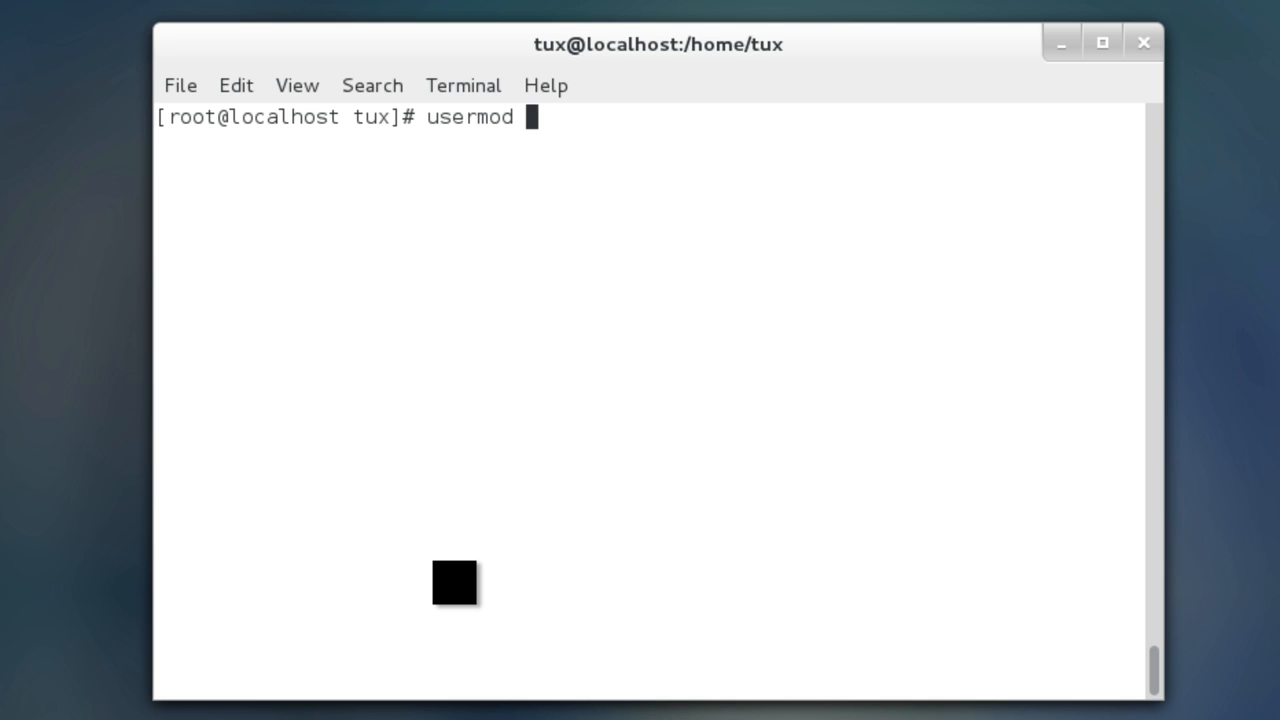
{"action": "type", "text": "-G"}
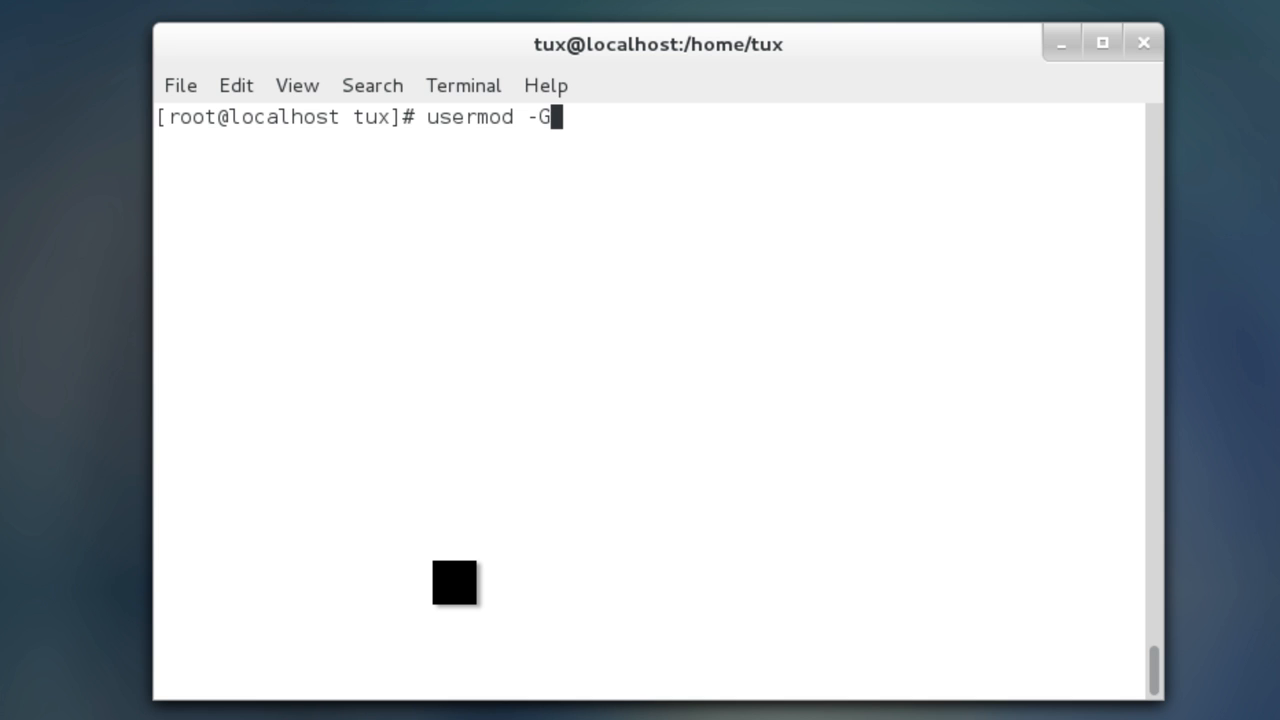
{"action": "type", "text": "\""}
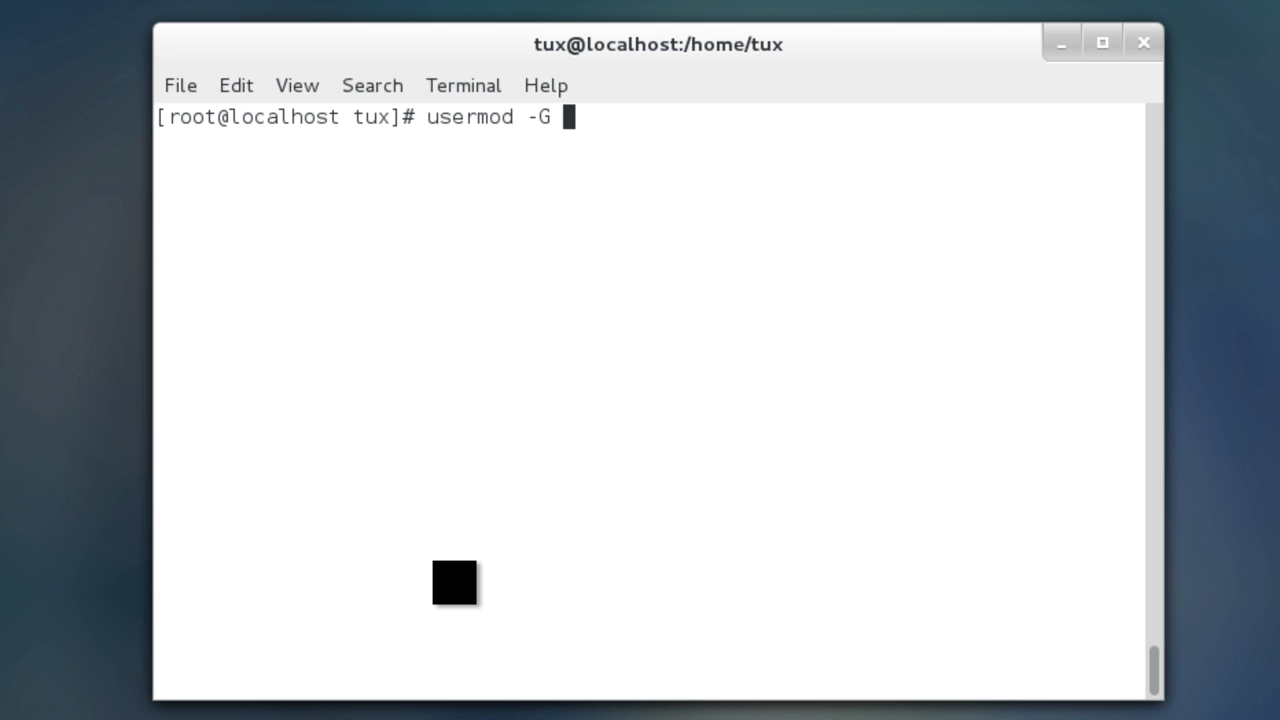
{"action": "type", "text": "6000"}
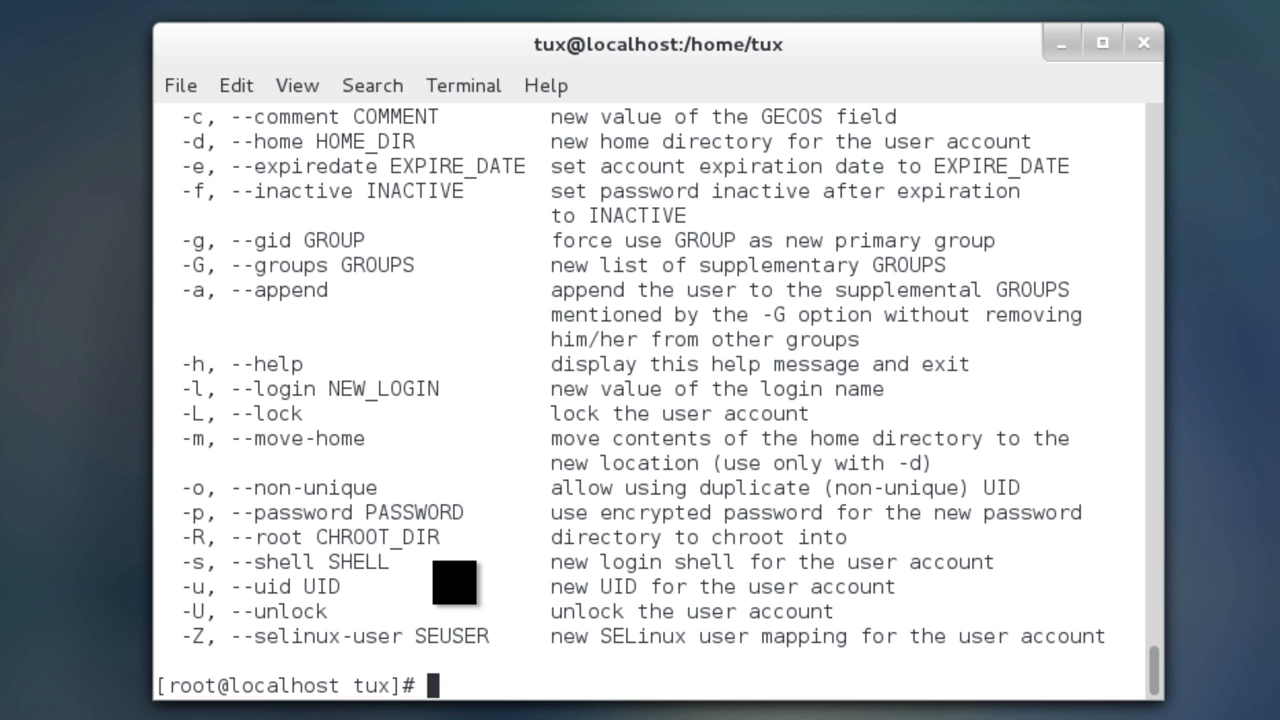
Clear the usage help and list /etc/group showing hackers:x:6000:snoopy.
{"action": "type", "text": "clear"}
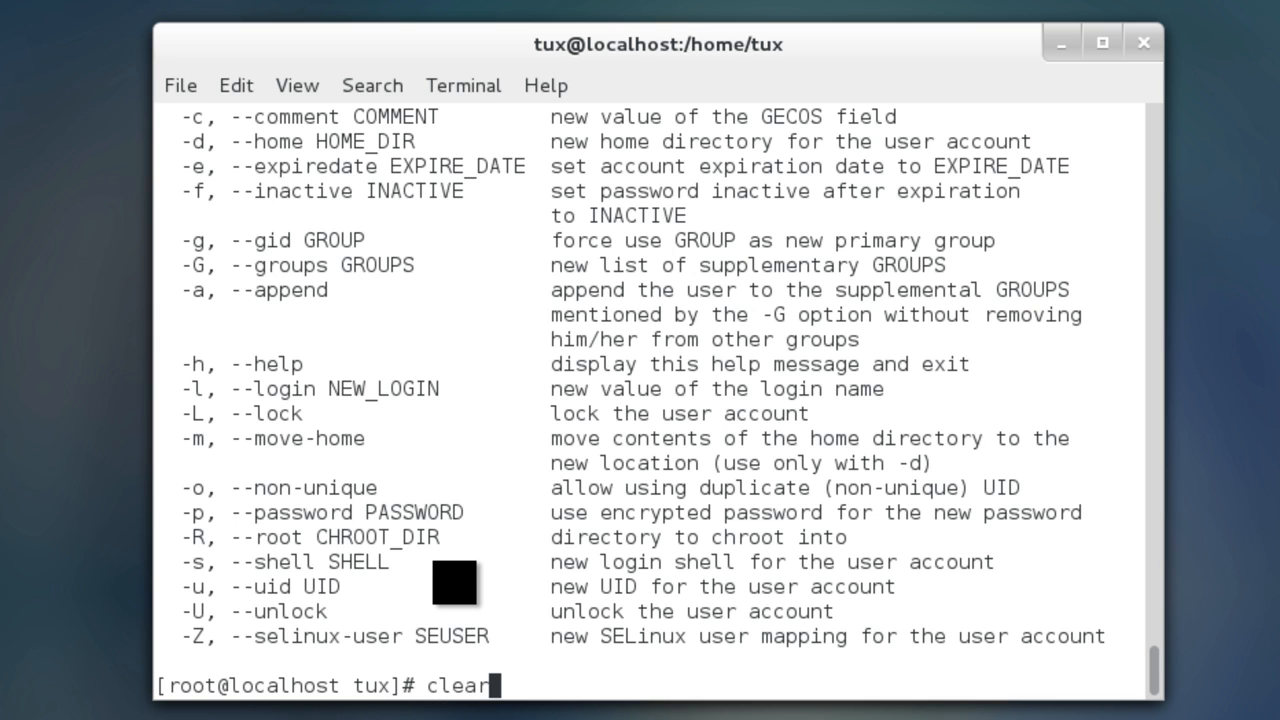
{"action": "key", "text": "Return"}
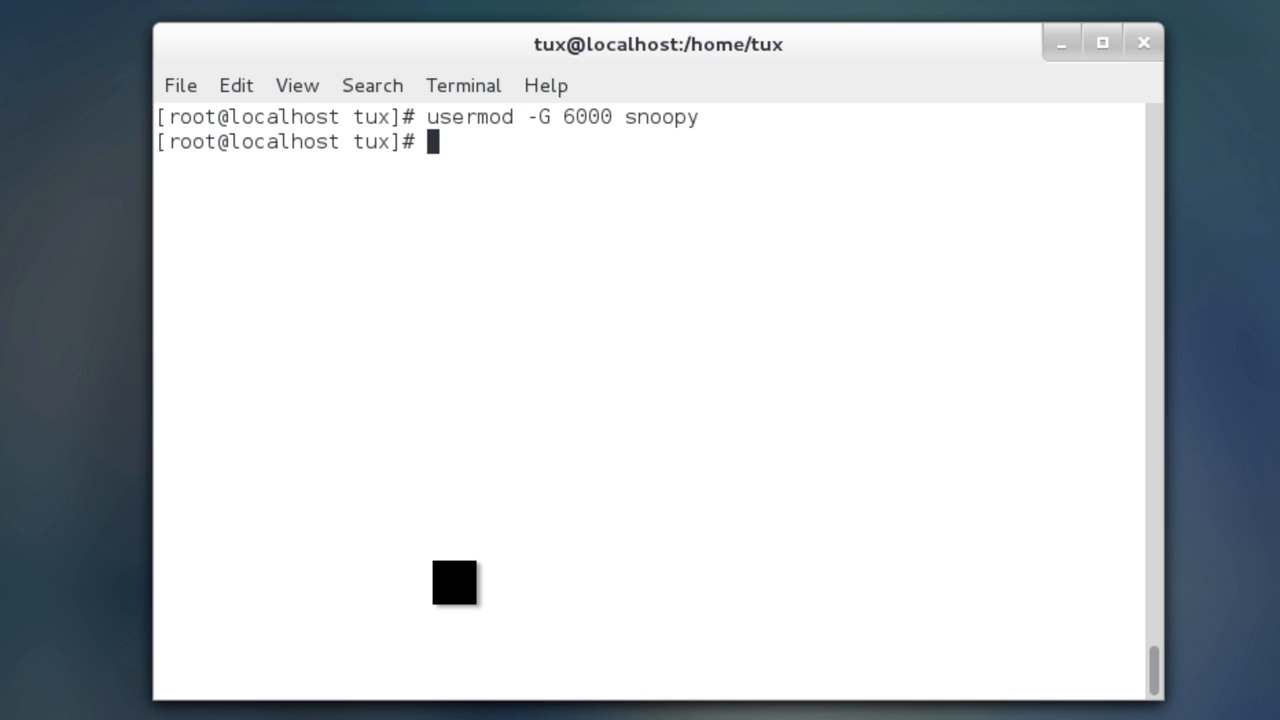
{"action": "type", "text": "cat"}
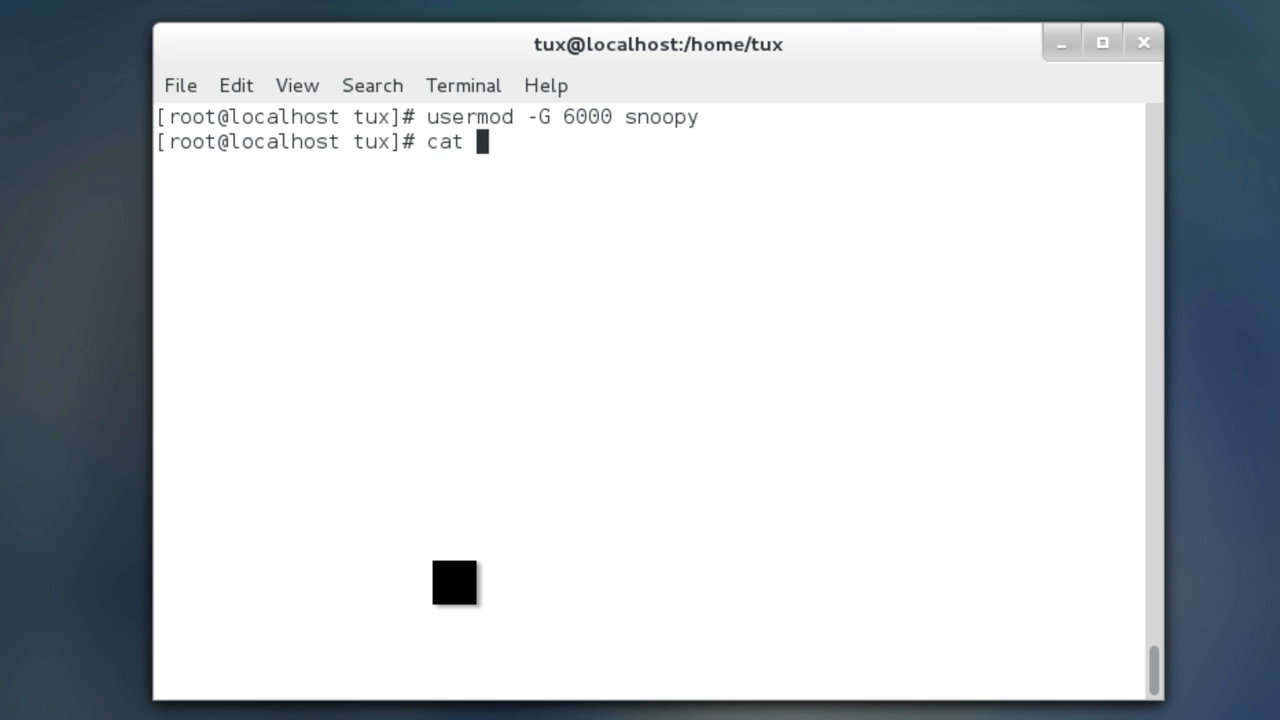
{"action": "type", "text": "/etc"}
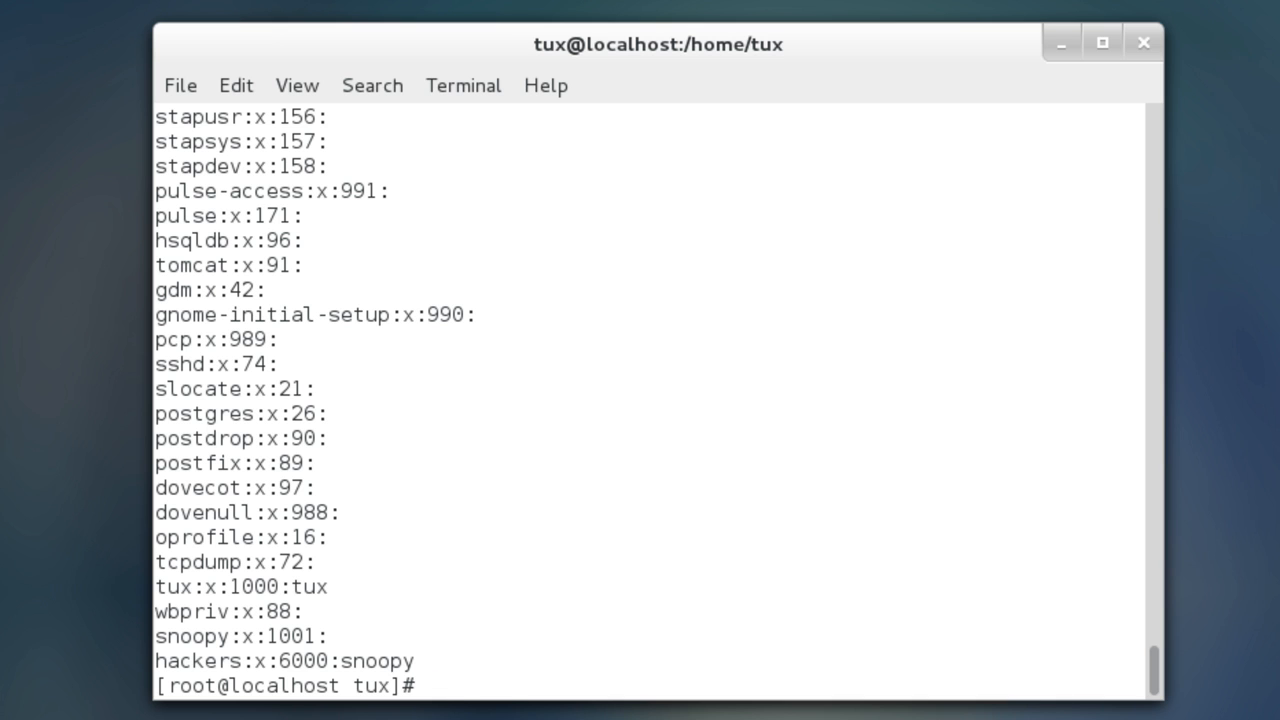
Run usermod -G hackers snoopy, naming the group instead of its GID.
{"action": "type", "text": "usermod"}
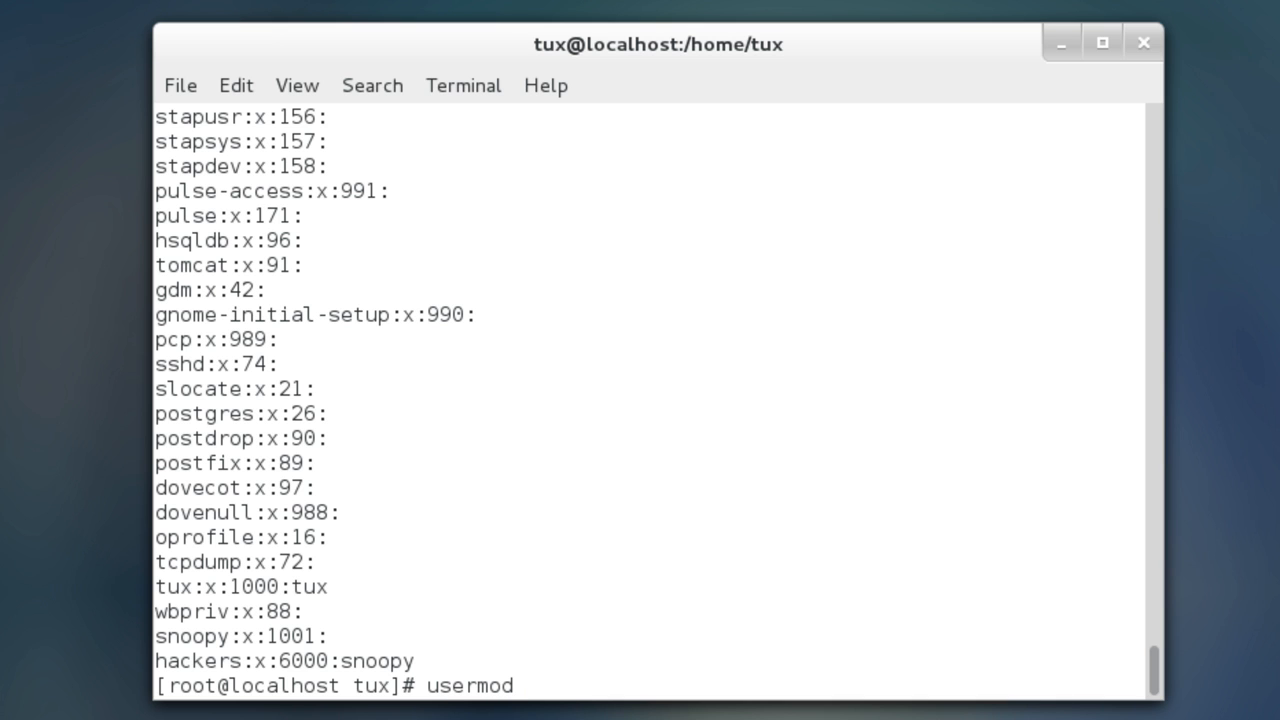
{"action": "type", "text": "-G hack"}
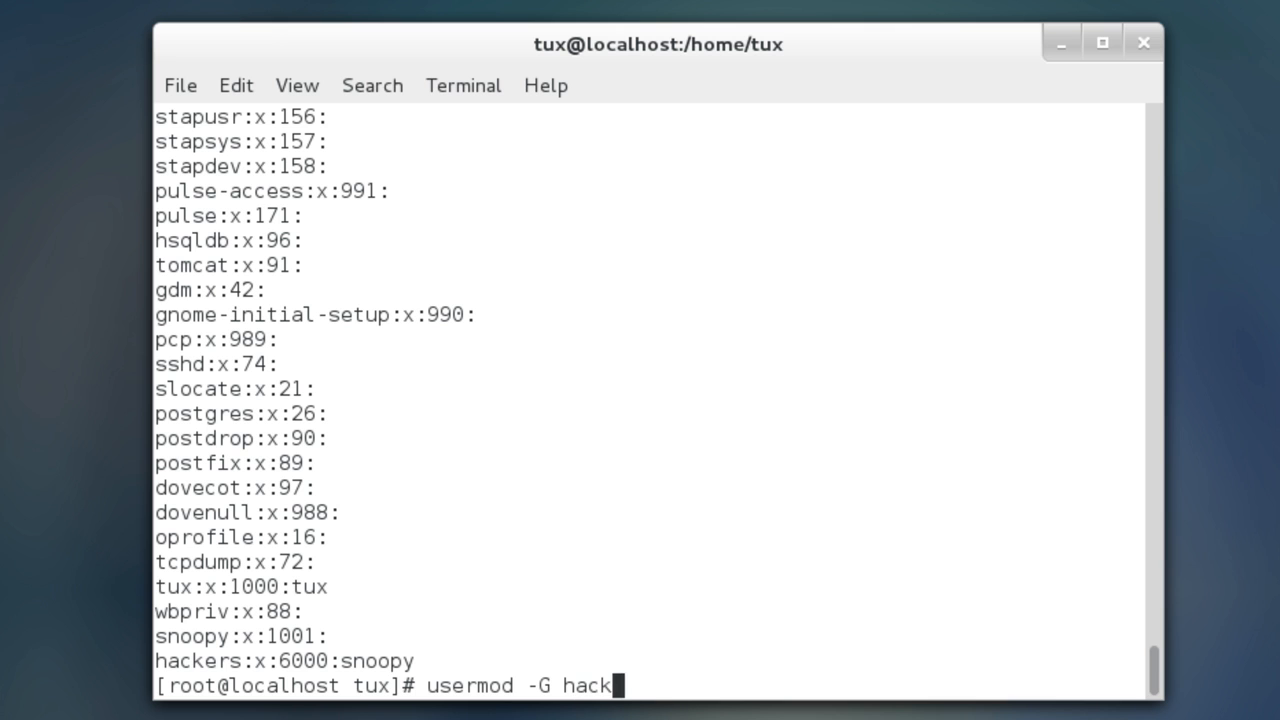
{"action": "type", "text": "ers snoopy"}
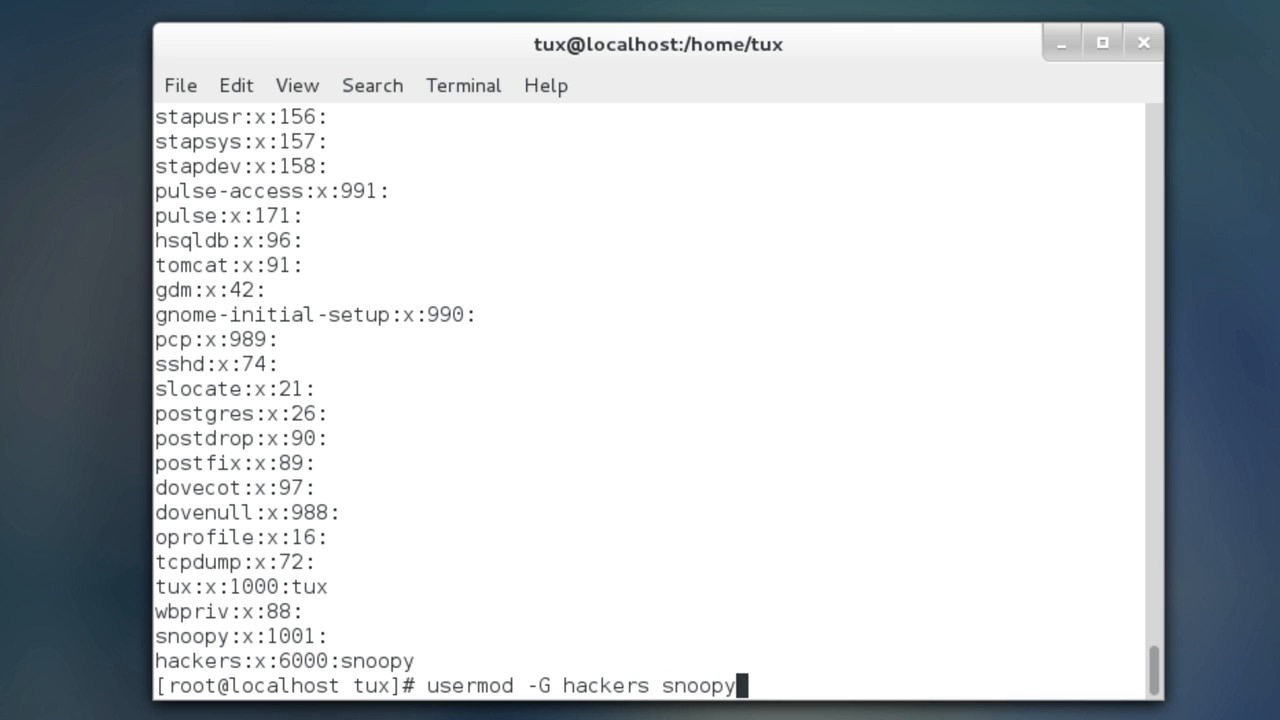
{"action": "key", "text": "Return"}
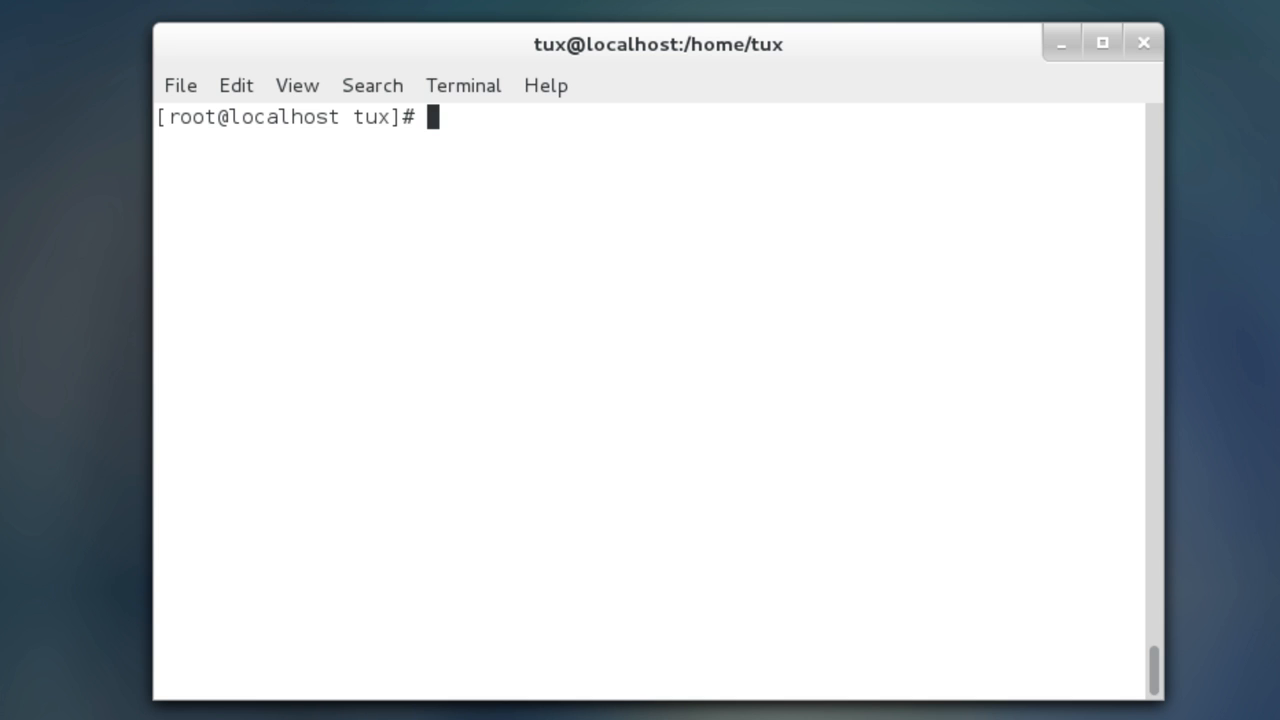
Try groupdel snoopy, which is refused because it is snoopy's primary group.
{"action": "type", "text": "g"}
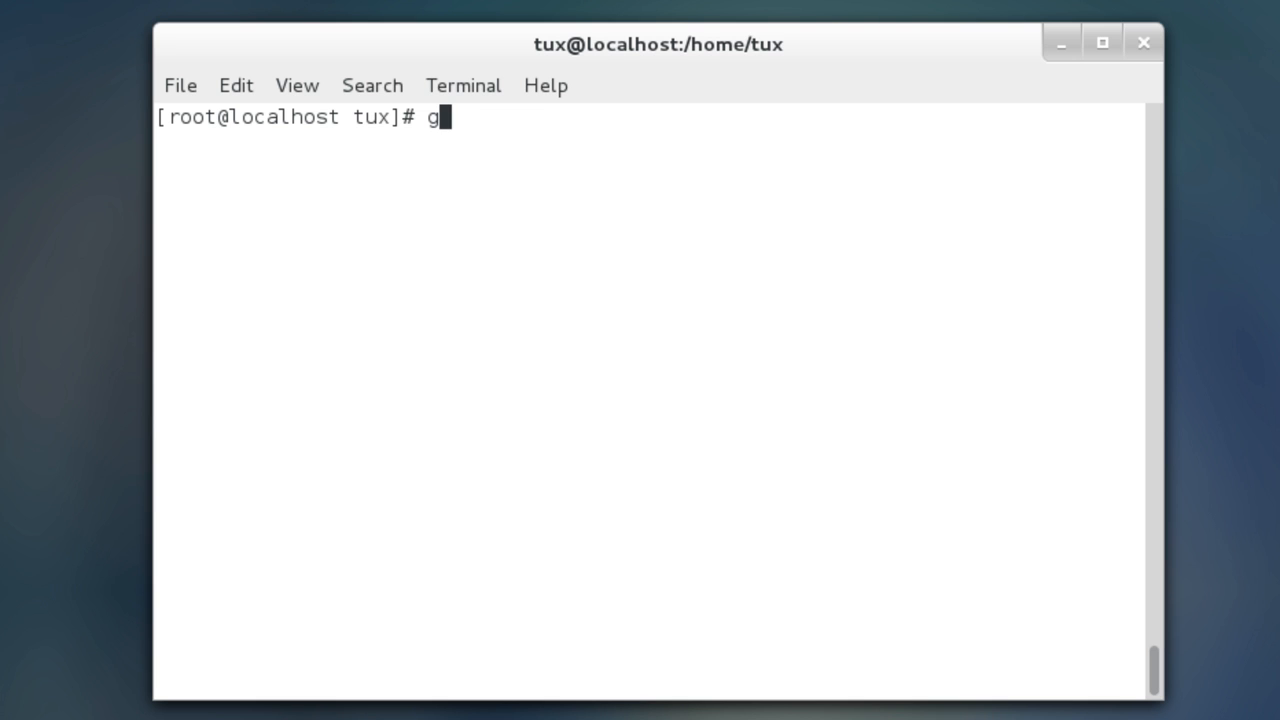
{"action": "type", "text": "roupde"}
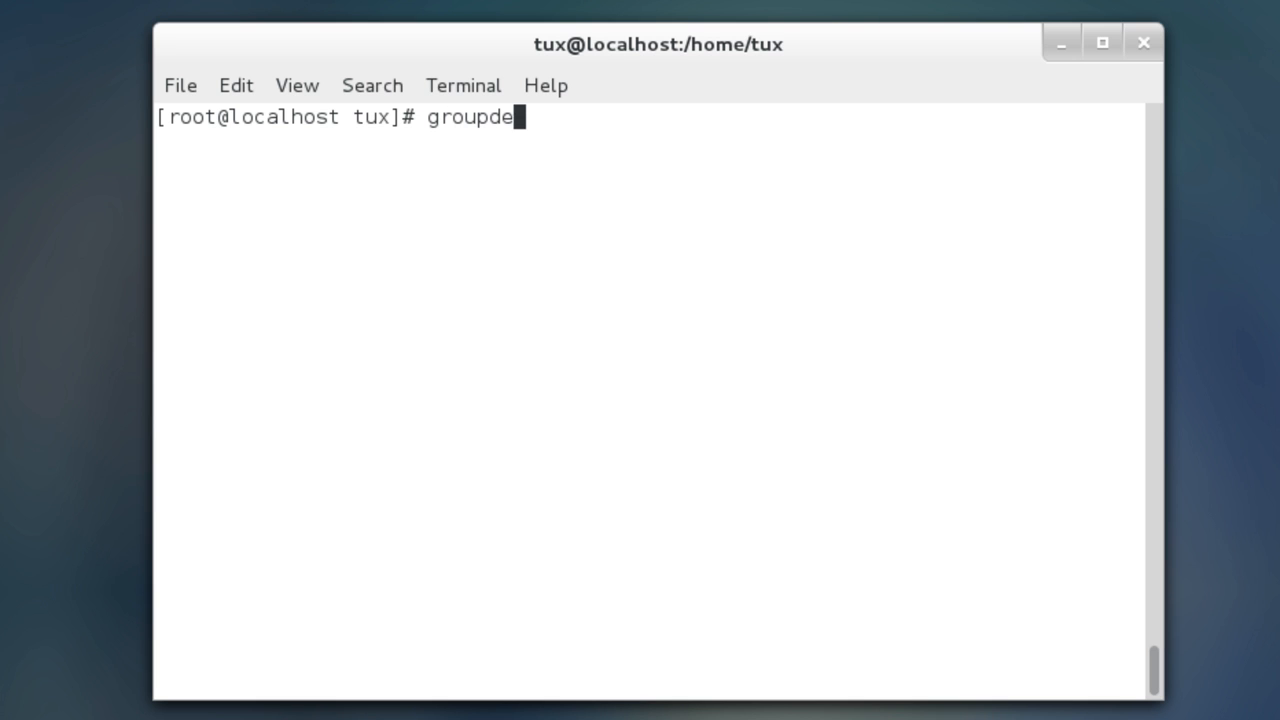
{"action": "type", "text": "l"}
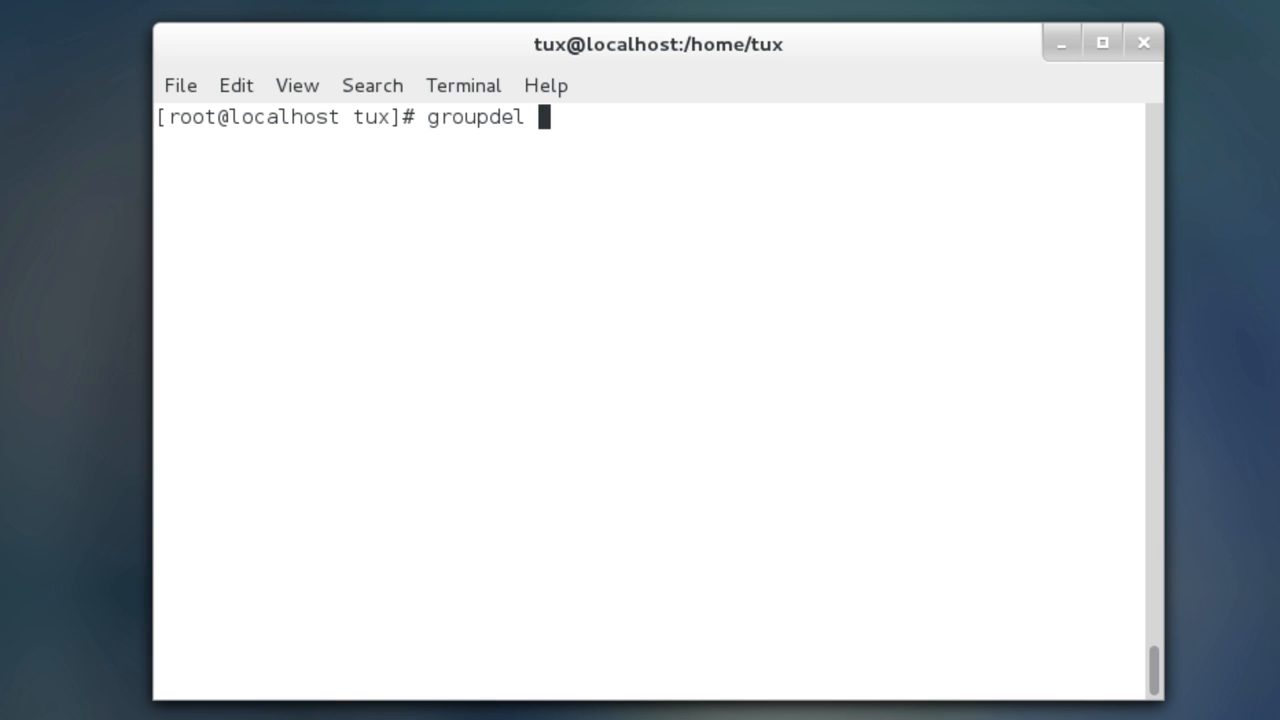
{"action": "type", "text": "snoopy"}
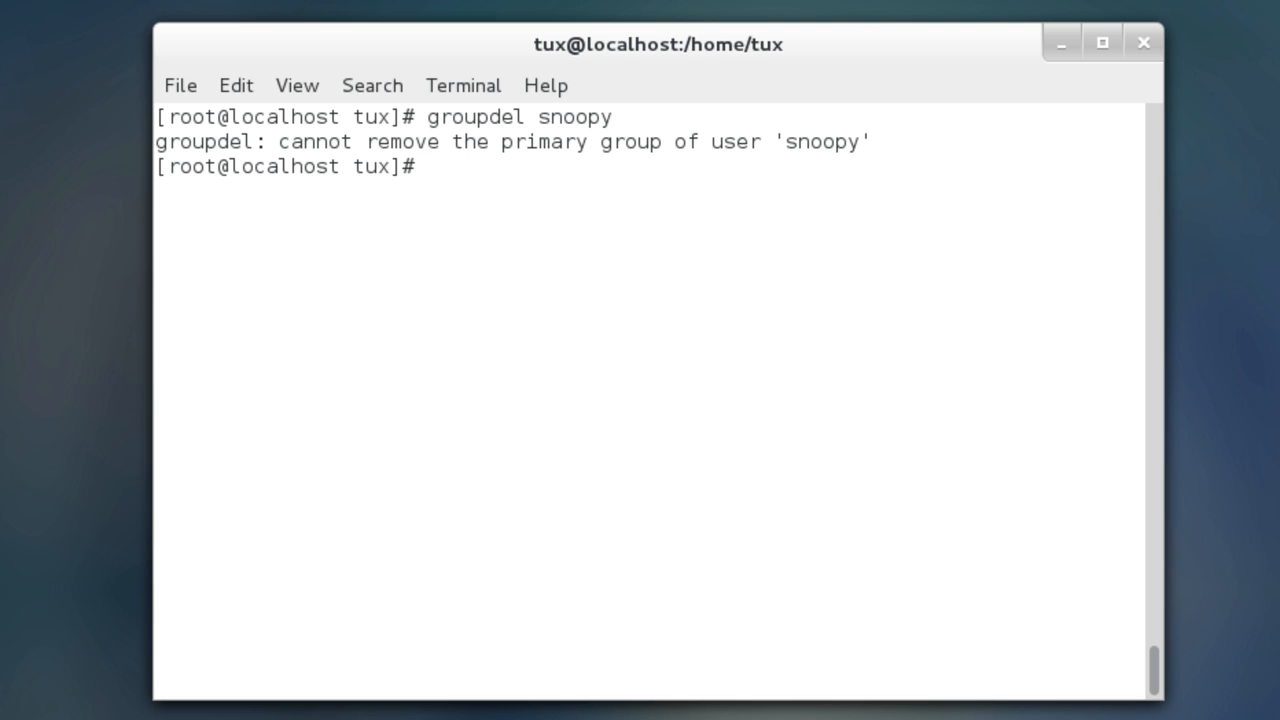
Make hackers snoopy's primary group with usermod -g, then delete the snoopy group.
{"action": "type", "text": "usermod"}
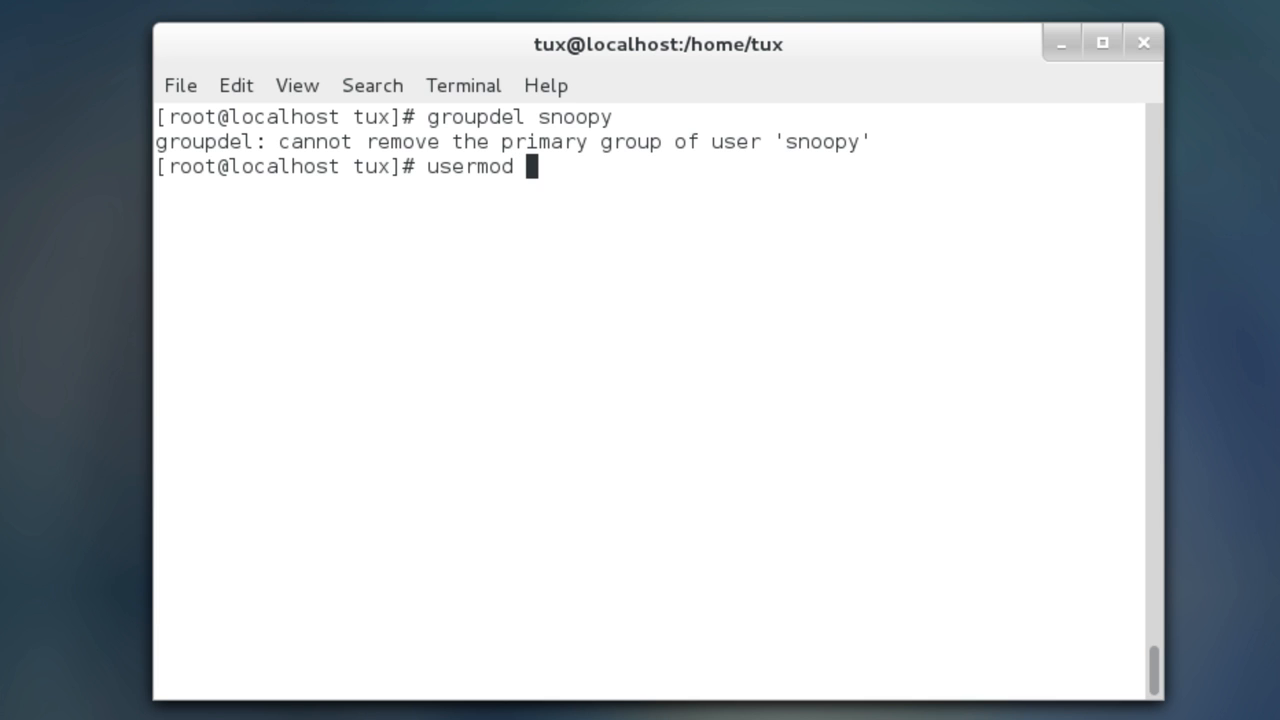
{"action": "type", "text": "-g"}
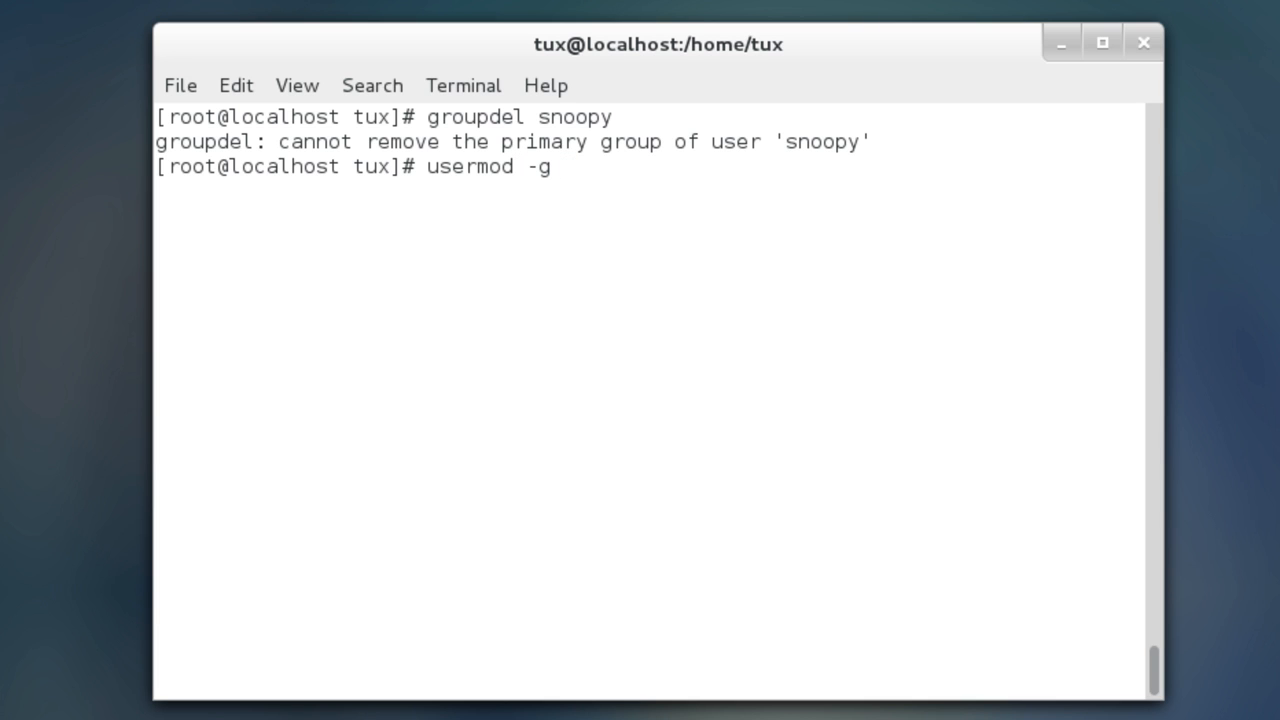
{"action": "type", "text": "hackers snoopy"}
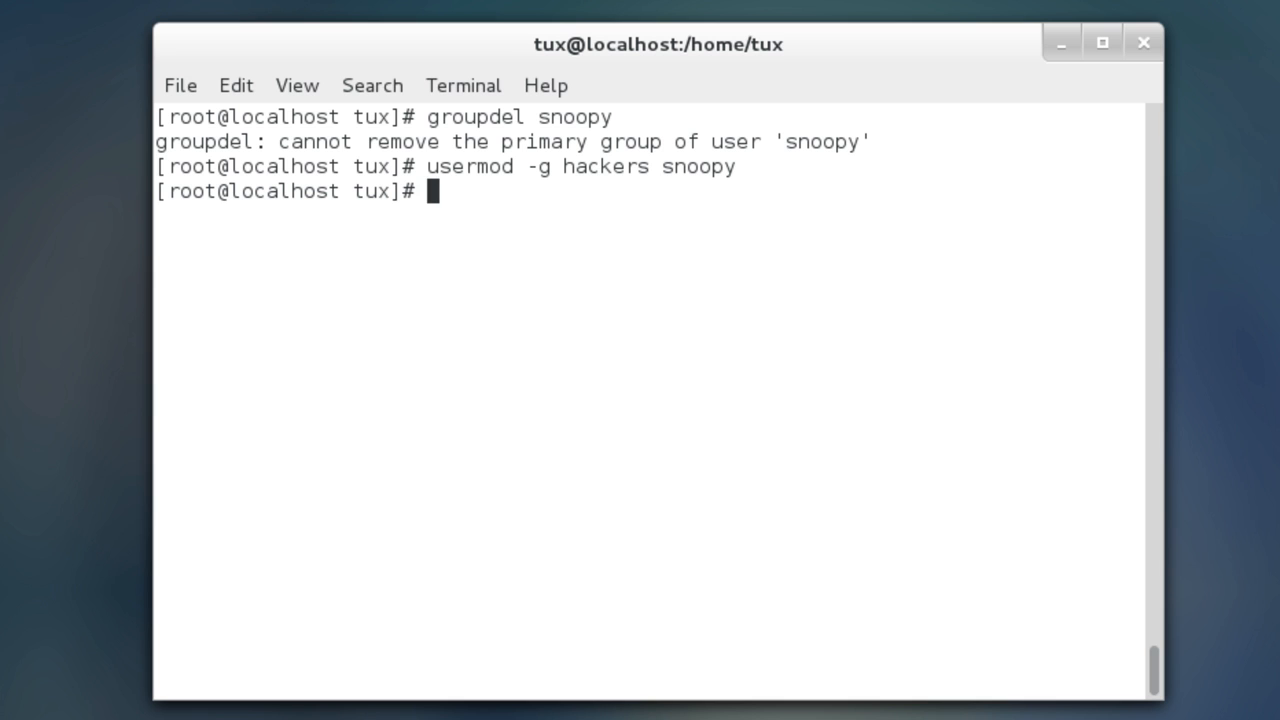
{"action": "type", "text": "groupdel snoopy"}
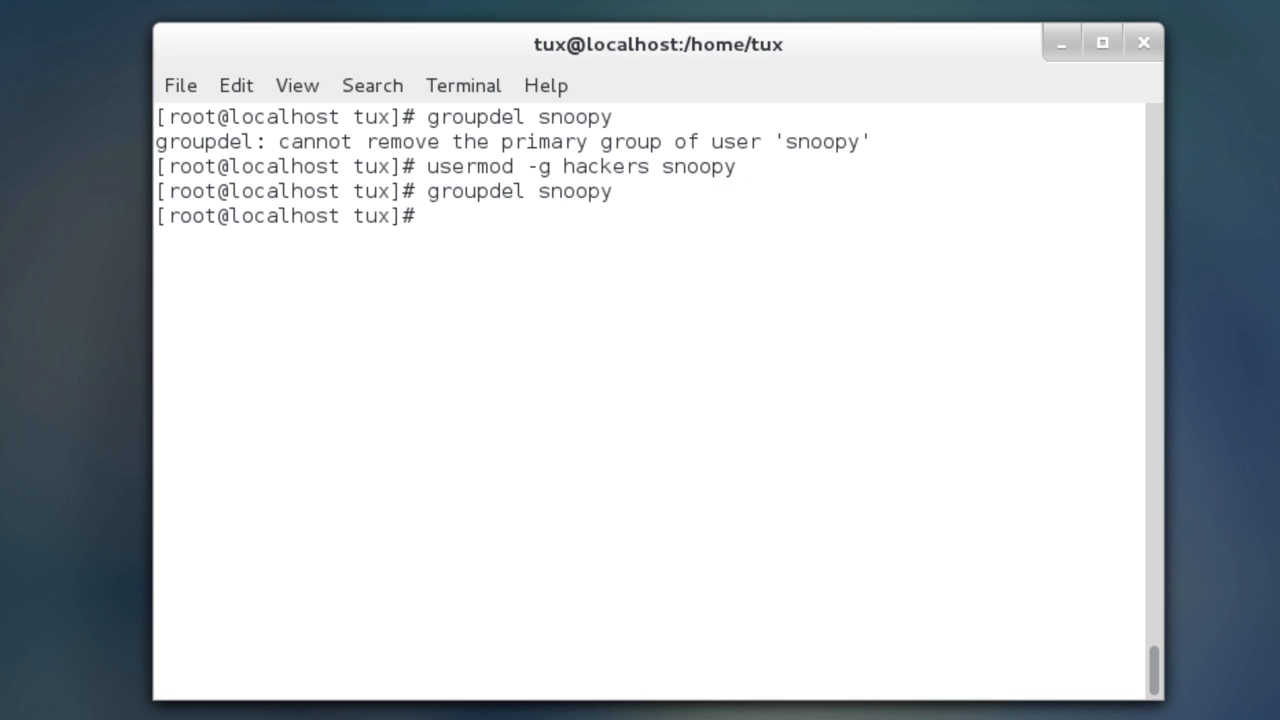
List /etc/group to confirm it ends with hackers:x:6000:snoopy and lacks a snoopy group.
{"action": "type", "text": "cat /etc/"}
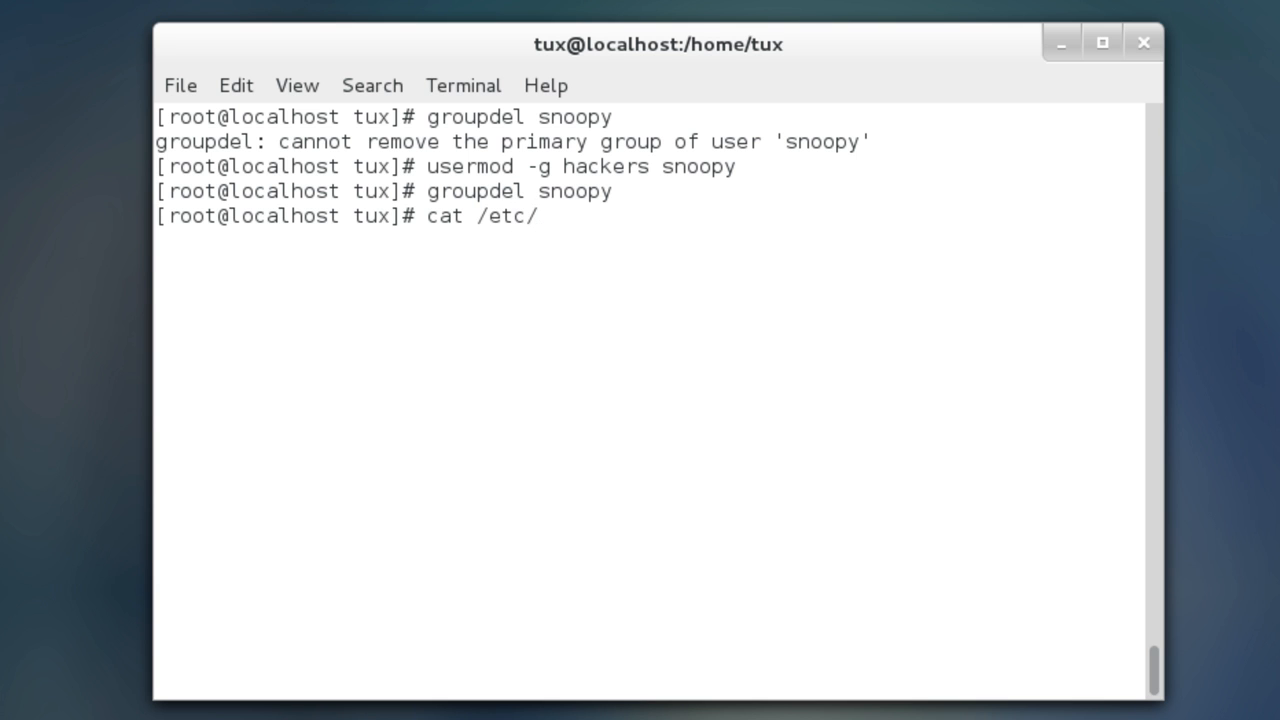
{"action": "key", "text": "Return"}
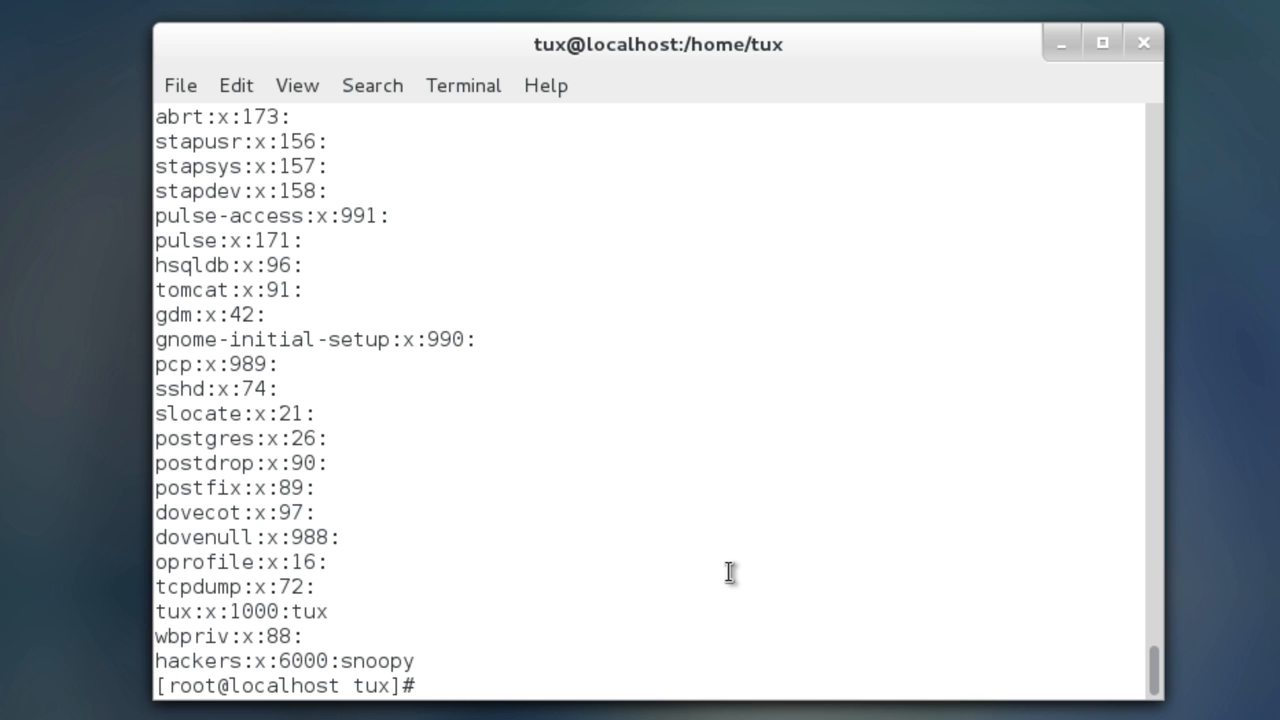
{"action": "type", "text": "cin"}
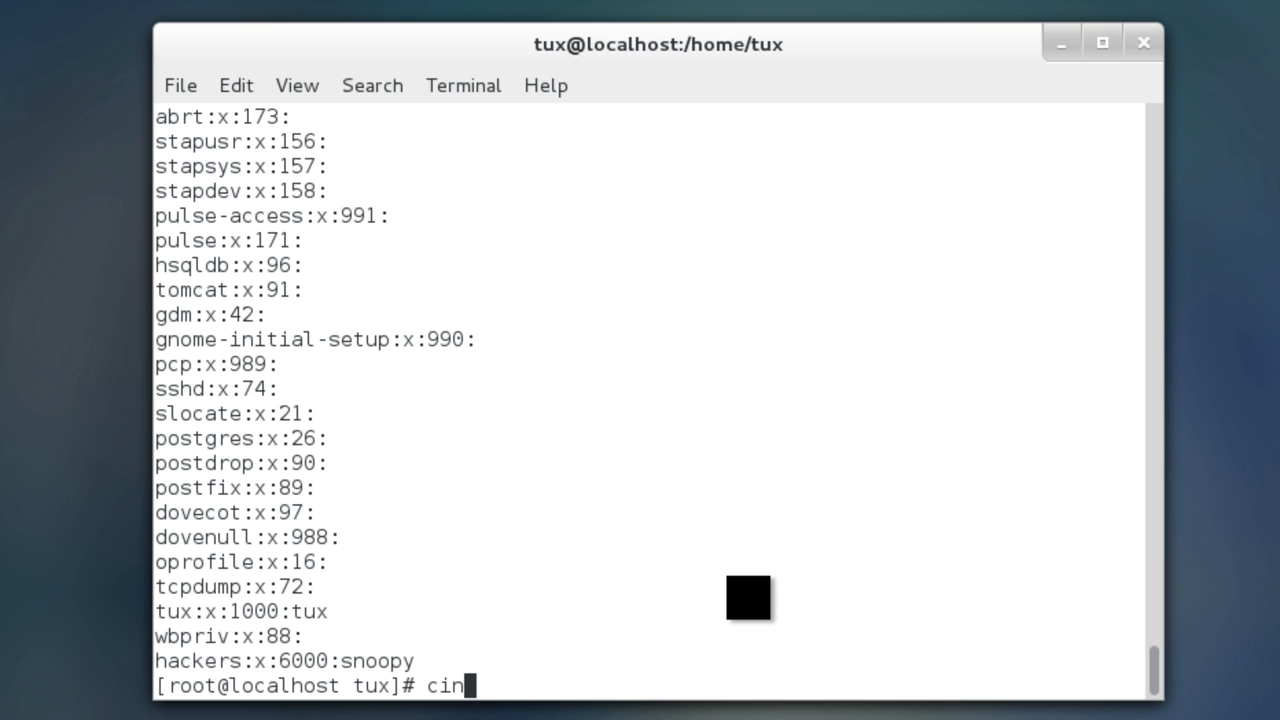
{"action": "type", "text": "finger"}
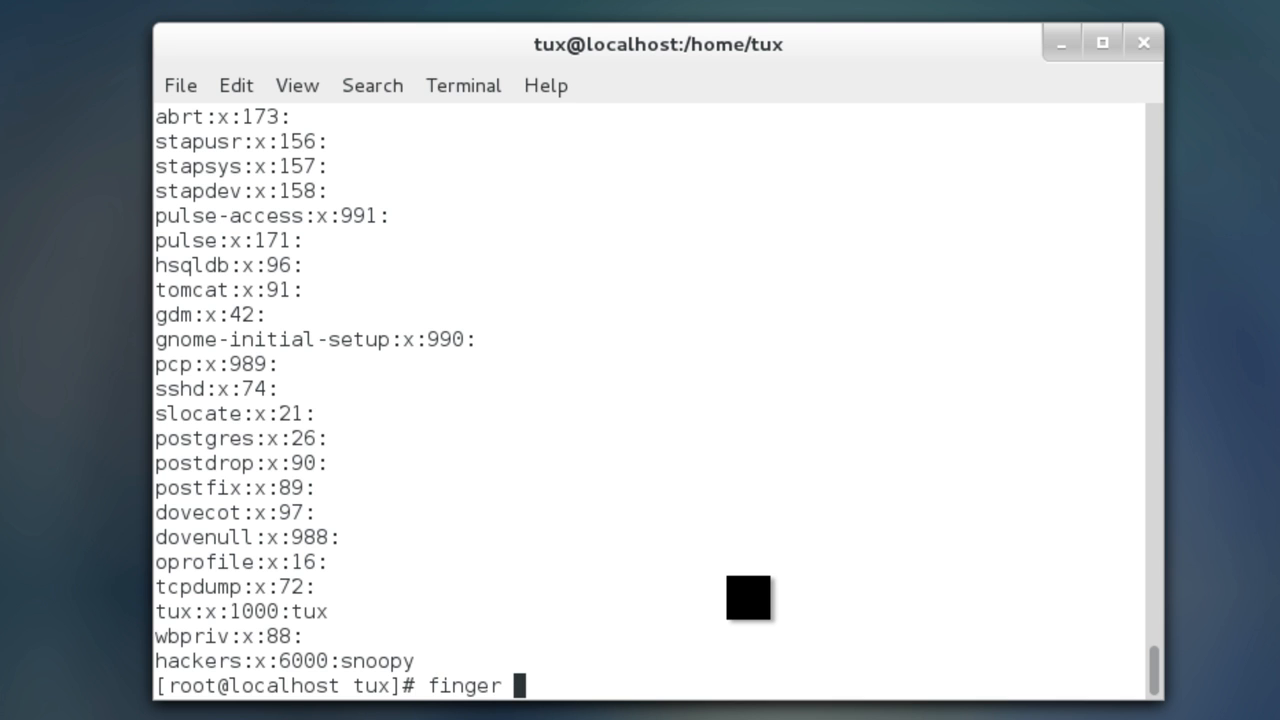